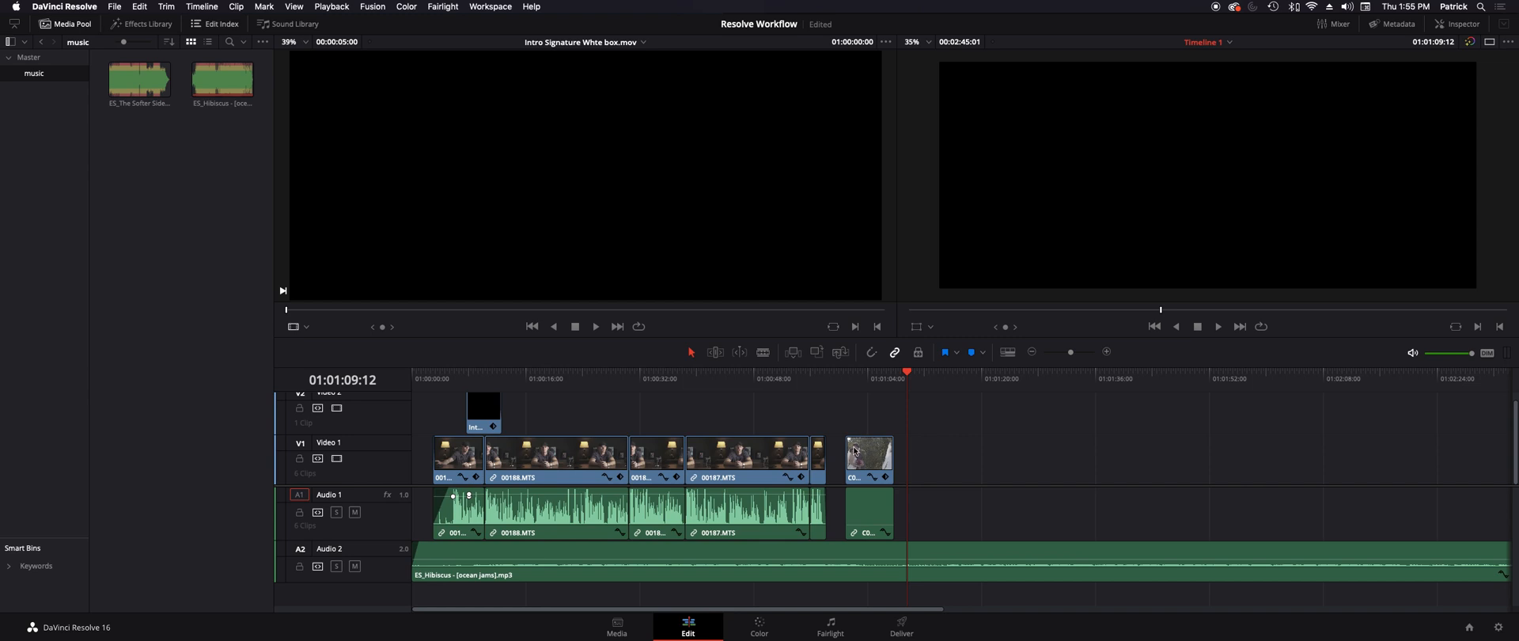
pyautogui.moveTo(651, 597)
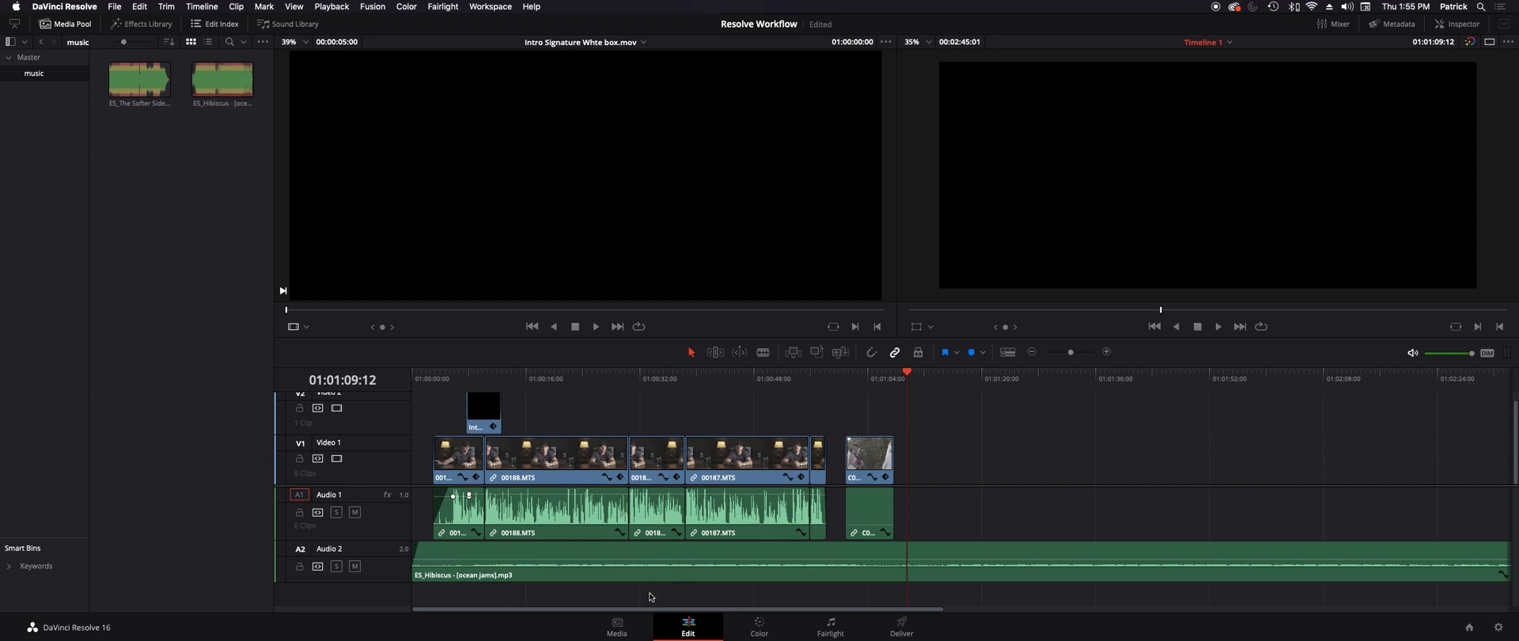
# Step: Preview the forest interview clip 00261.MTS from the Master bin on the Media page
pyautogui.click(614, 628)
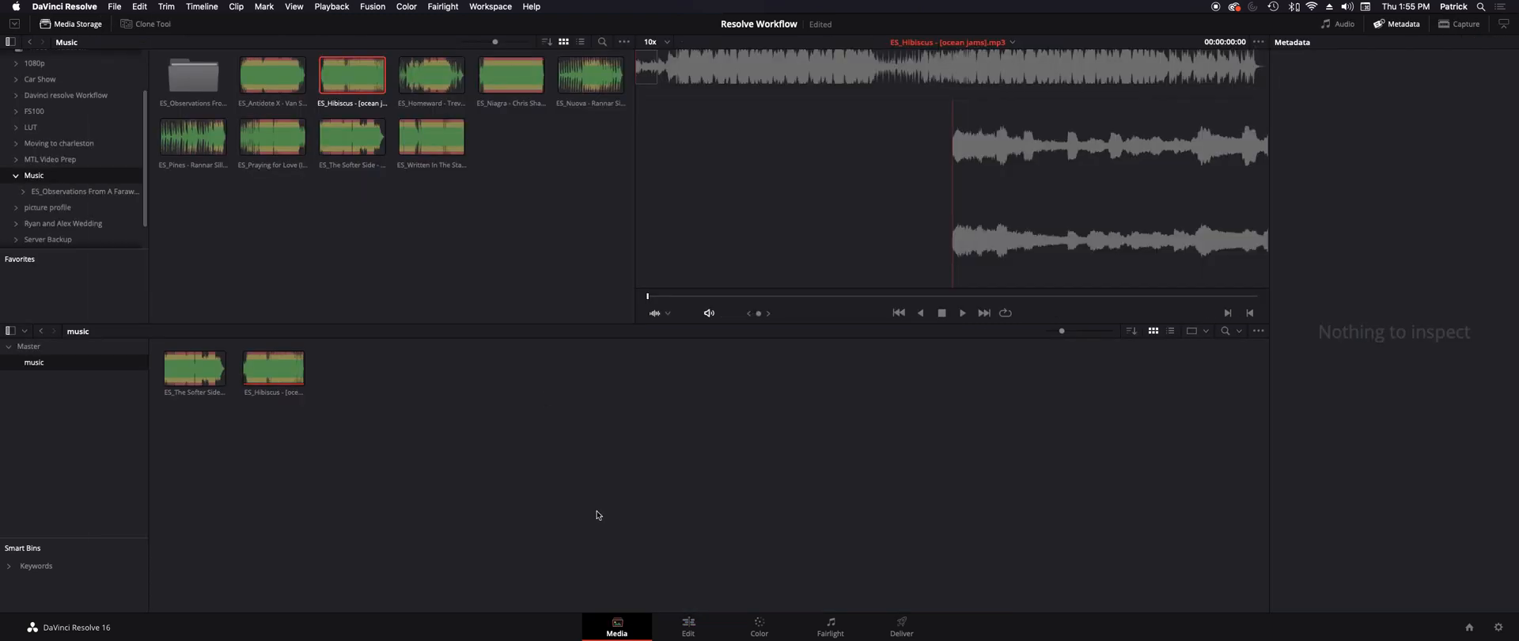
pyautogui.click(29, 345)
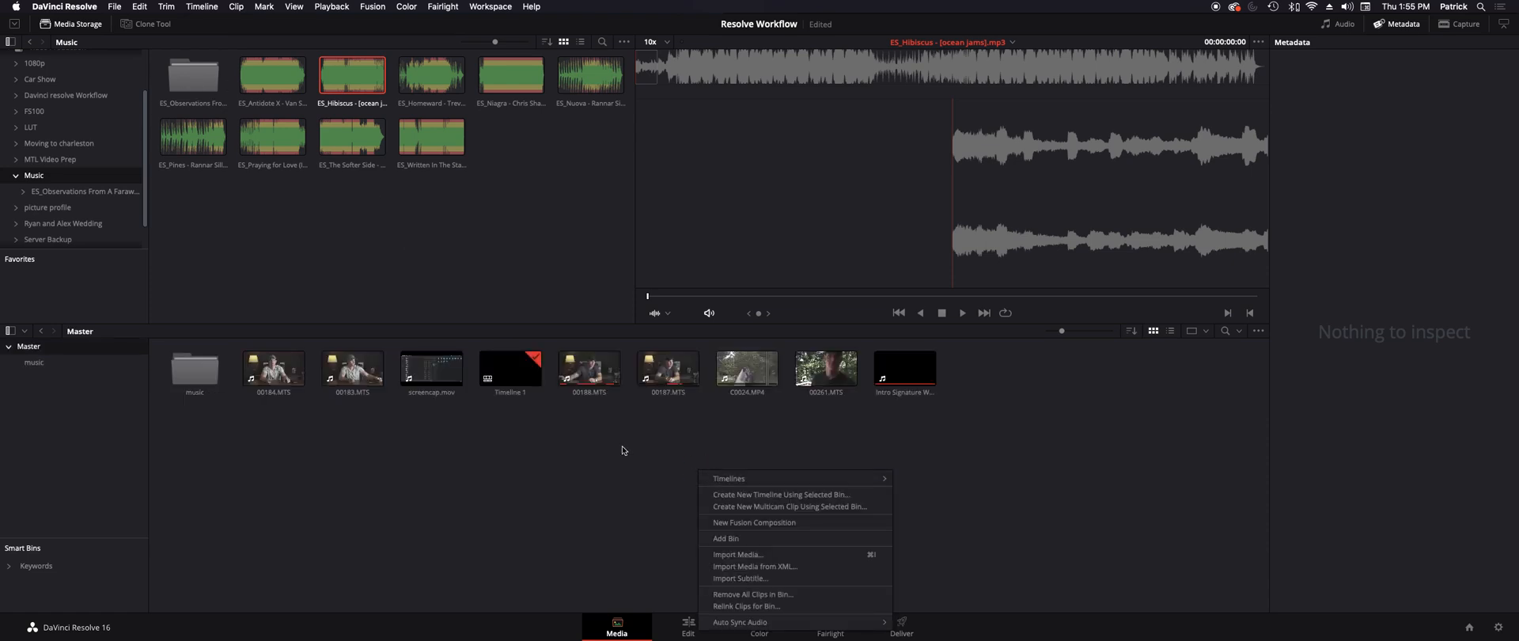
pyautogui.click(826, 367)
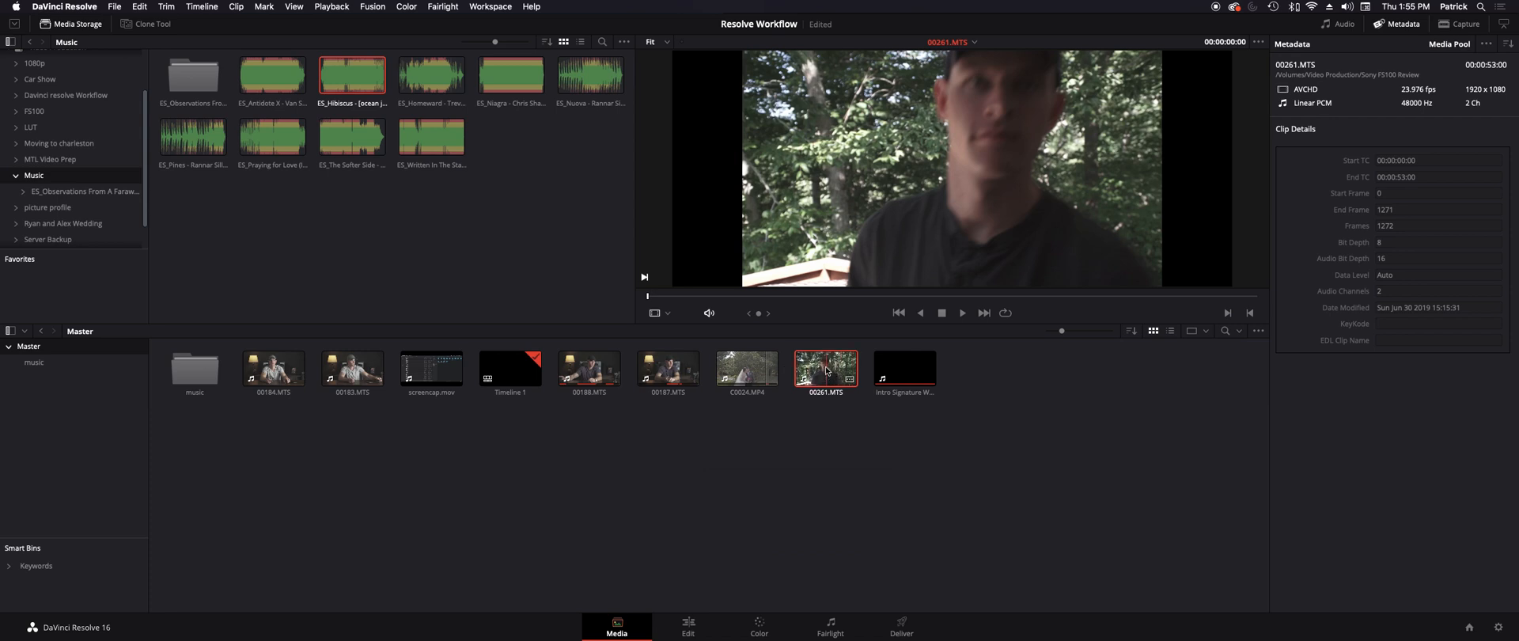
pyautogui.moveTo(823, 376)
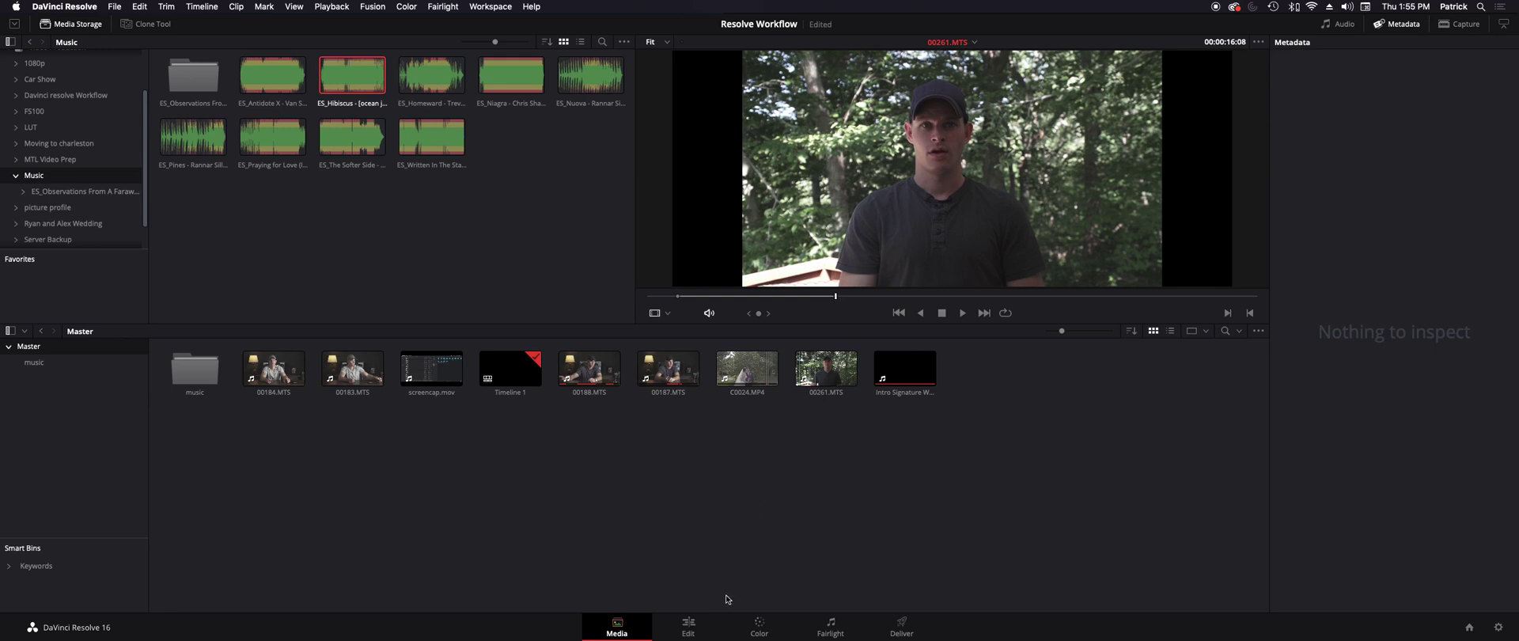
# Step: Drop 00261.MTS onto V1 after the last clip in the Edit page timeline
pyautogui.click(687, 625)
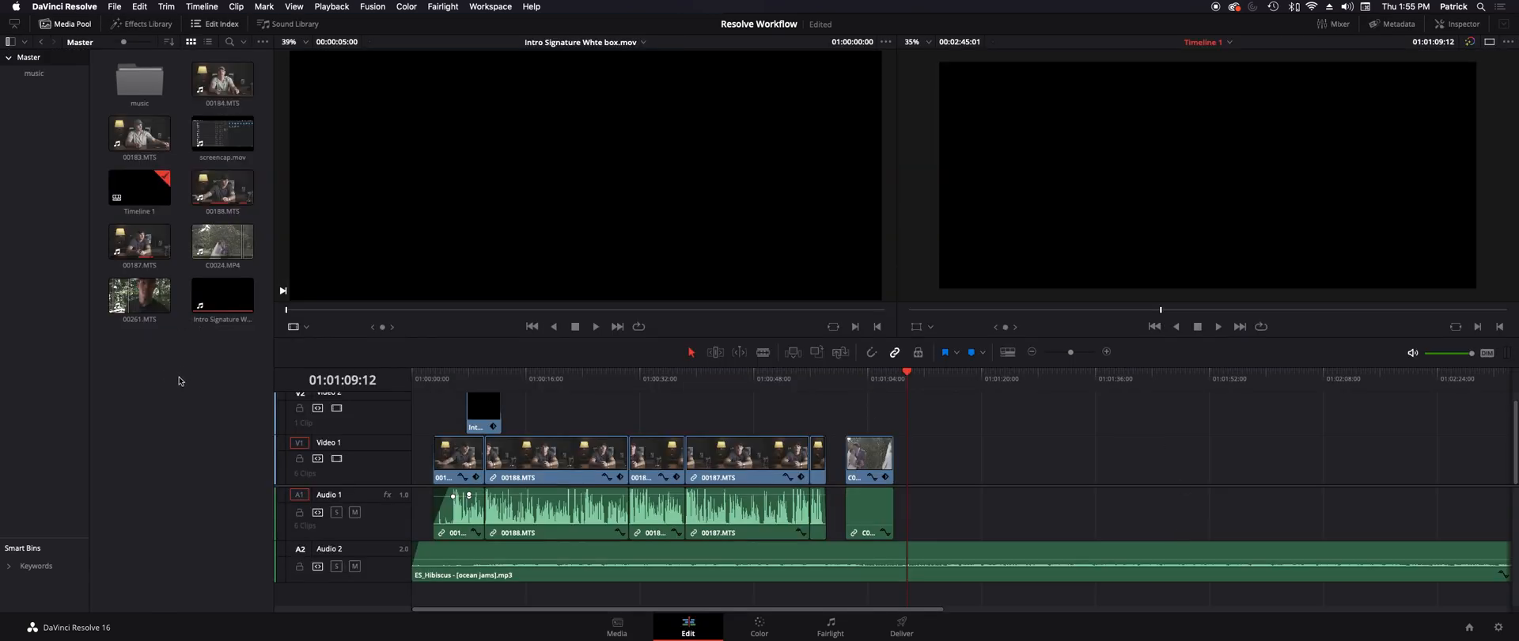
pyautogui.moveTo(138, 293); pyautogui.dragTo(752, 412)
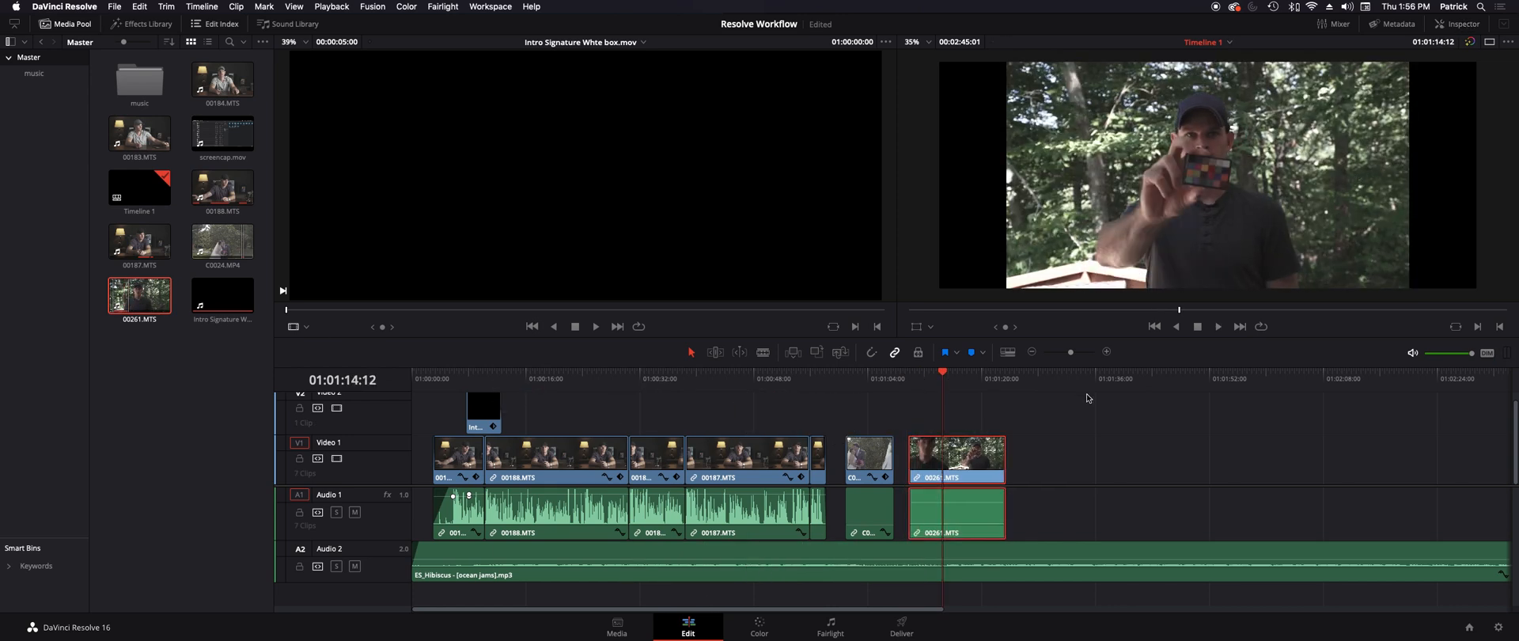
# Step: Set 00261.MTS Scaling to Fill in the Inspector and move to the Color page
pyautogui.click(1460, 24)
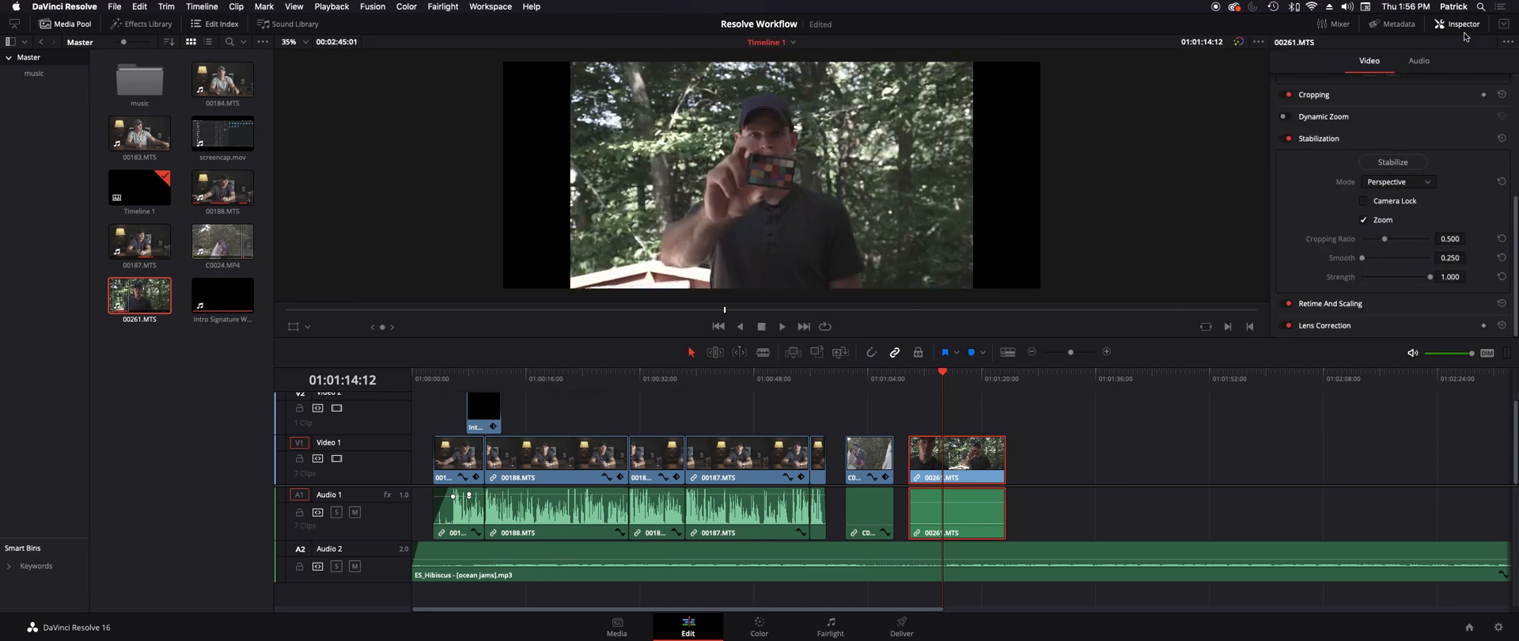
pyautogui.moveTo(1361, 309)
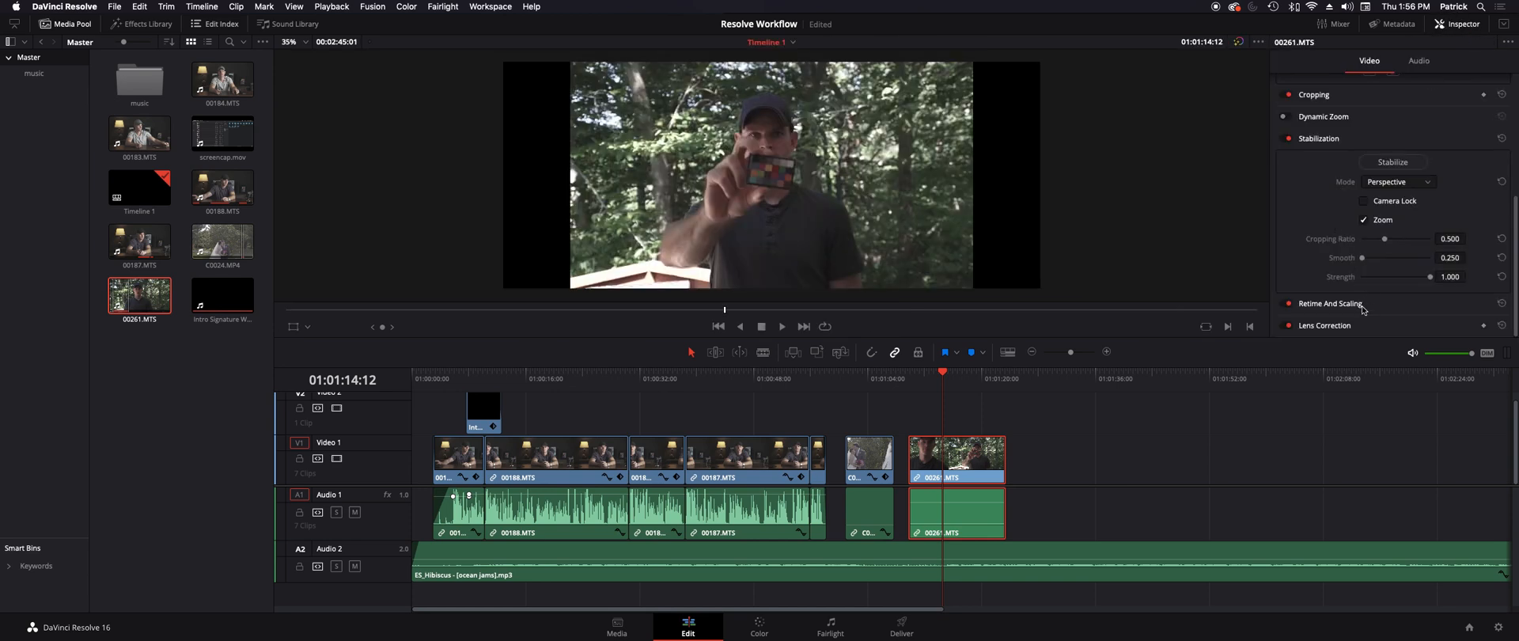
pyautogui.click(1399, 280)
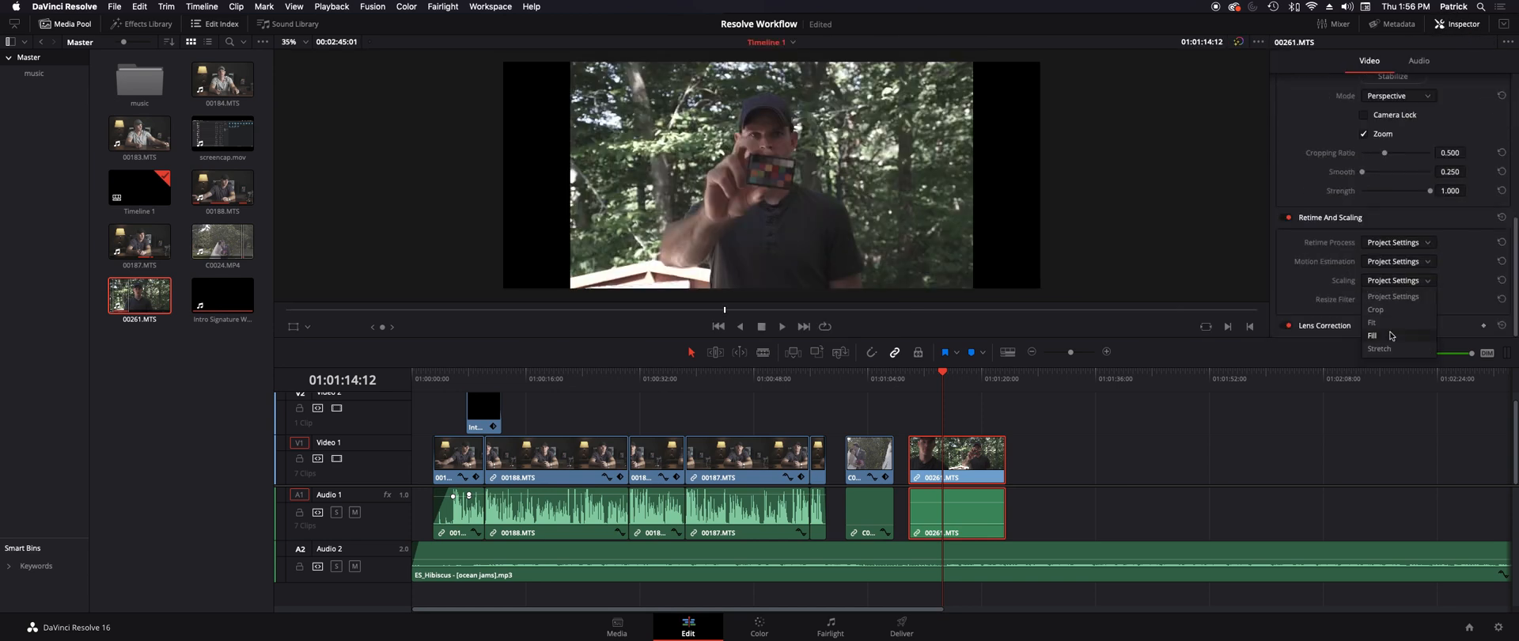
pyautogui.click(1371, 336)
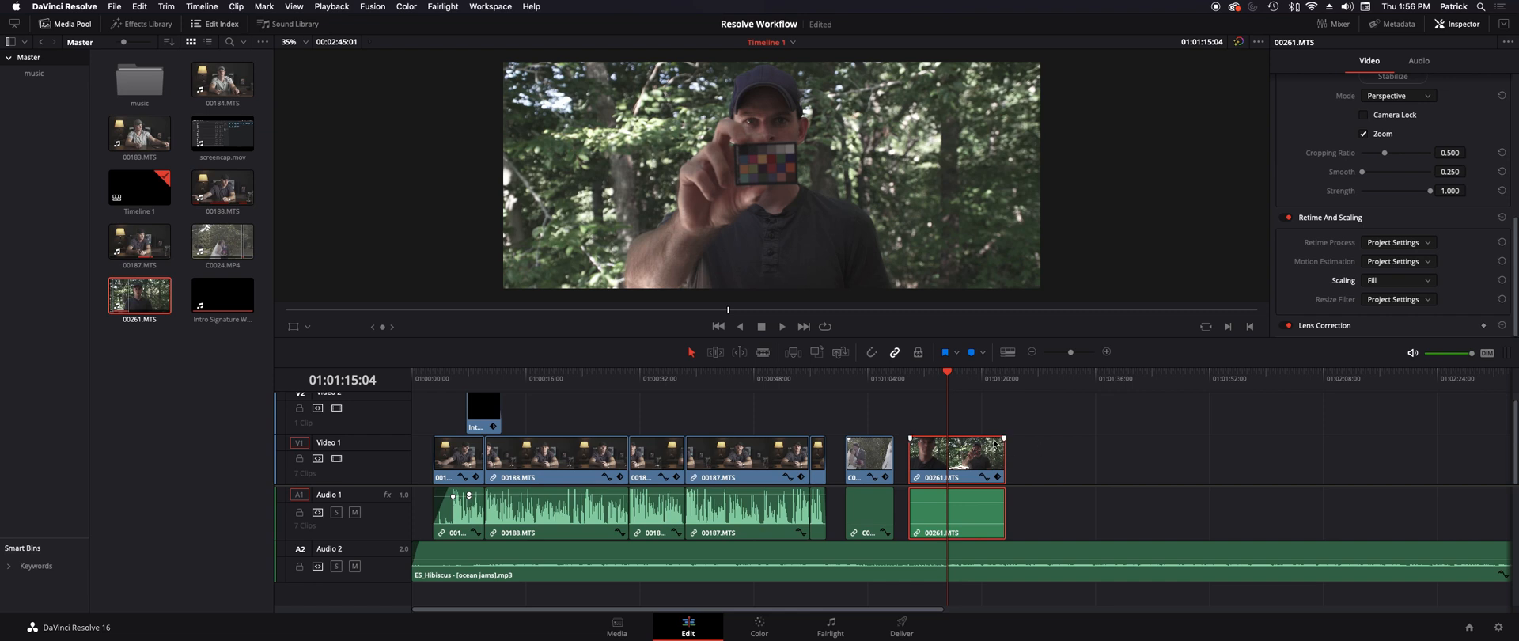
pyautogui.click(760, 623)
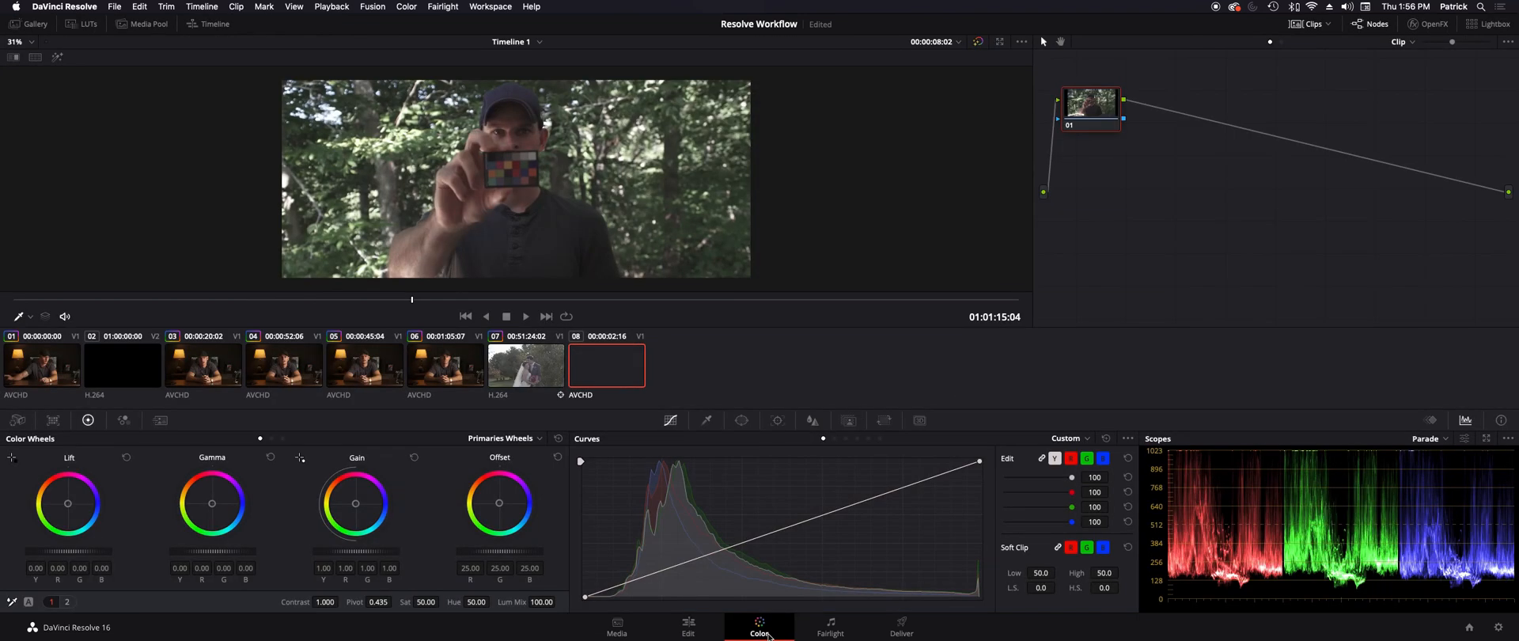
# Step: Toggle the node graph and settle on the wedding clip after comparing it with the forest interview
pyautogui.click(608, 365)
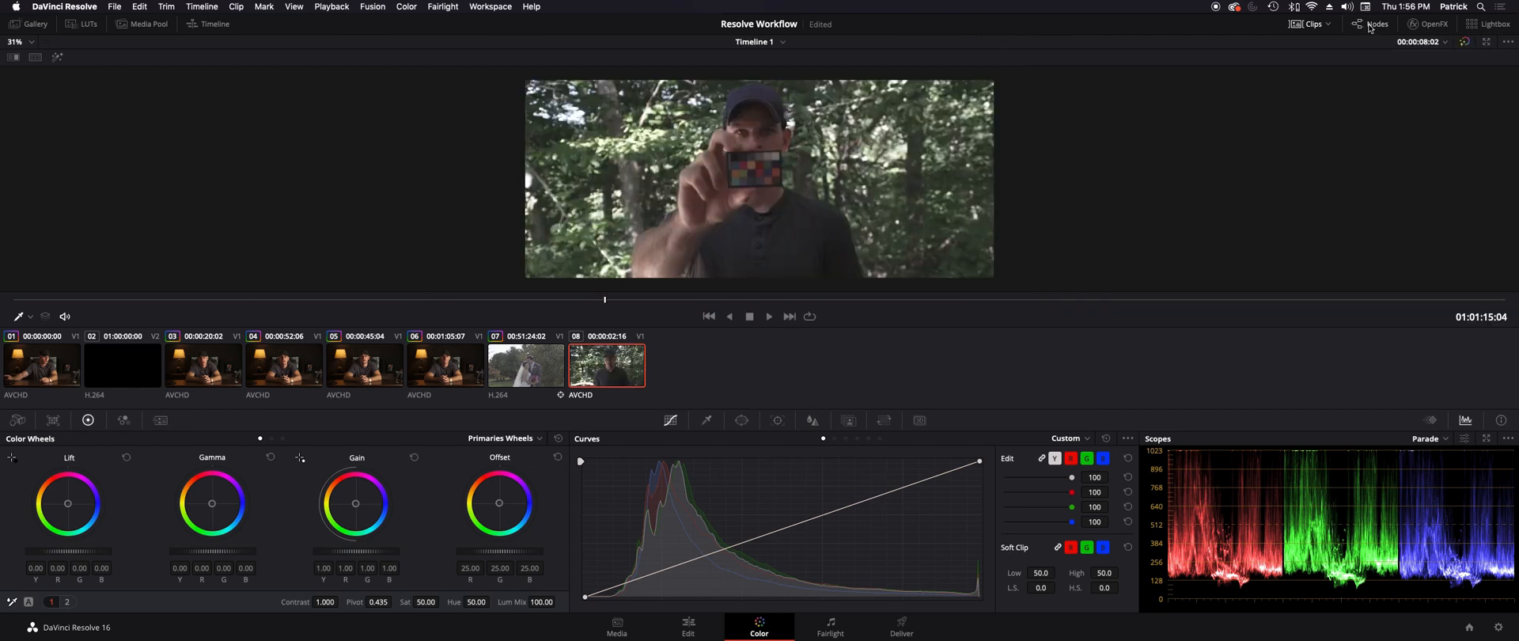
pyautogui.click(1370, 25)
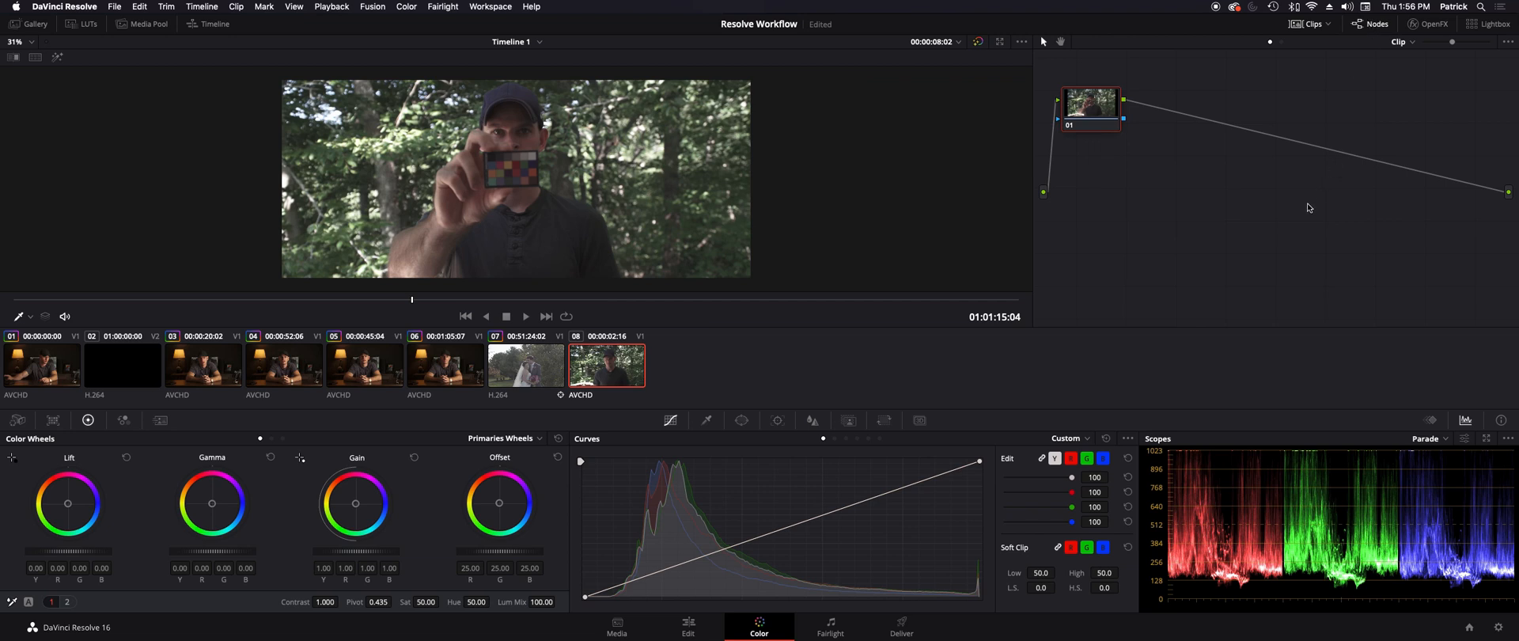
pyautogui.moveTo(951, 369)
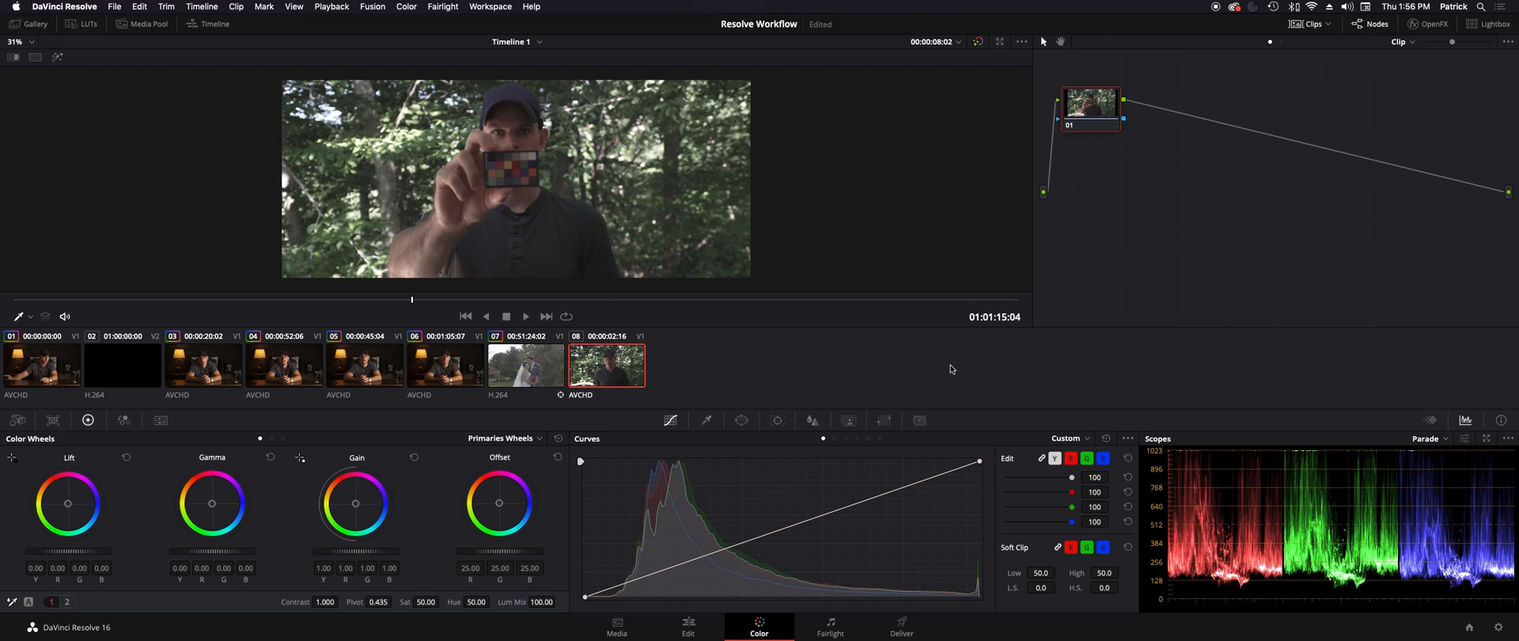
pyautogui.moveTo(864, 358)
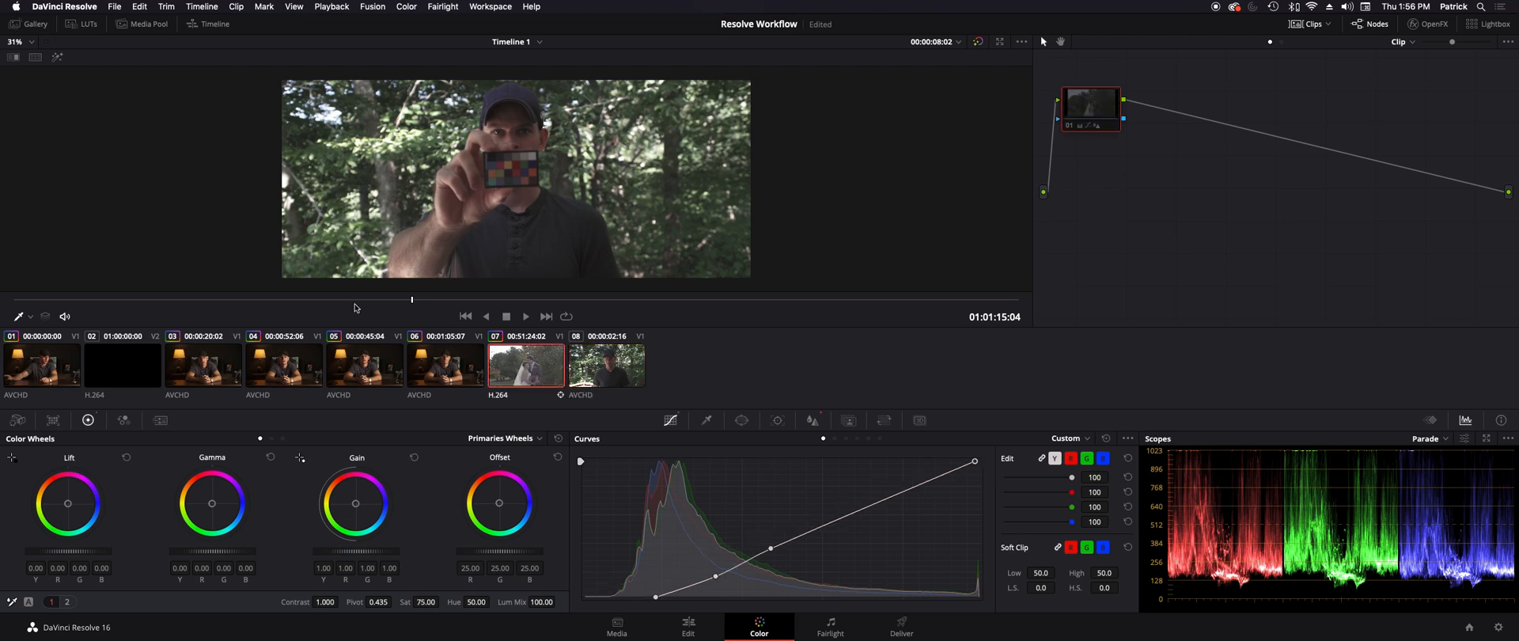
pyautogui.click(607, 366)
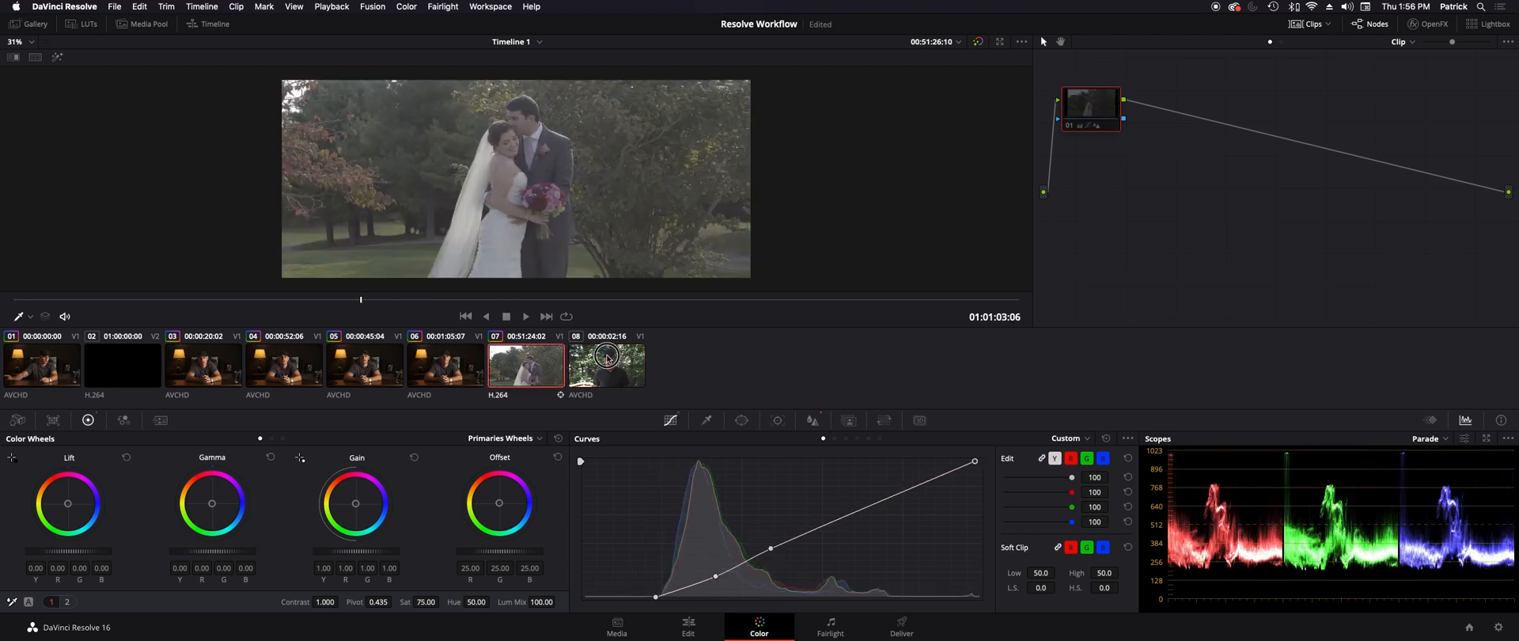
pyautogui.click(607, 364)
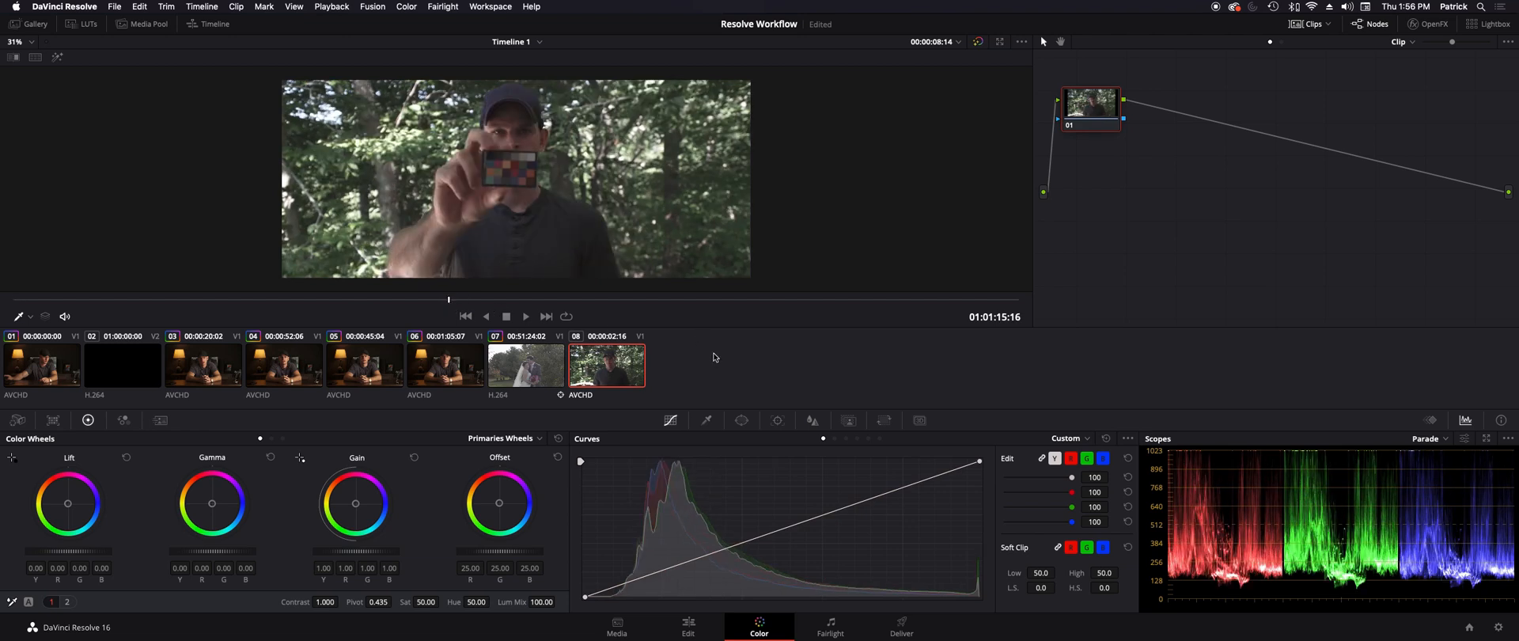
pyautogui.click(527, 365)
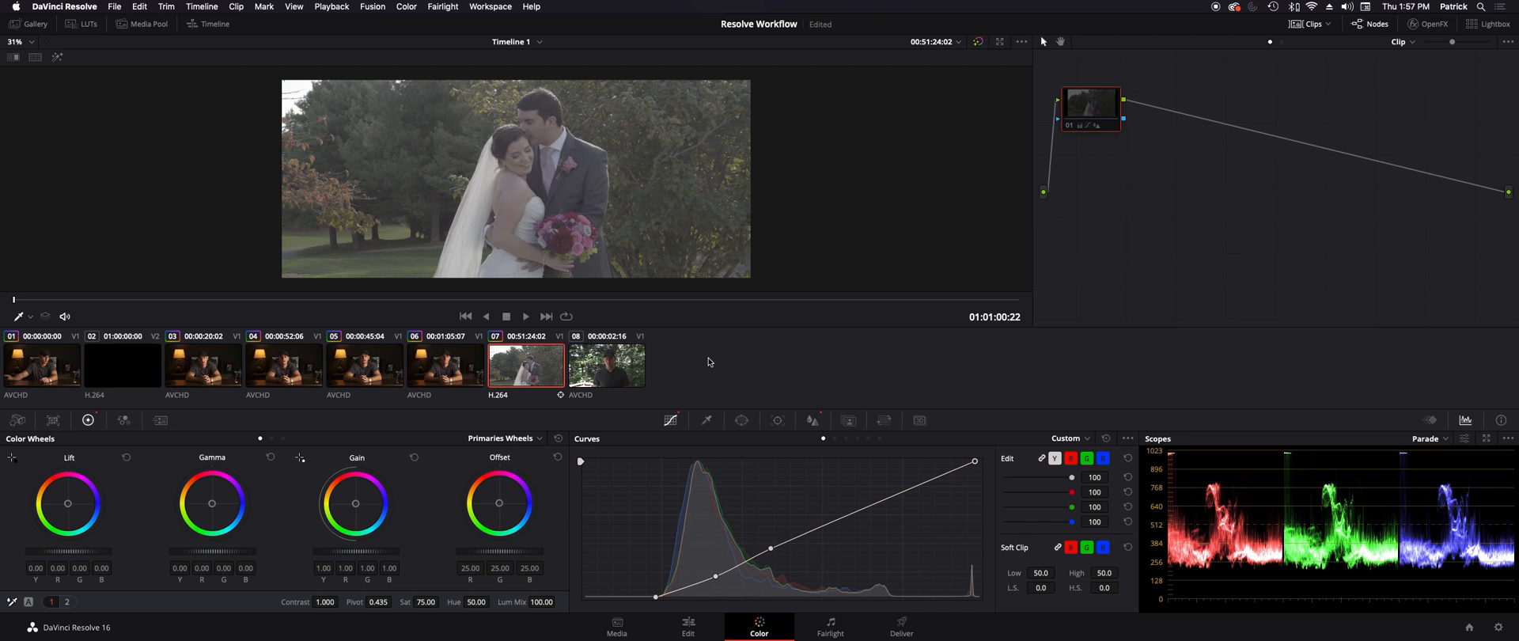
pyautogui.moveTo(766, 369)
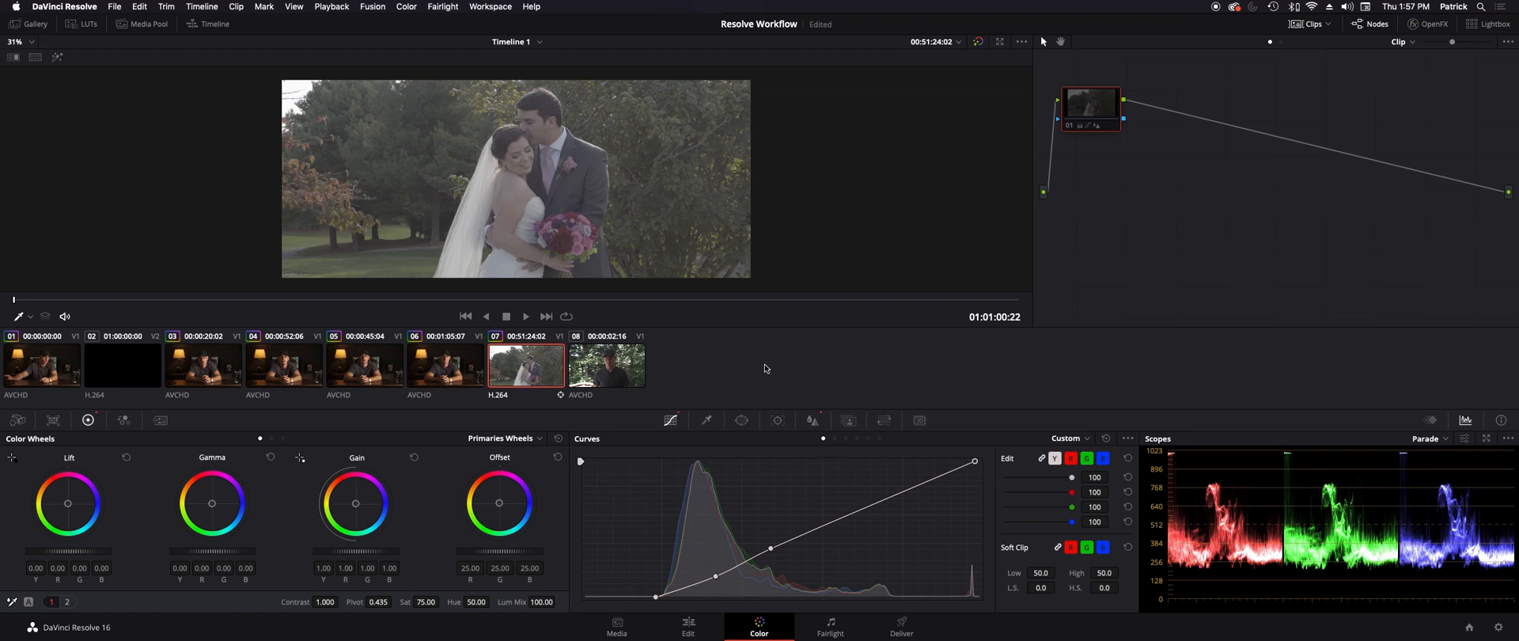
pyautogui.moveTo(763, 369)
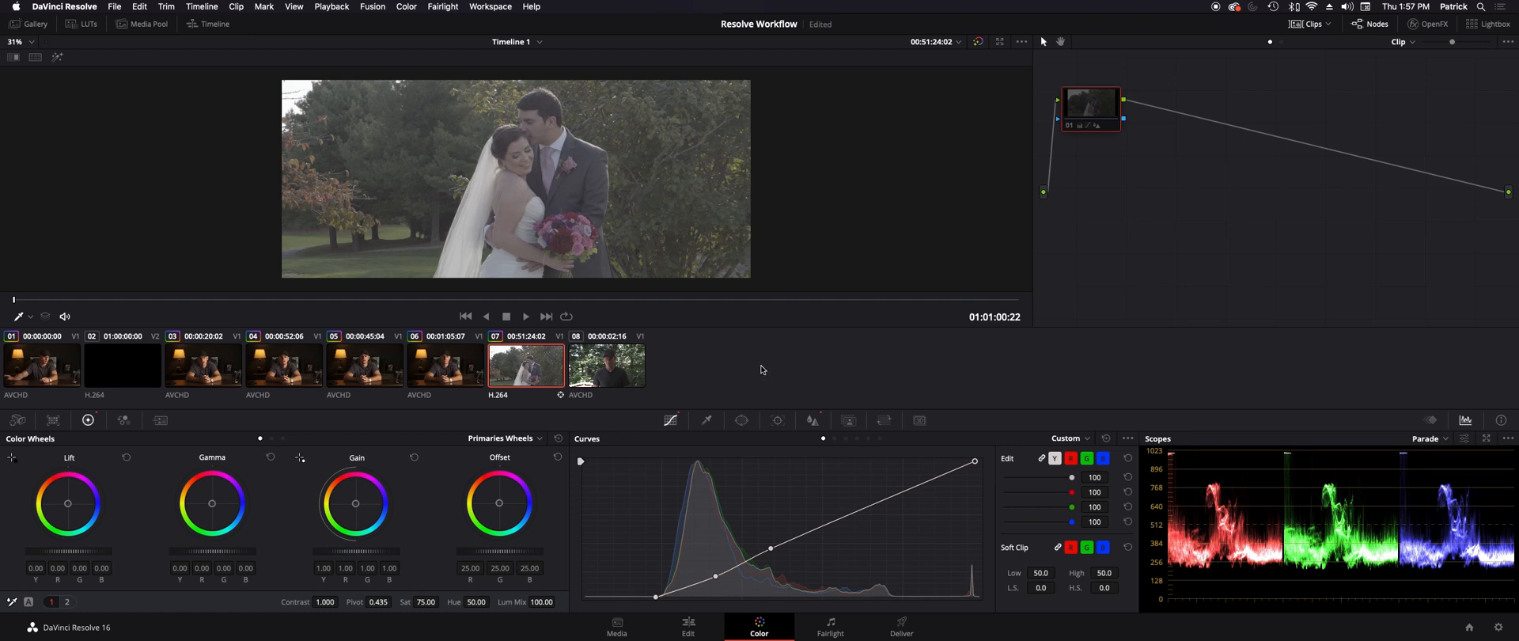
pyautogui.moveTo(1062, 217)
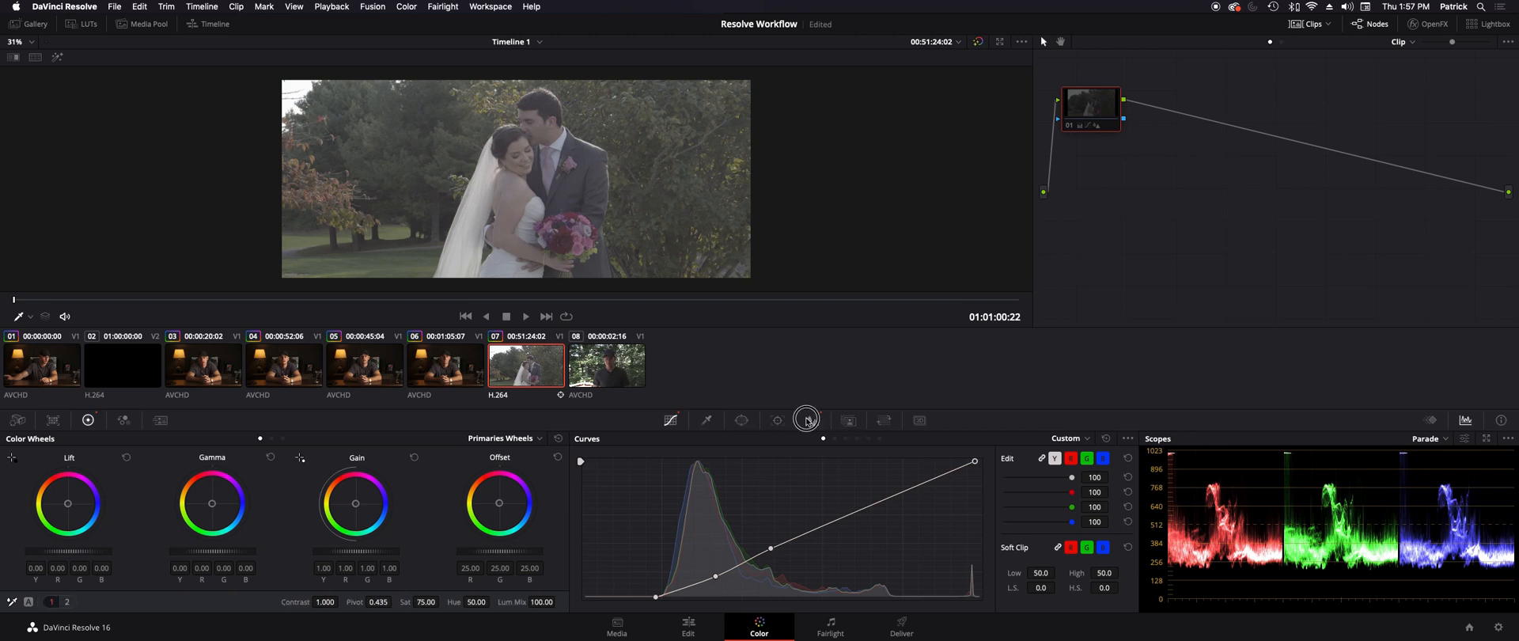
# Step: Add a serial node after node 01 in the wedding clip's grade
pyautogui.click(812, 420)
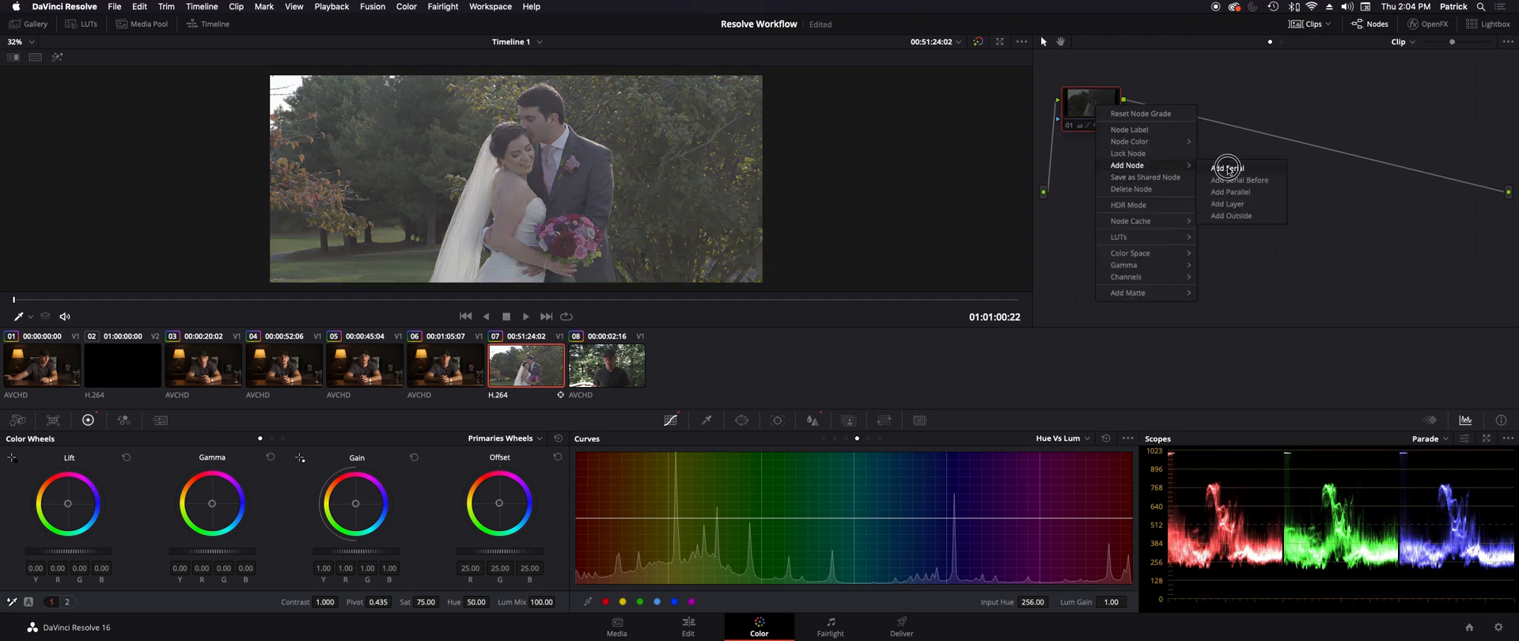
pyautogui.click(1228, 166)
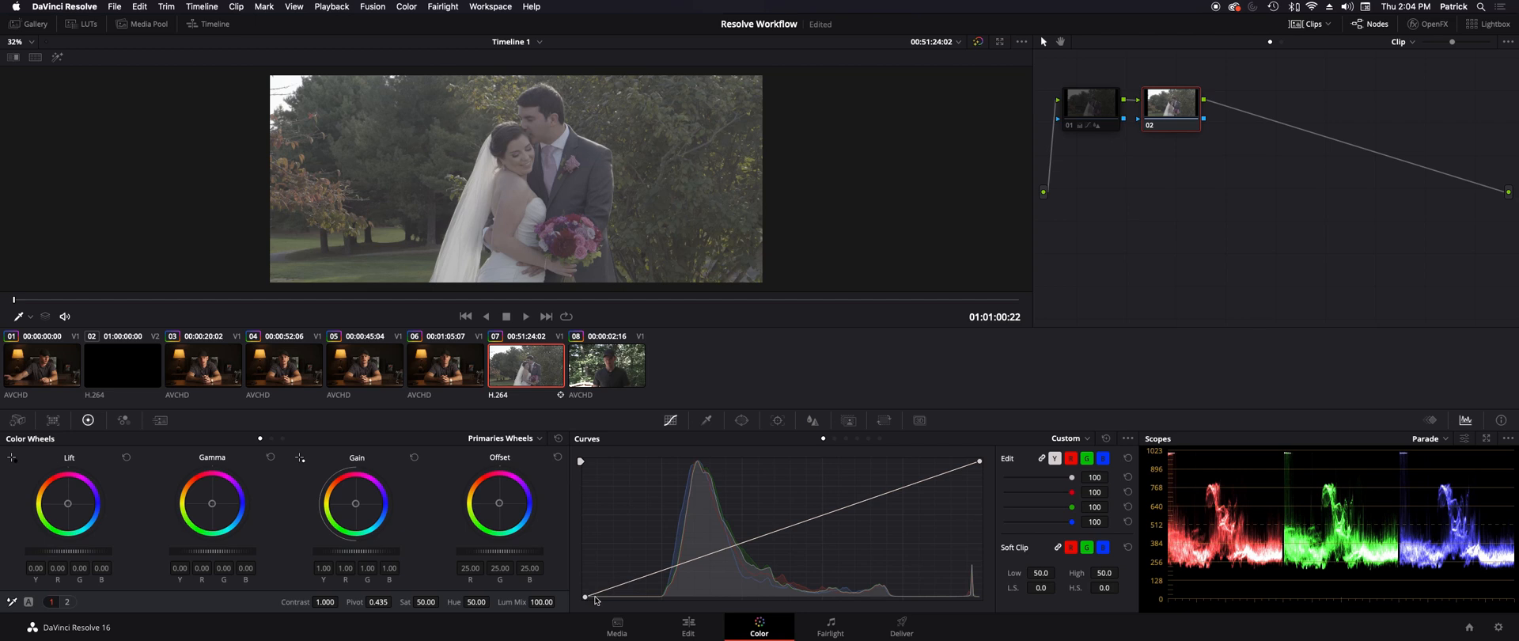
pyautogui.moveTo(585, 624)
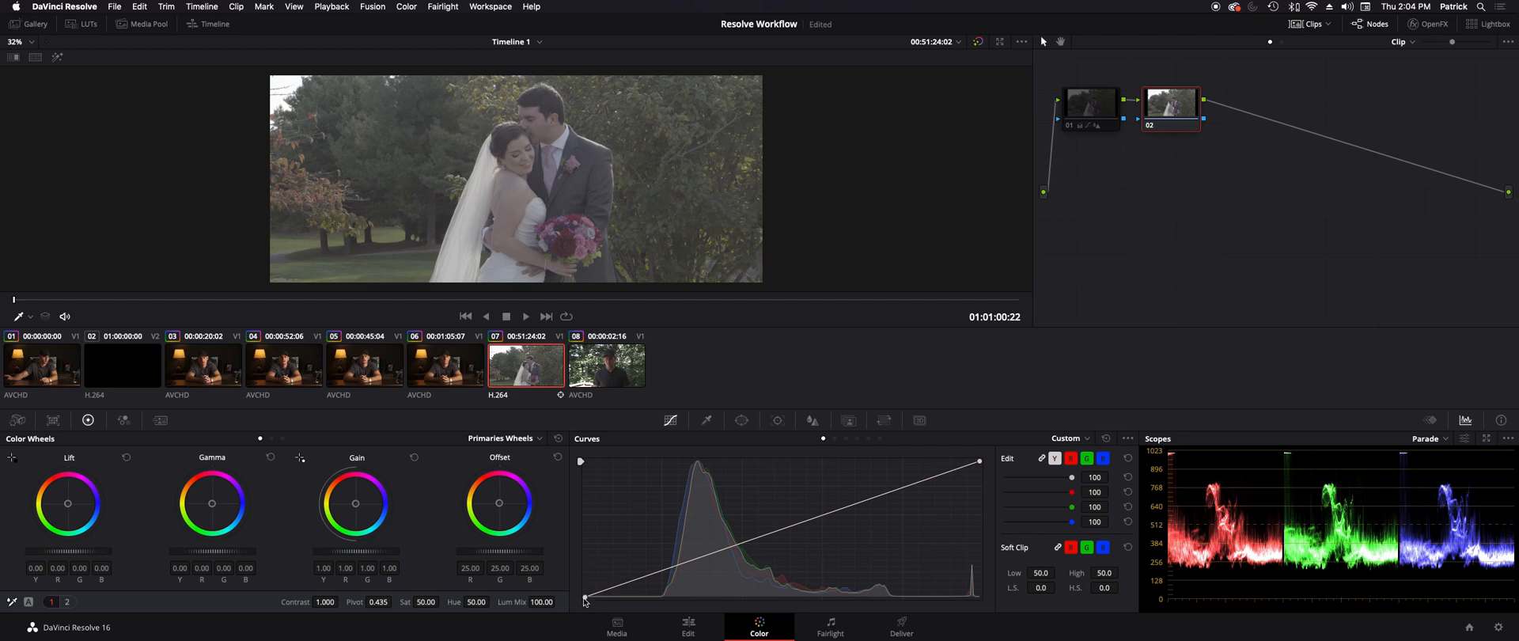
# Step: Deepen shadows and bend the custom curve for contrast, with saturation raised to 75
pyautogui.moveTo(586, 600); pyautogui.dragTo(662, 599)
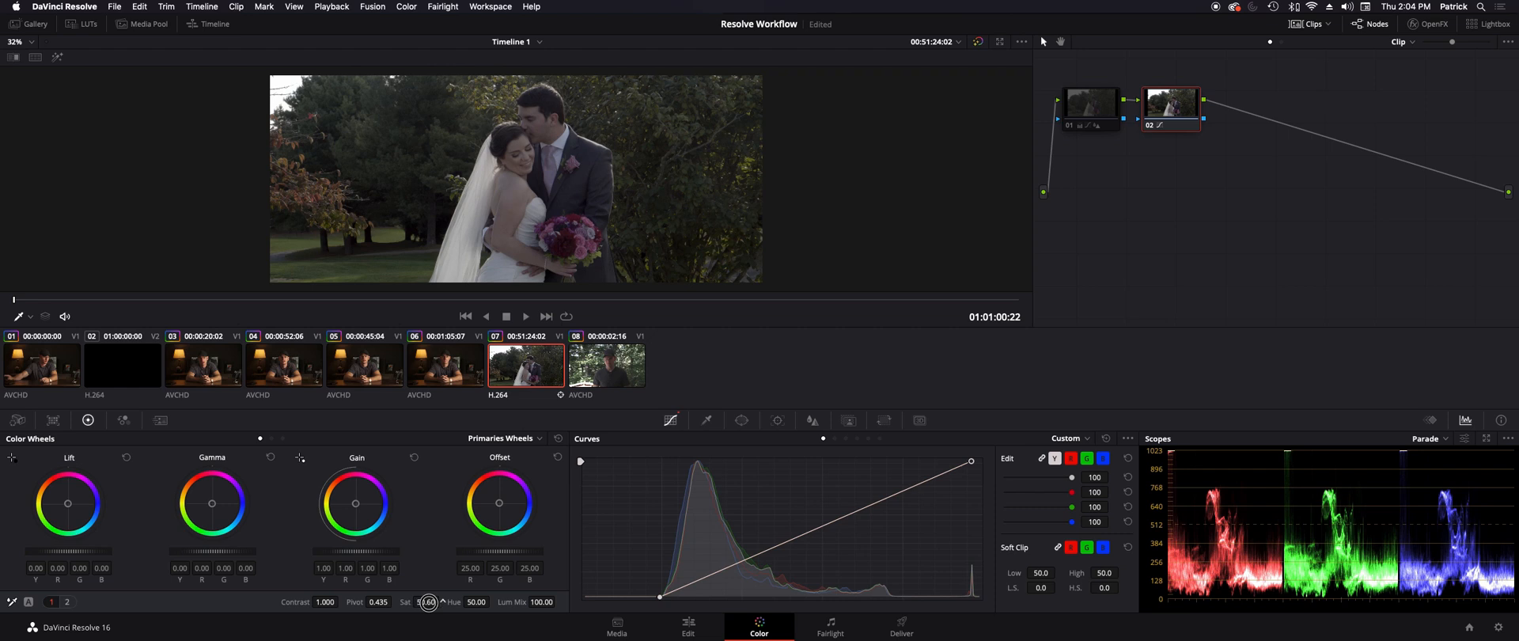
pyautogui.moveTo(429, 601); pyautogui.dragTo(470, 602)
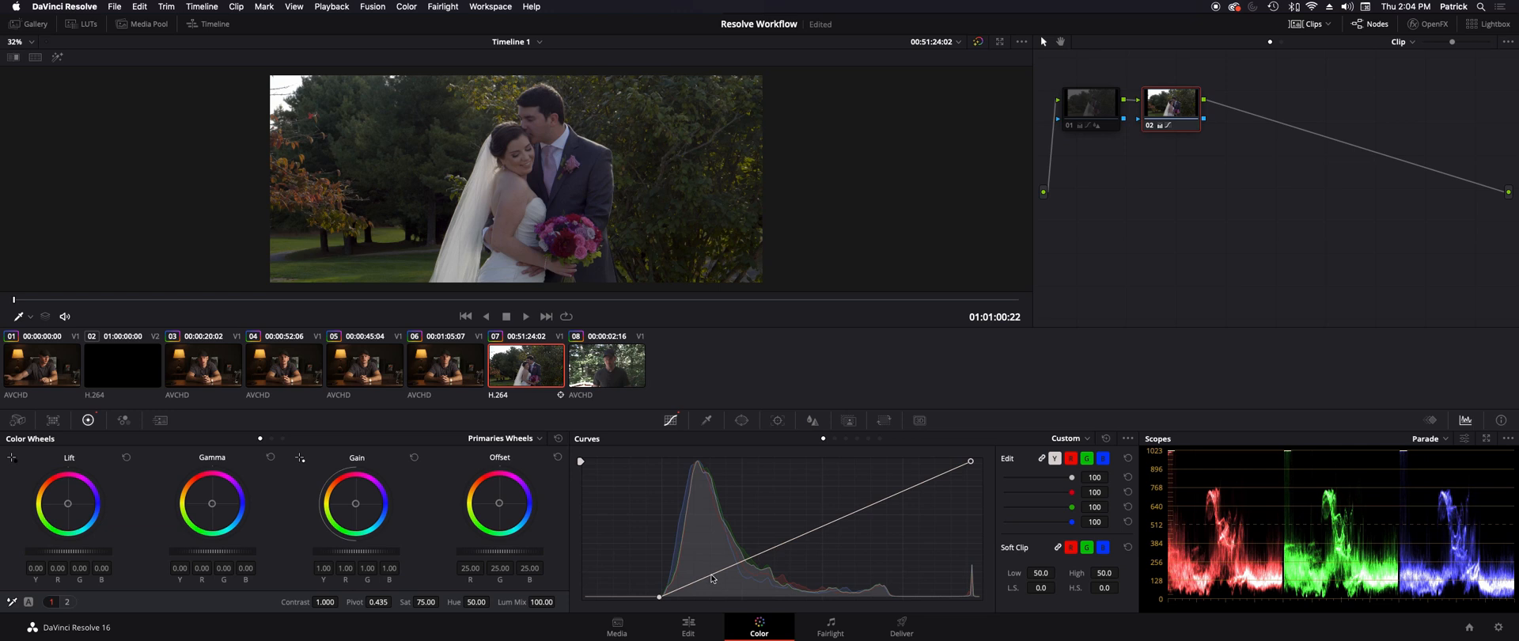
pyautogui.click(712, 589)
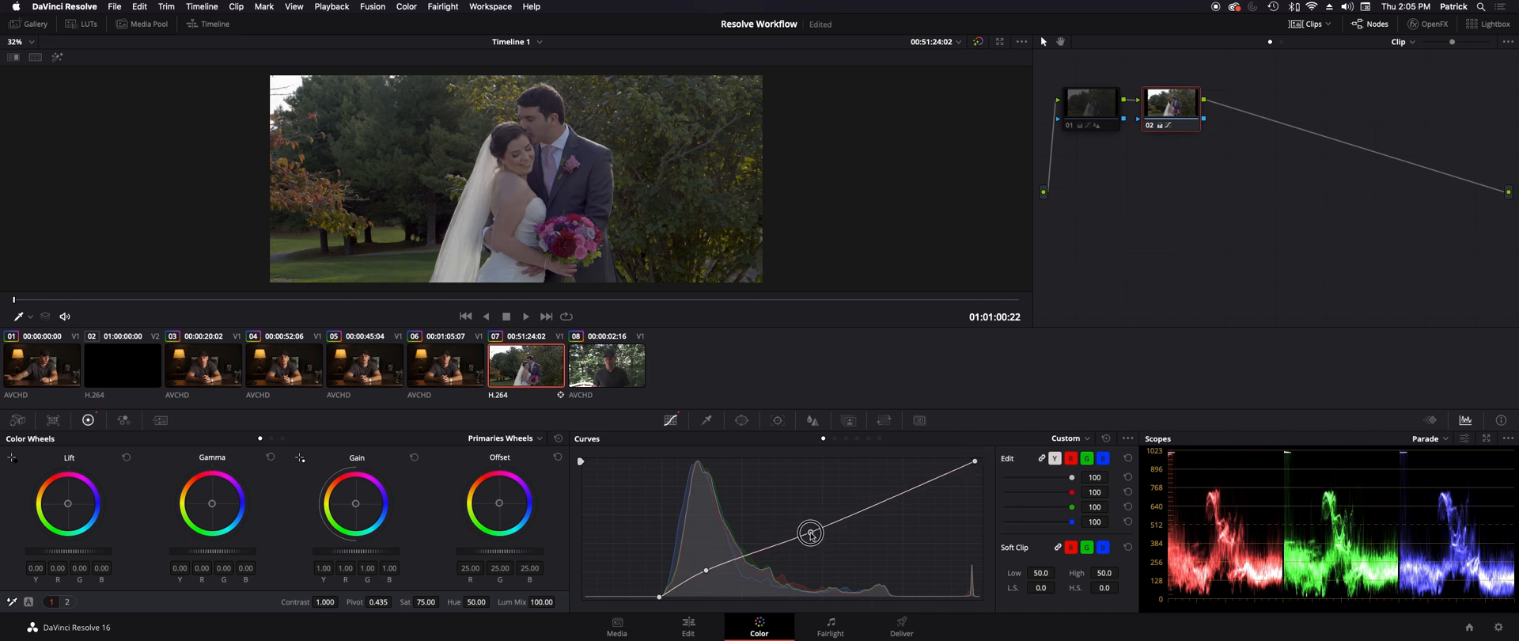
pyautogui.moveTo(810, 533); pyautogui.dragTo(809, 536)
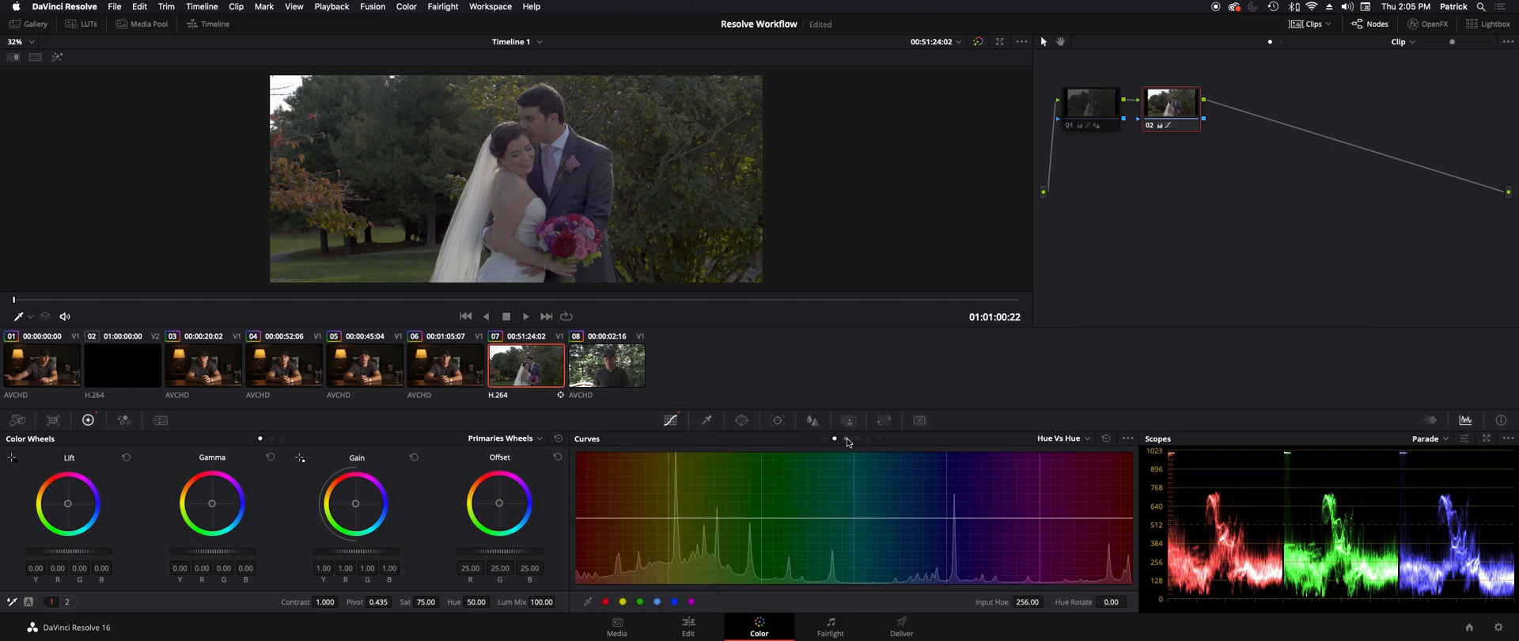
# Step: Set up a Hue vs Hue curve with control points bounding the yellow-green range
pyautogui.click(1086, 437)
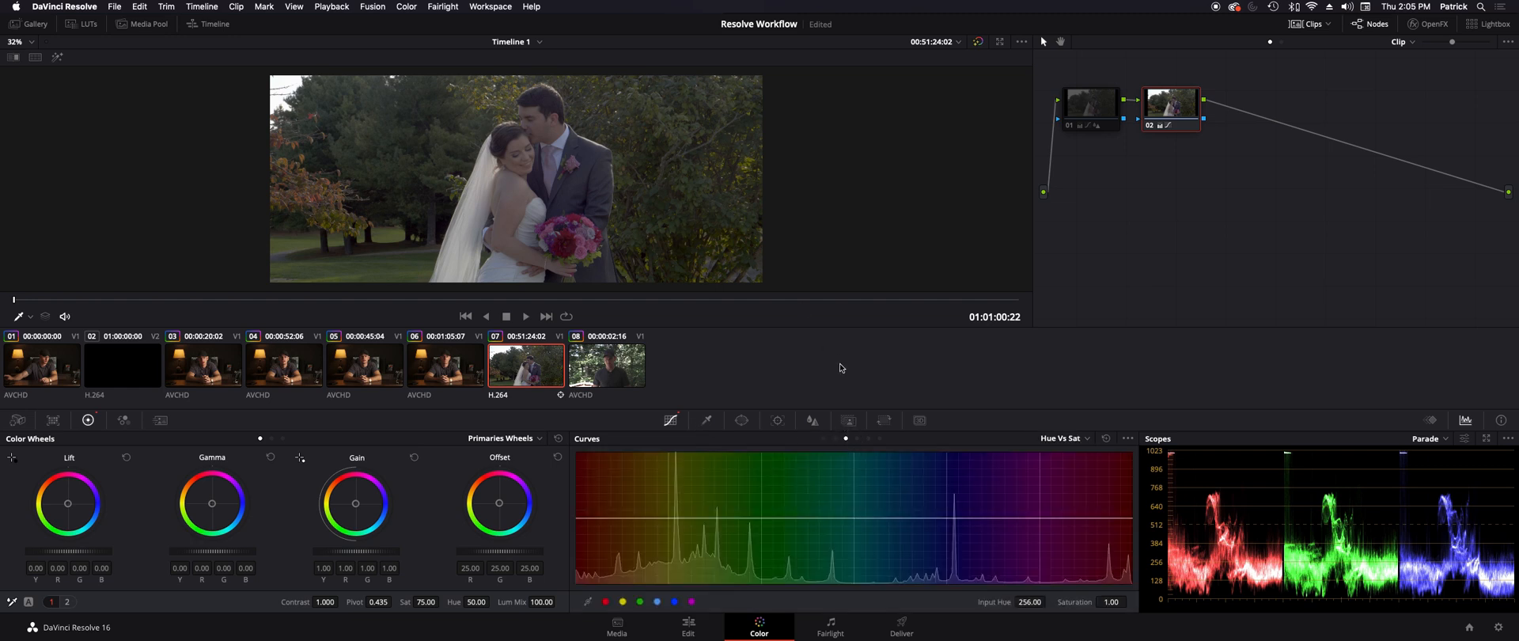
pyautogui.click(1067, 438)
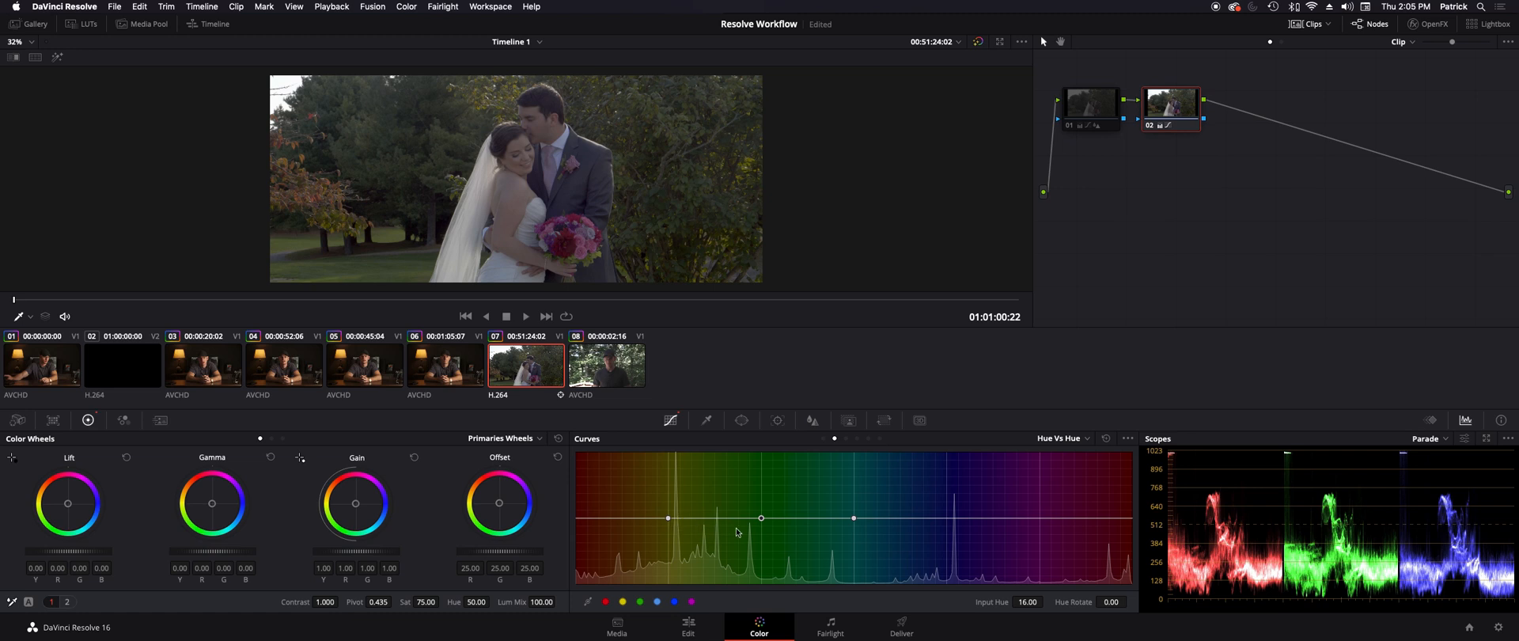
pyautogui.moveTo(847, 522)
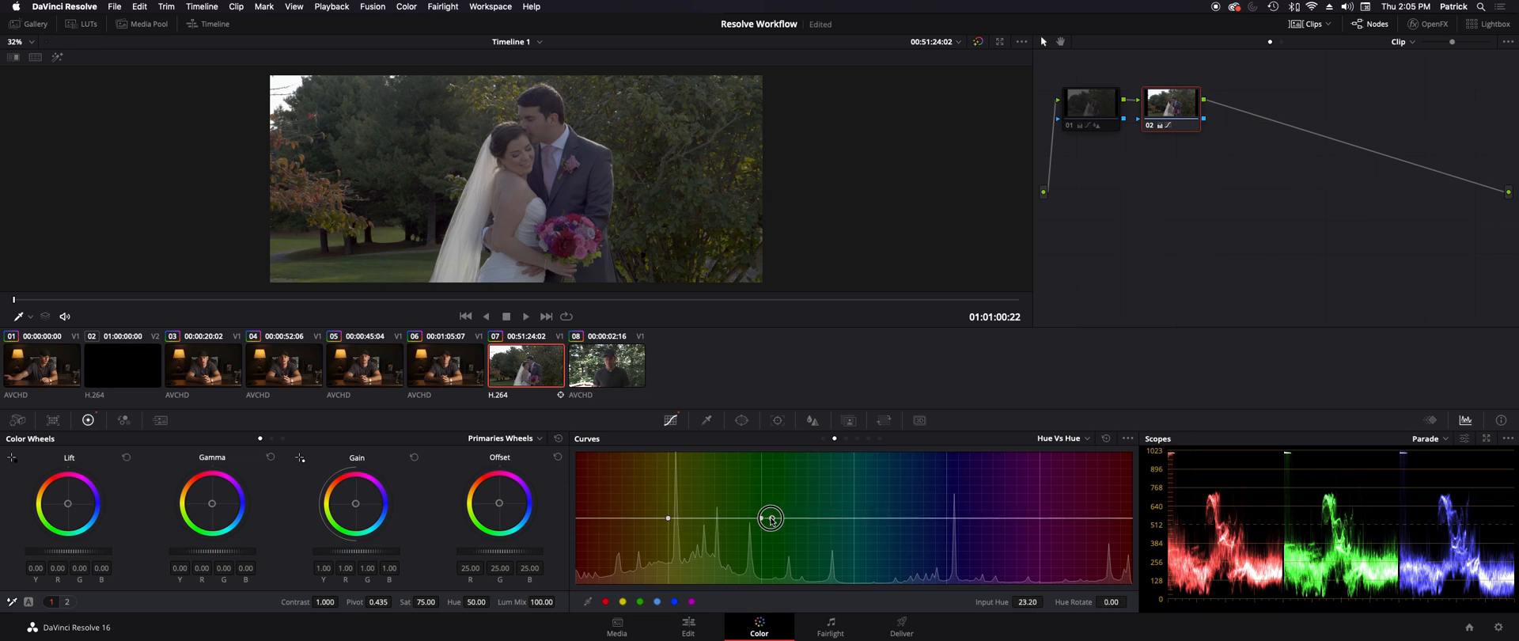
pyautogui.moveTo(771, 517); pyautogui.dragTo(719, 519)
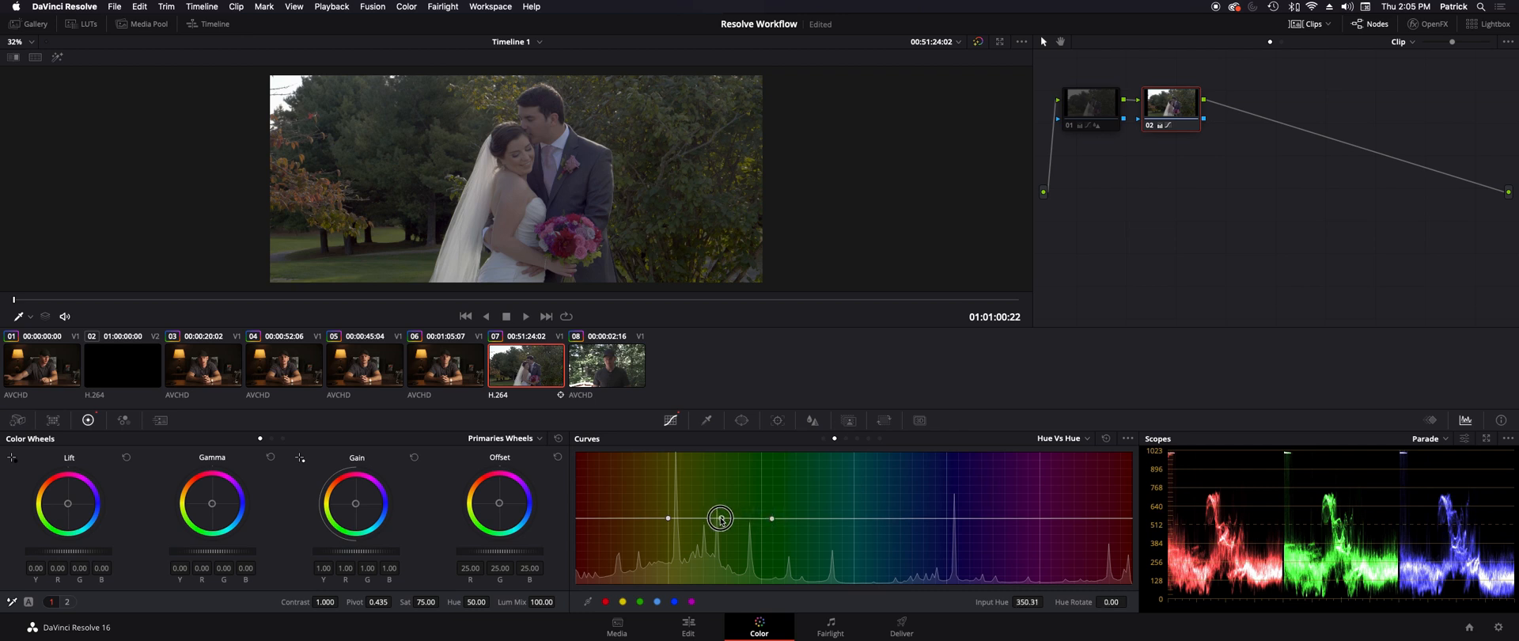
pyautogui.moveTo(720, 517); pyautogui.dragTo(714, 532)
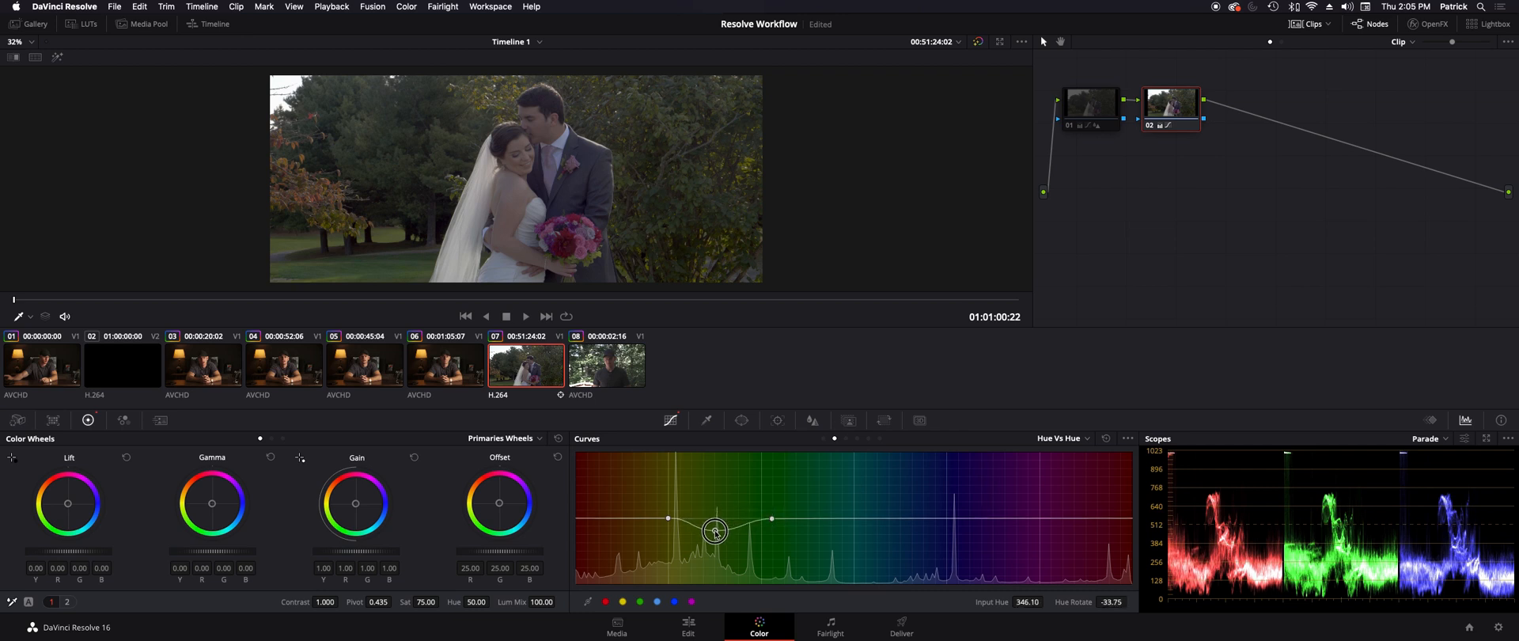
pyautogui.moveTo(714, 532); pyautogui.dragTo(705, 521)
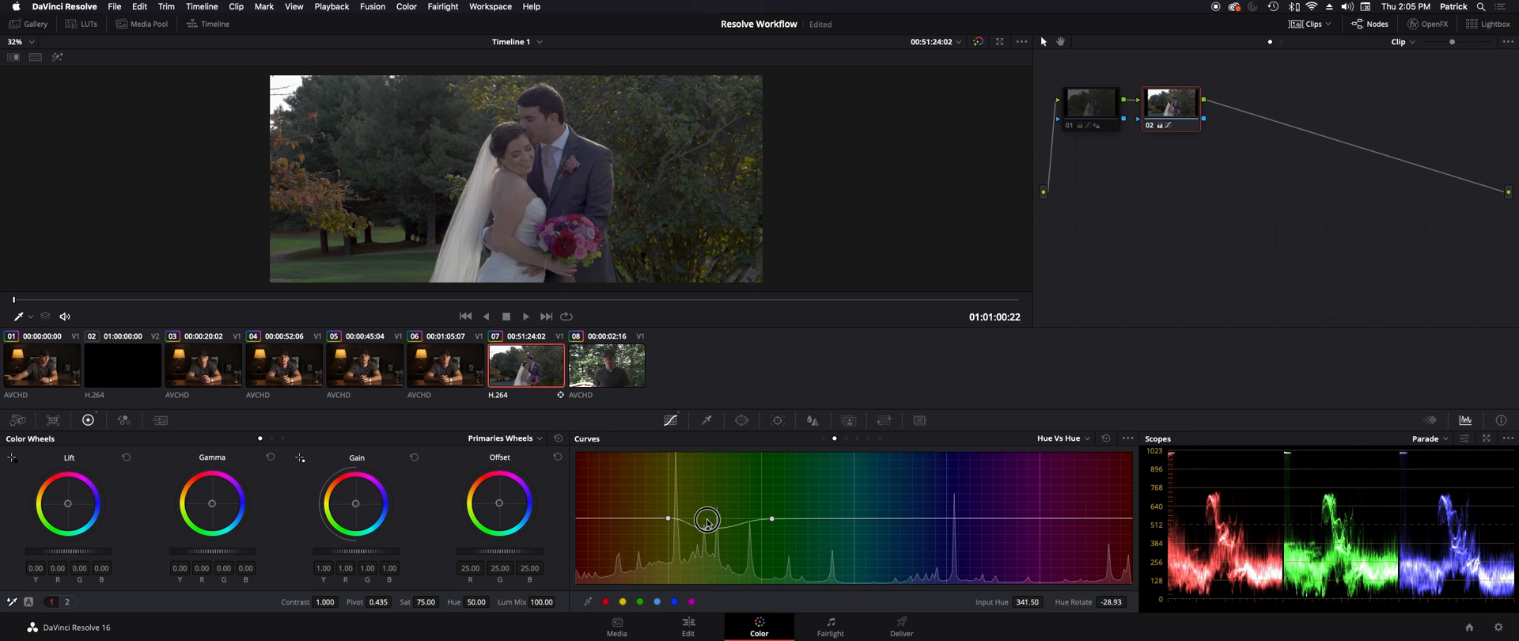
pyautogui.moveTo(706, 520); pyautogui.dragTo(711, 511)
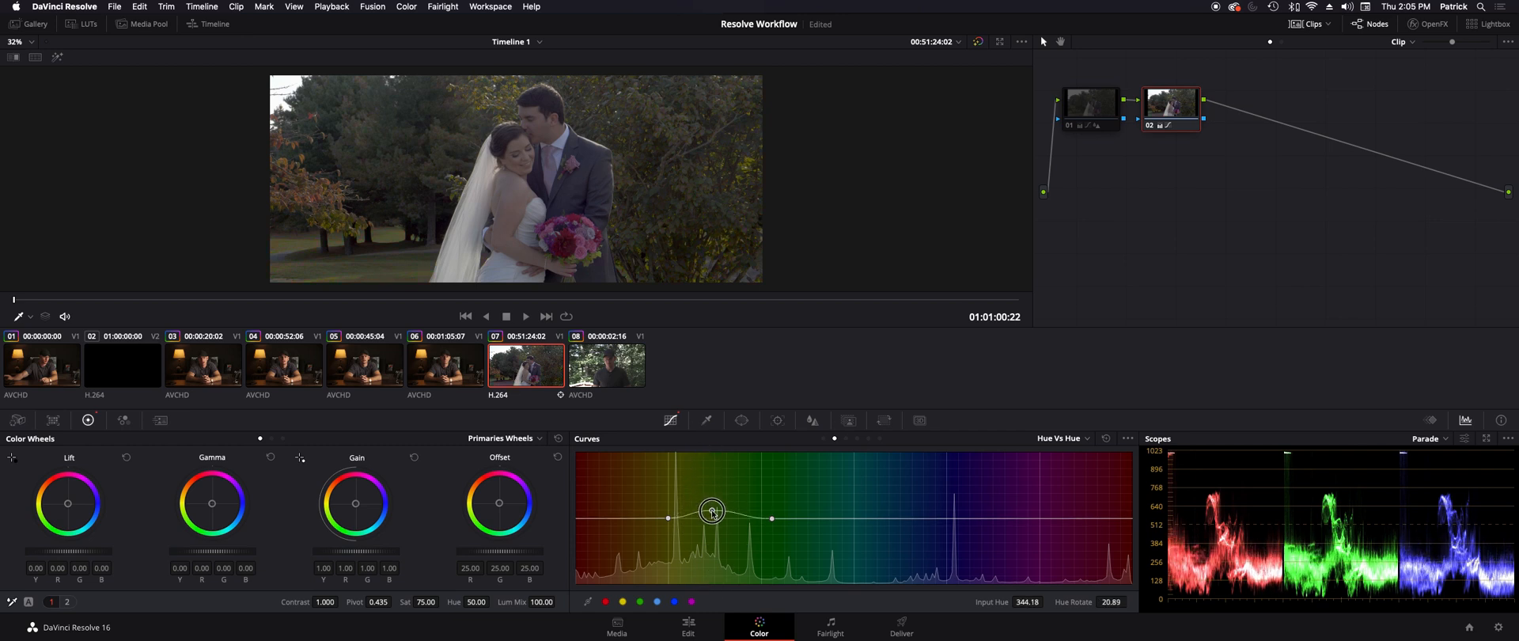
# Step: Tune the yellow-green hue rotation back and forth, settling around -26 degrees
pyautogui.moveTo(712, 510); pyautogui.dragTo(716, 529)
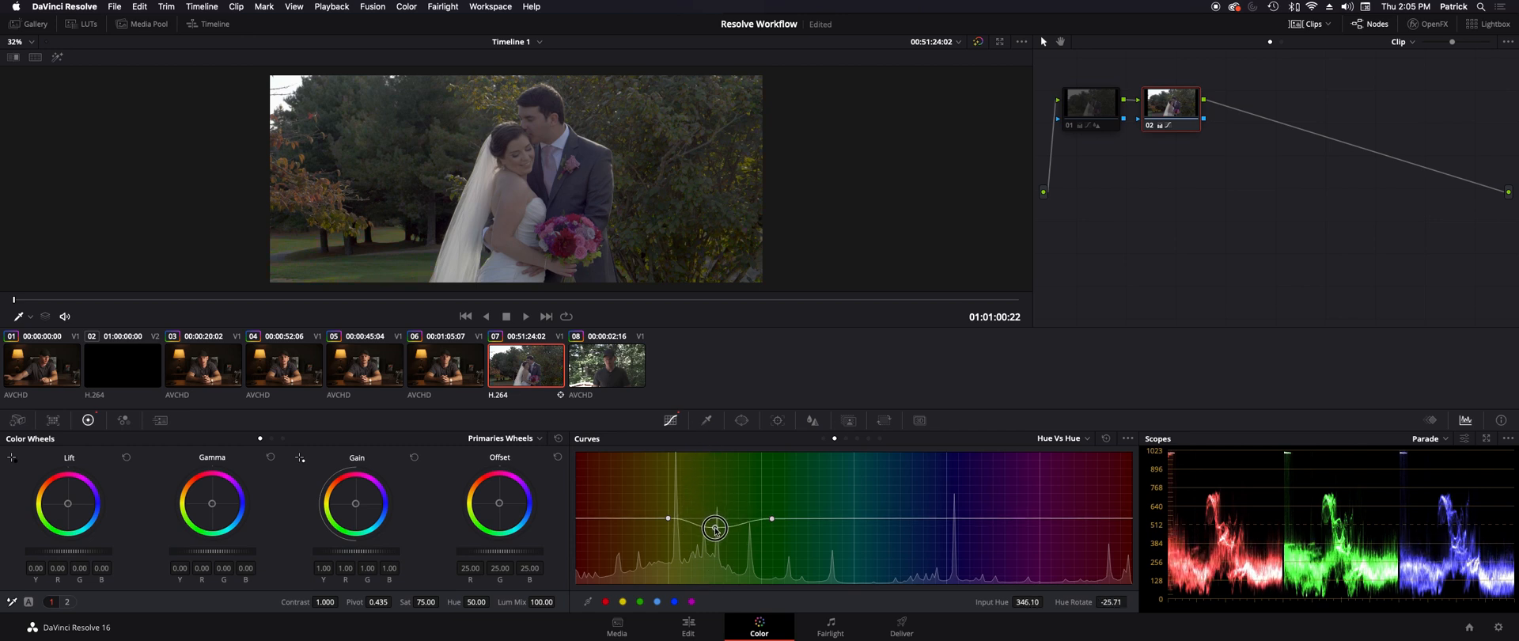
pyautogui.moveTo(715, 527); pyautogui.dragTo(715, 540)
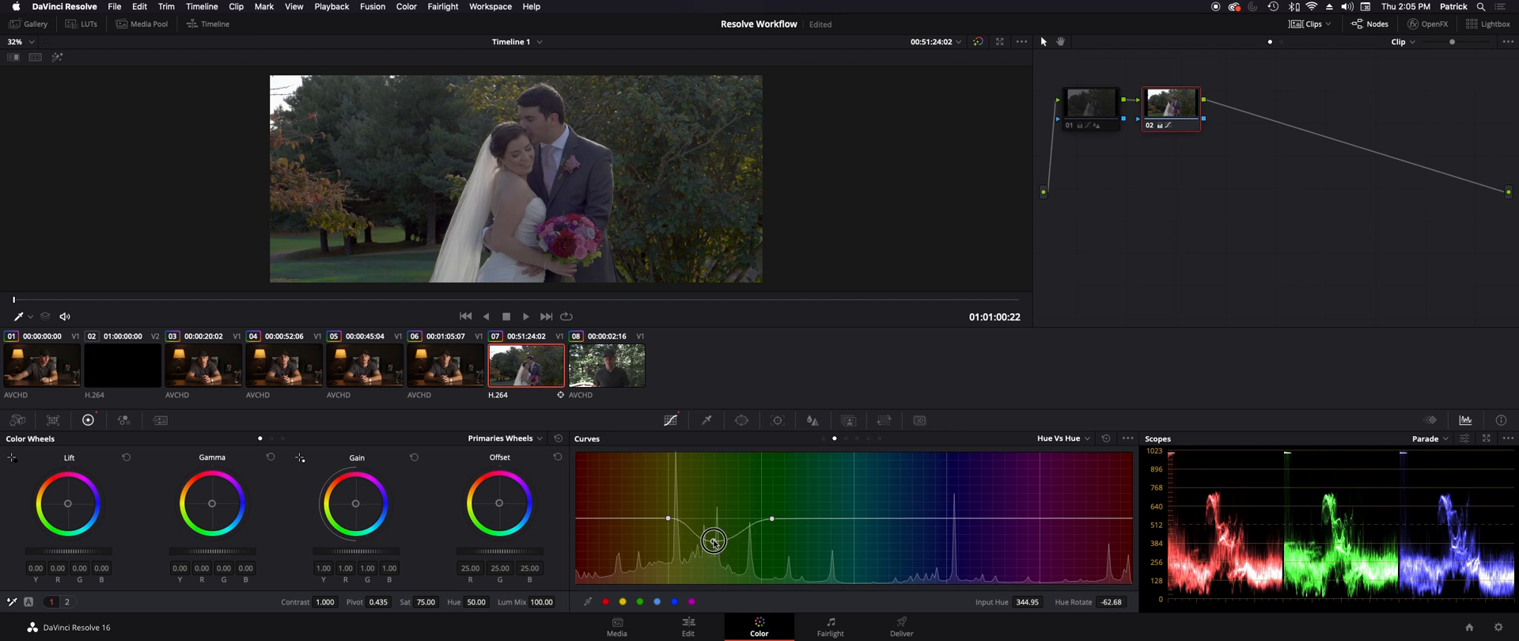
pyautogui.moveTo(713, 543); pyautogui.dragTo(717, 517)
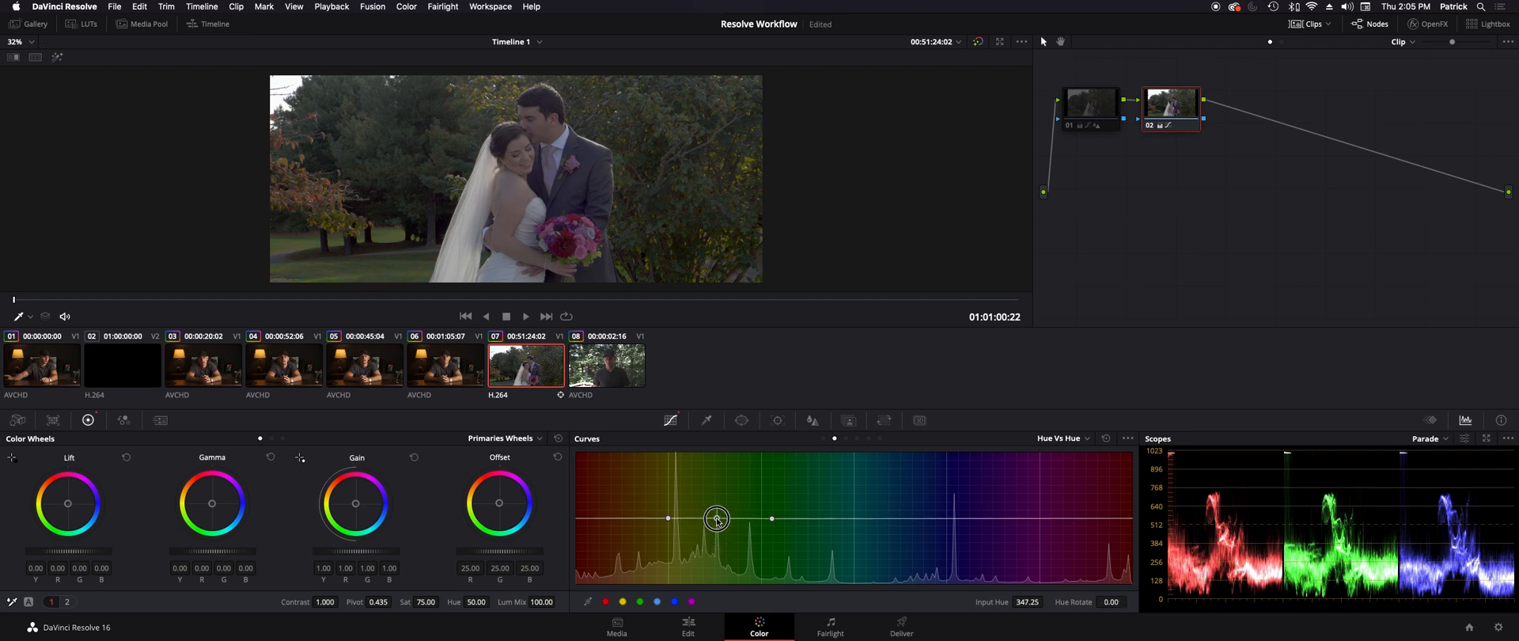
pyautogui.moveTo(715, 518); pyautogui.dragTo(716, 523)
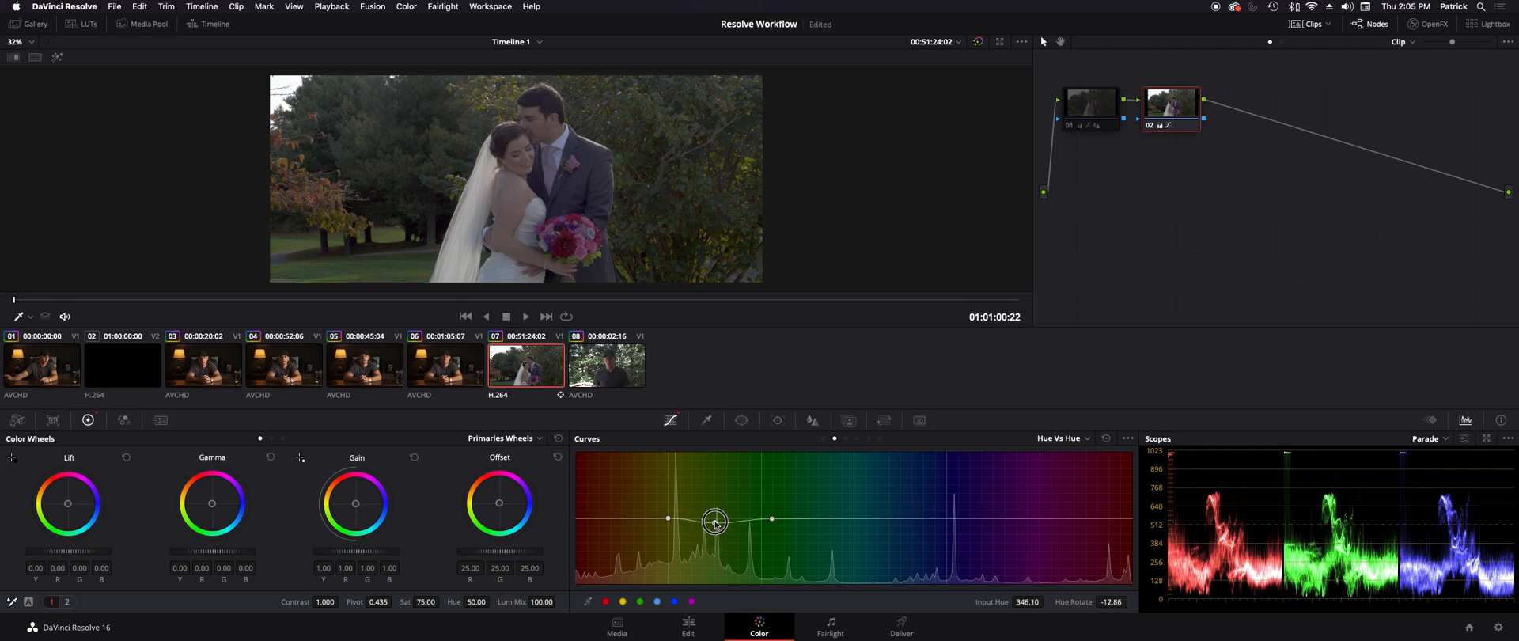
pyautogui.moveTo(716, 522); pyautogui.dragTo(712, 503)
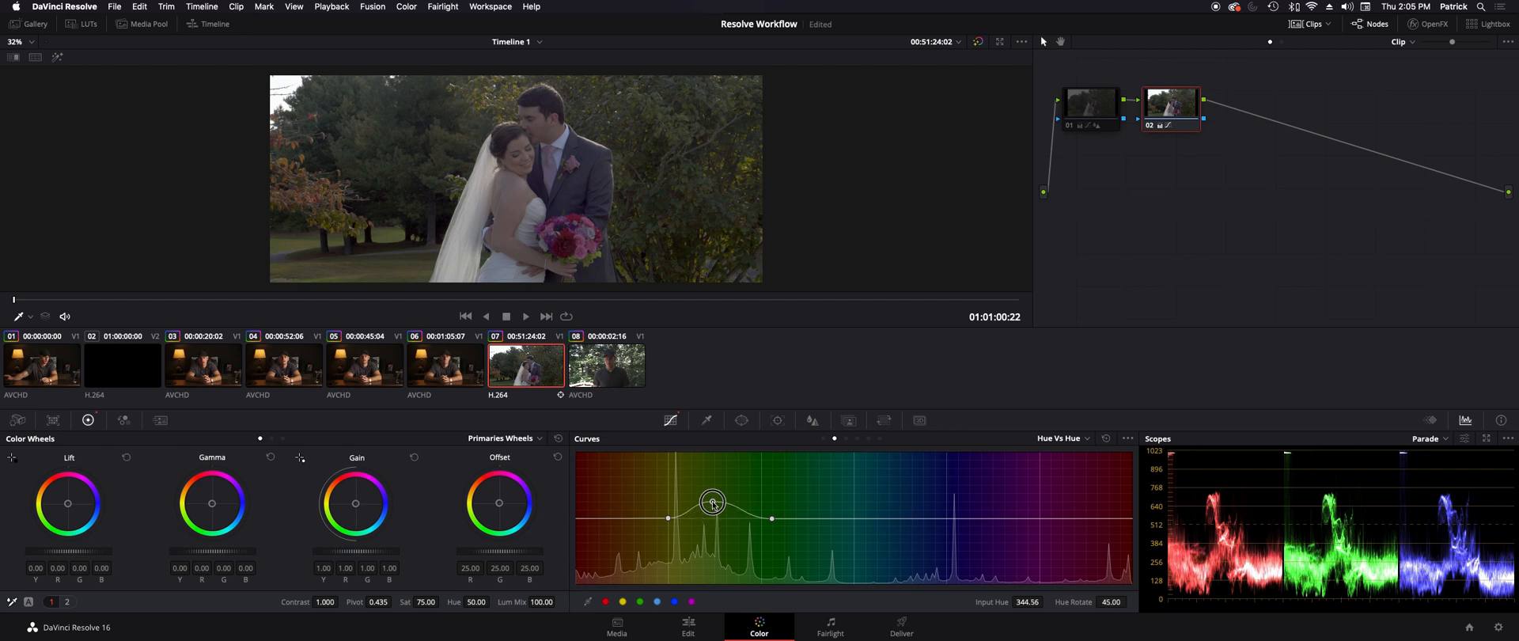
pyautogui.moveTo(712, 504); pyautogui.dragTo(712, 528)
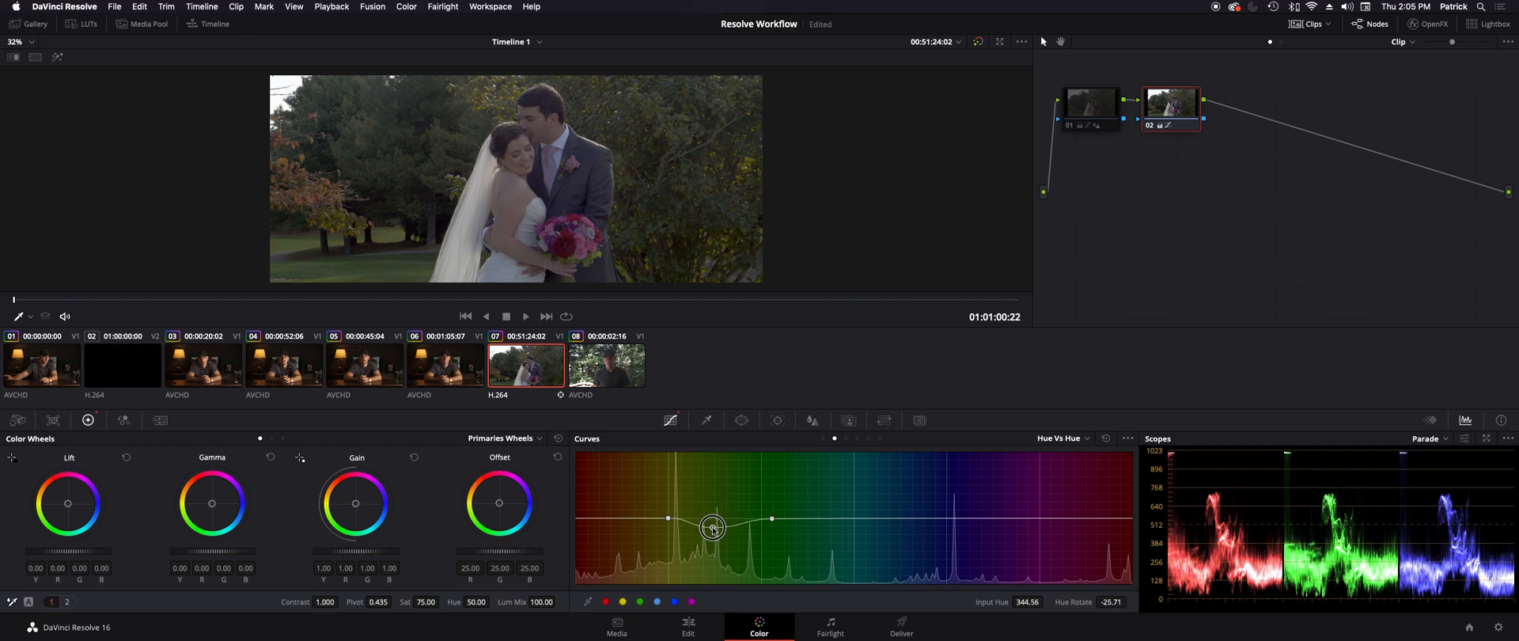
# Step: Raise yellow-green saturation to about 1.83 on a Hue vs Sat curve
pyautogui.click(1084, 438)
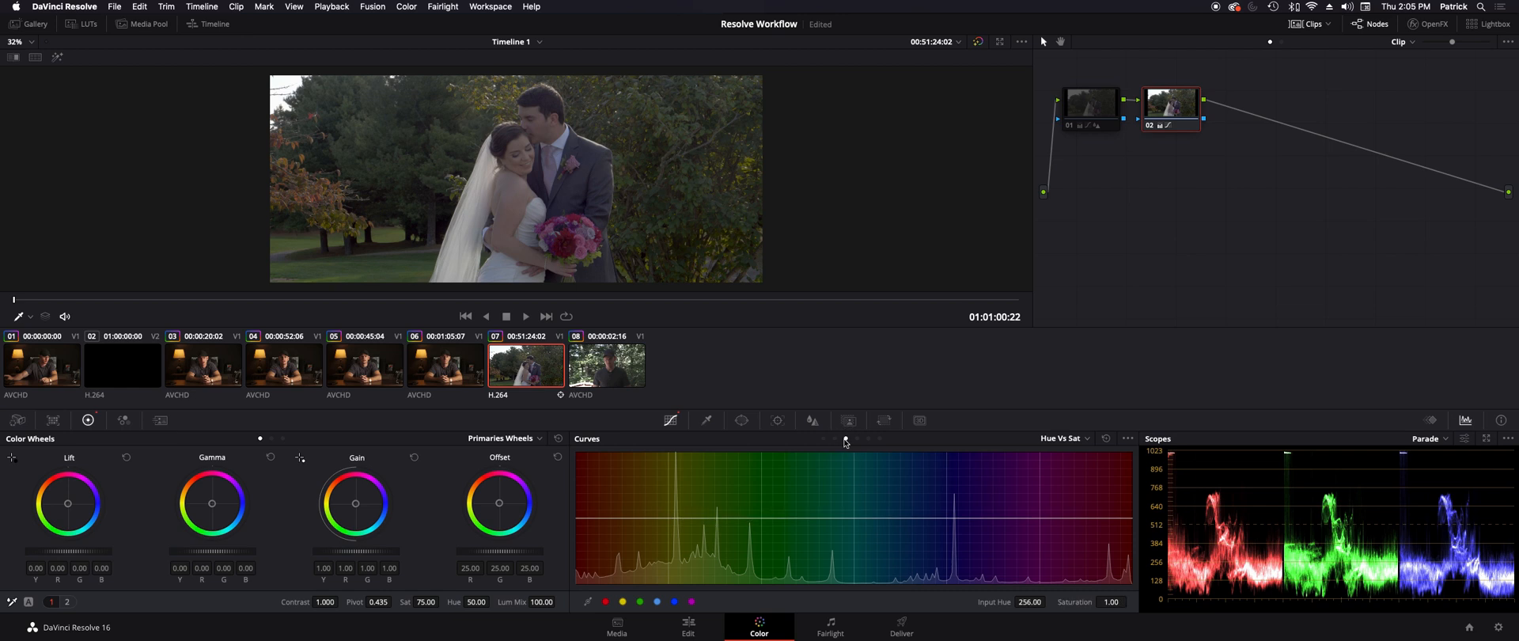
pyautogui.moveTo(654, 595)
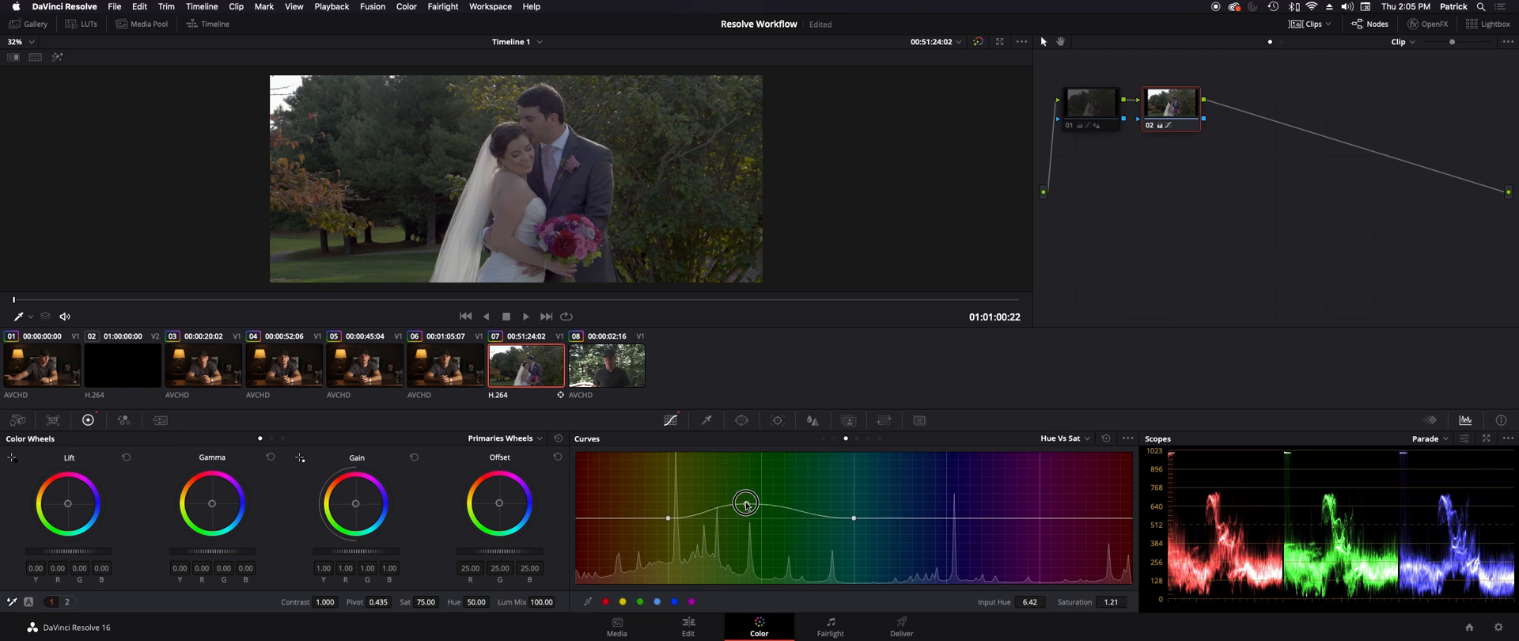
pyautogui.moveTo(744, 505); pyautogui.dragTo(733, 470)
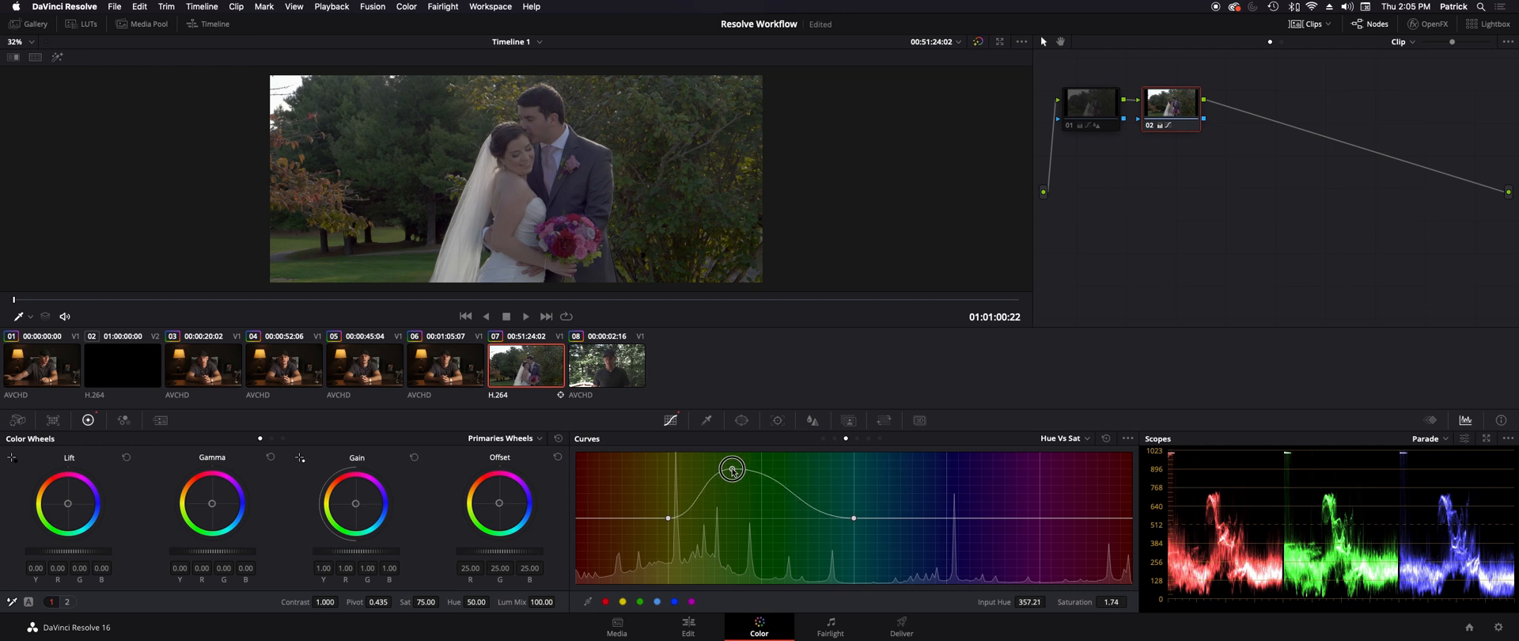
pyautogui.moveTo(733, 470); pyautogui.dragTo(727, 464)
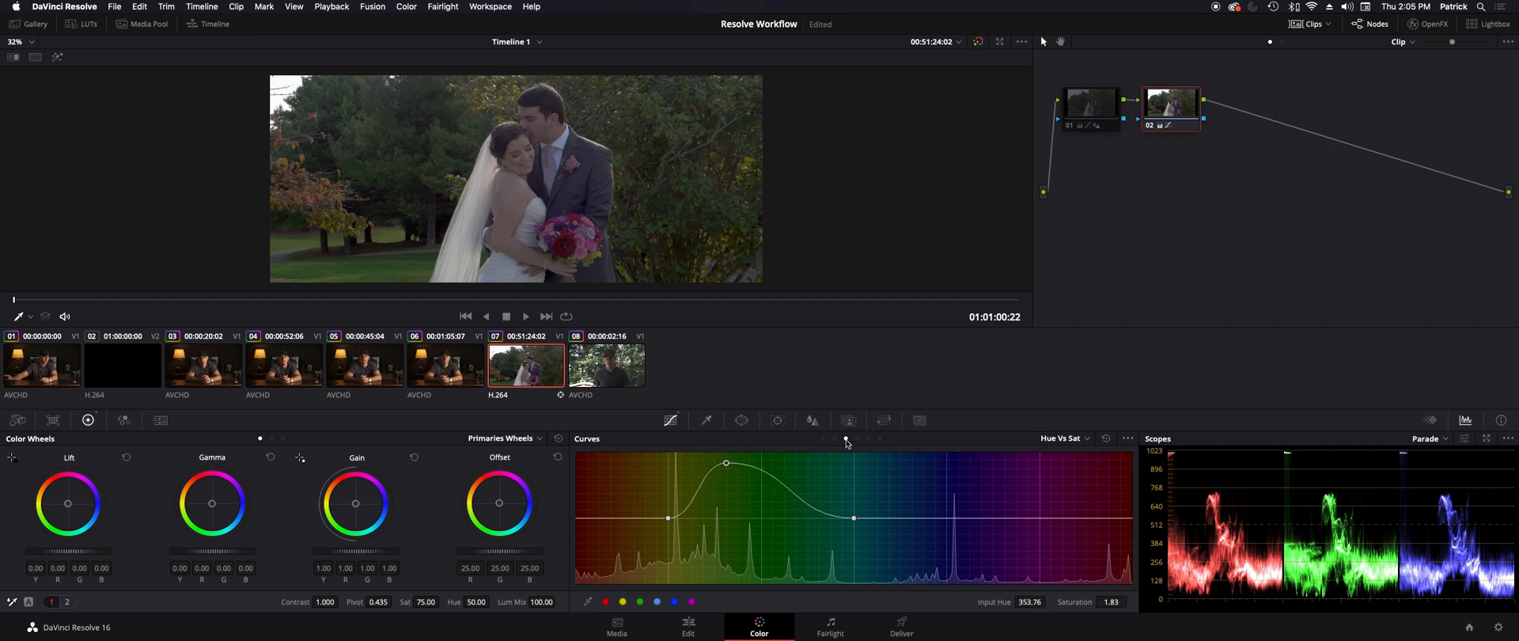
pyautogui.moveTo(1201, 252)
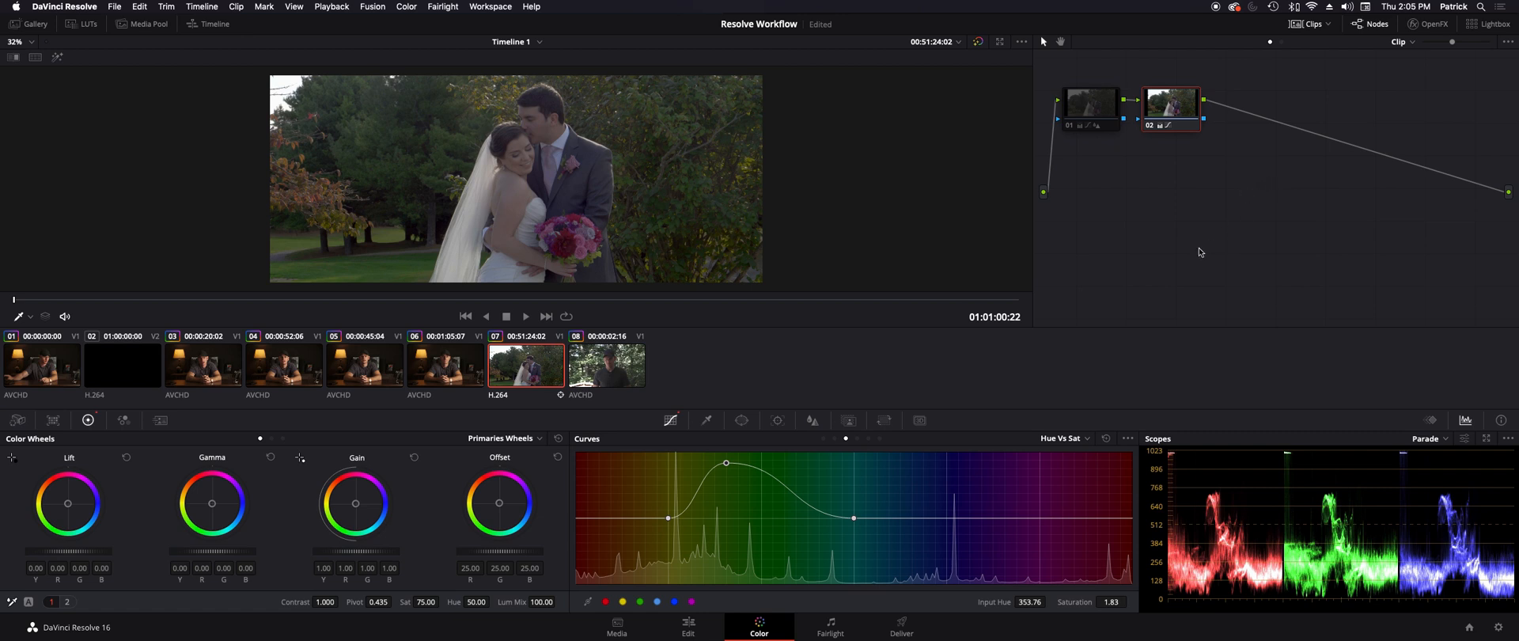
pyautogui.moveTo(740, 381)
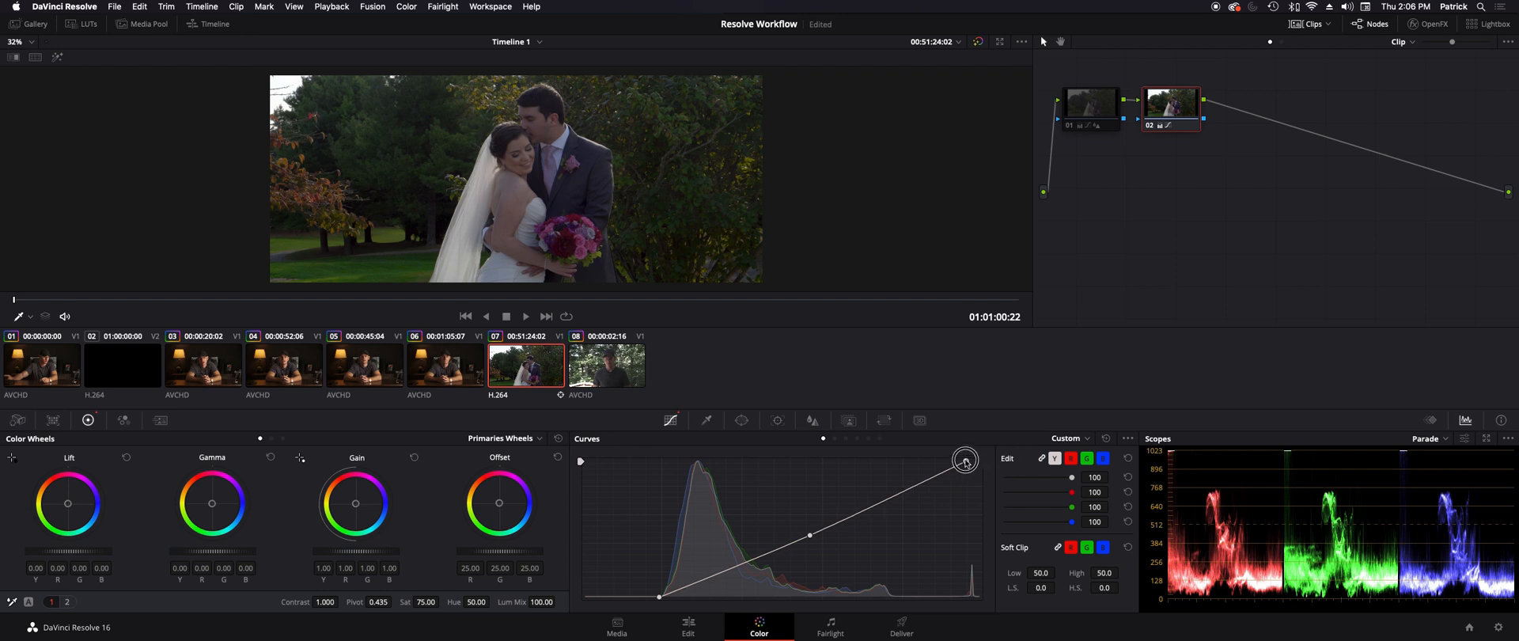
# Step: Lift the curve's white point to brighten highlights, comparing against neutral before settling
pyautogui.moveTo(966, 460); pyautogui.dragTo(911, 466)
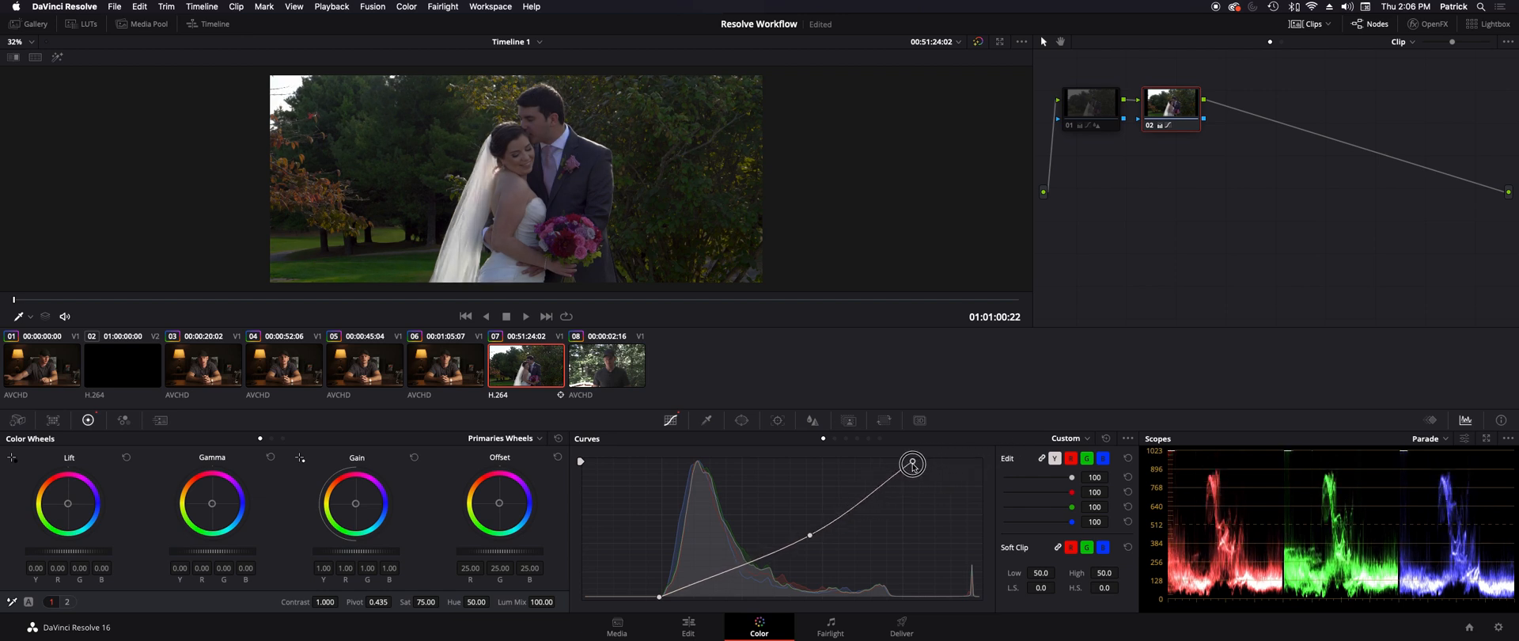
pyautogui.moveTo(911, 465); pyautogui.dragTo(887, 461)
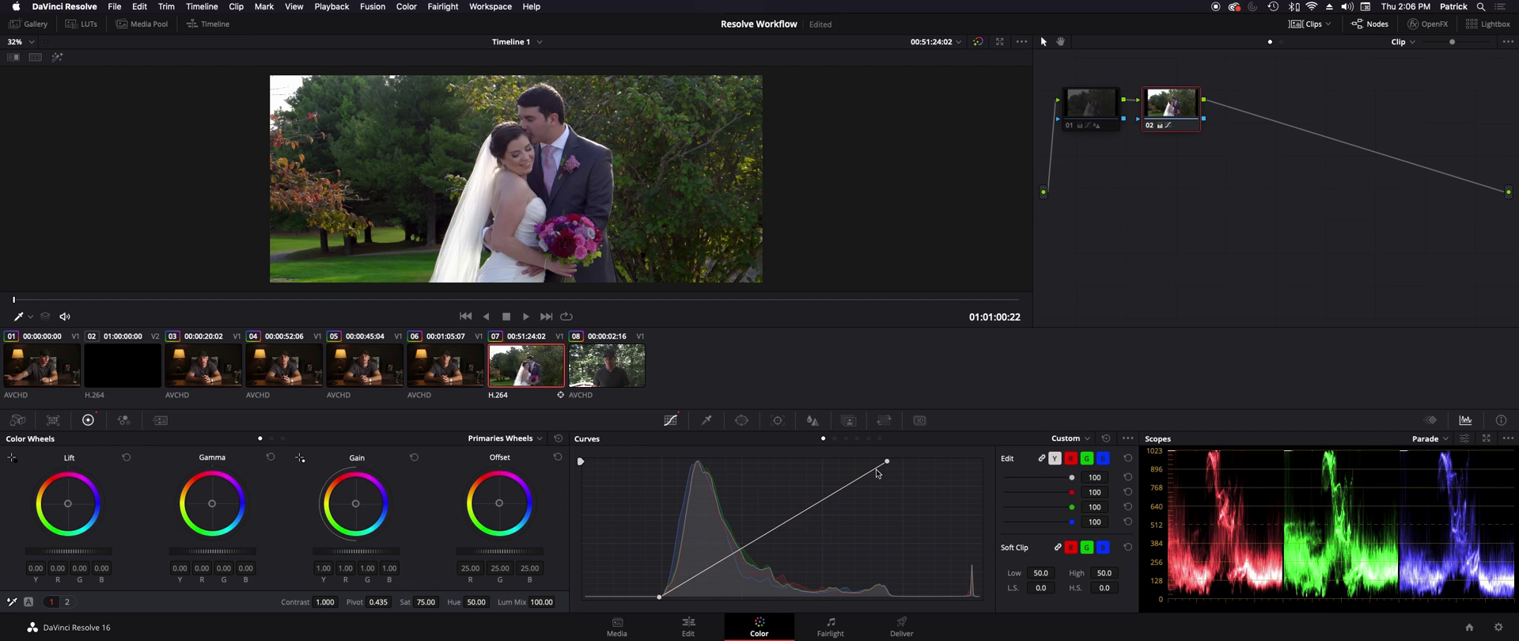
pyautogui.moveTo(886, 462); pyautogui.dragTo(904, 459)
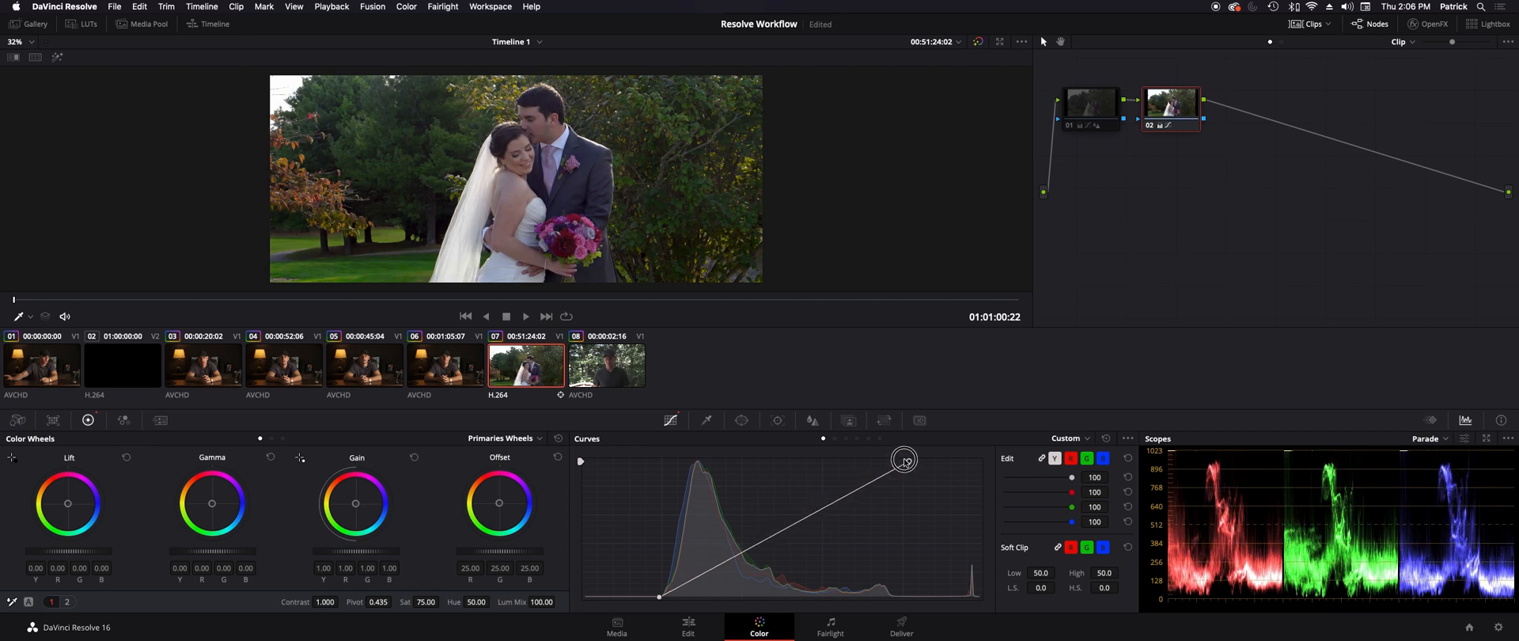
pyautogui.moveTo(903, 460); pyautogui.dragTo(978, 460)
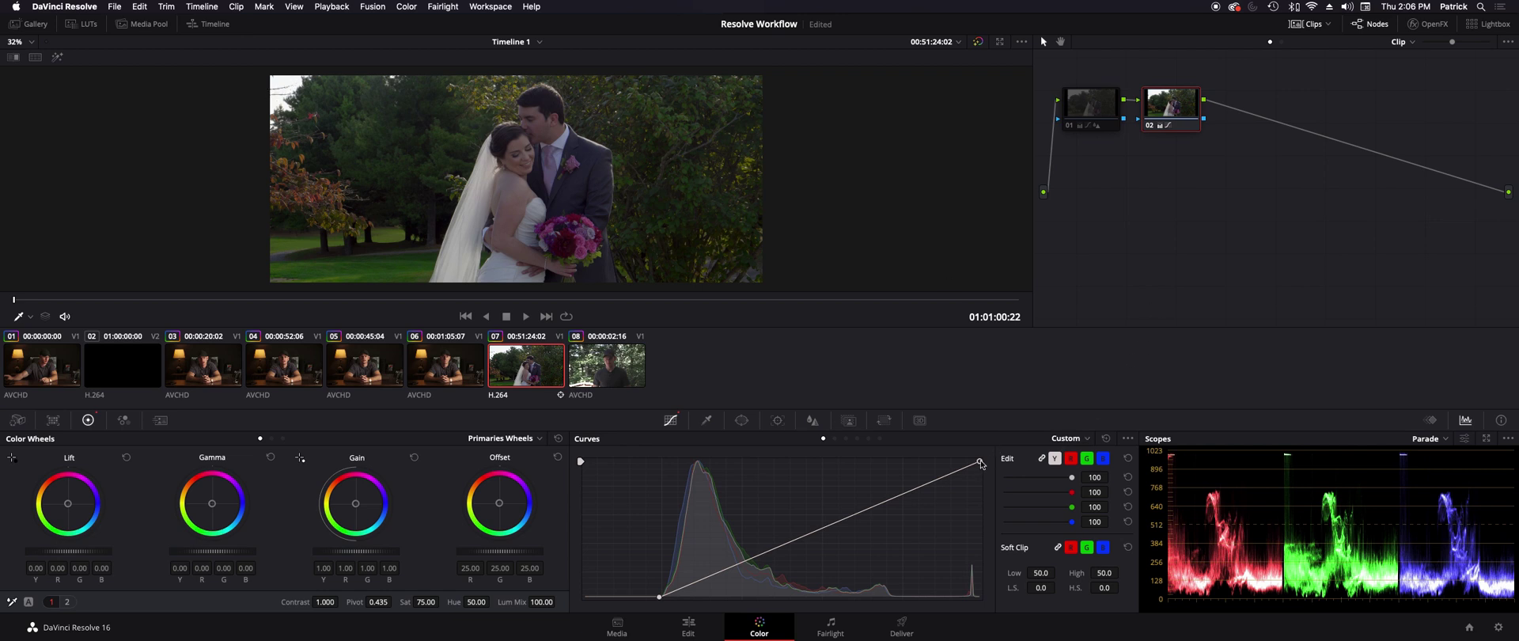
pyautogui.moveTo(551, 122)
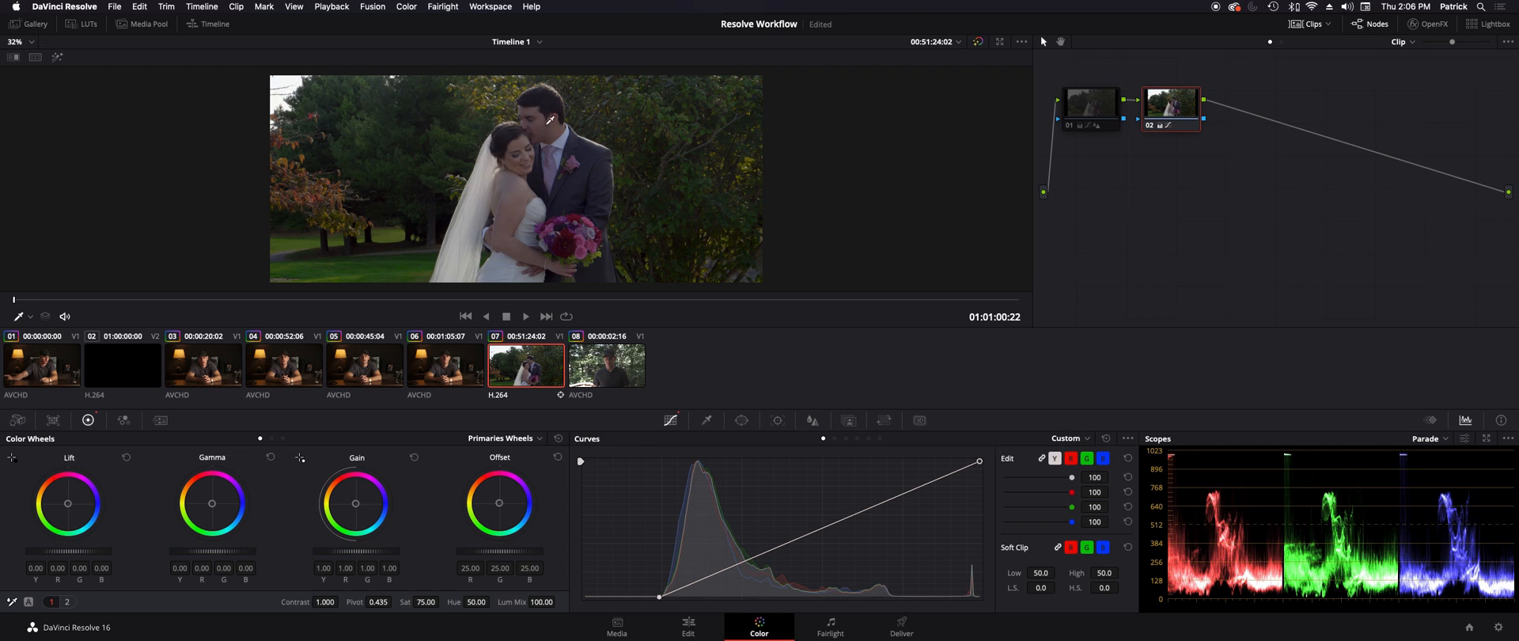
pyautogui.moveTo(959, 458)
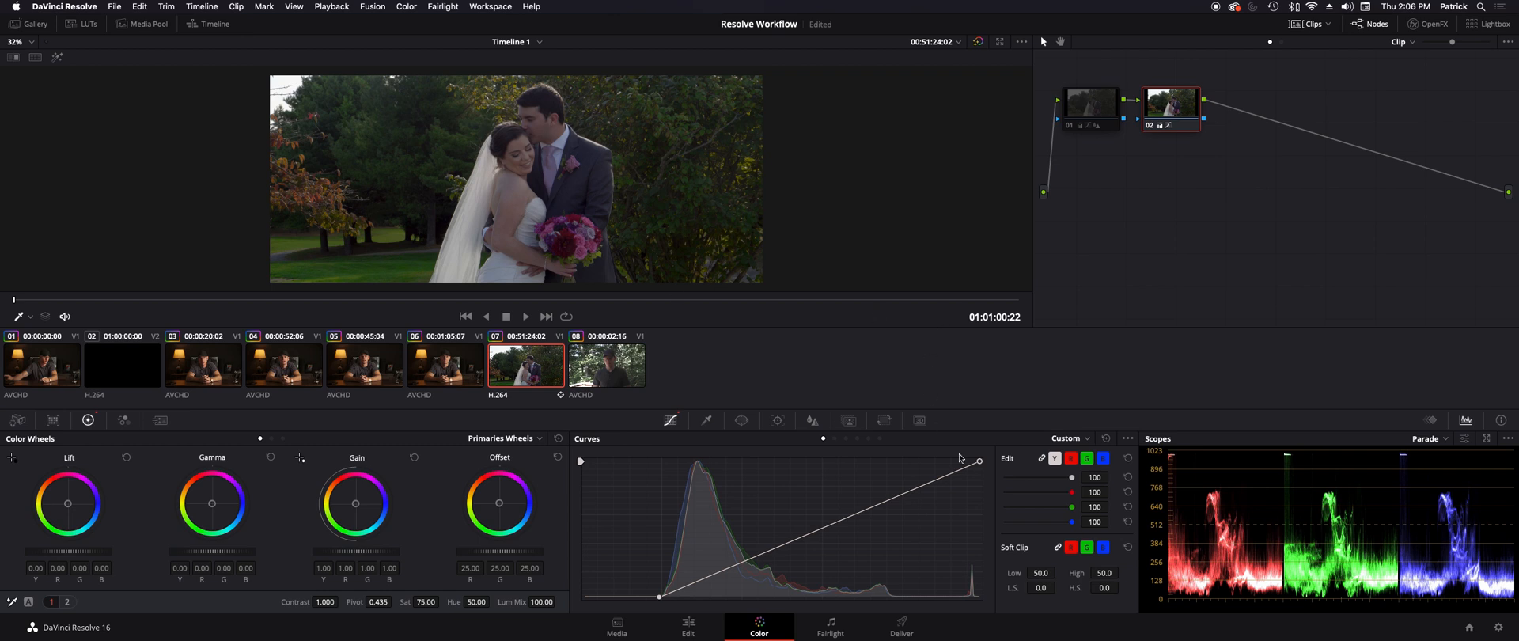
pyautogui.moveTo(978, 461); pyautogui.dragTo(917, 458)
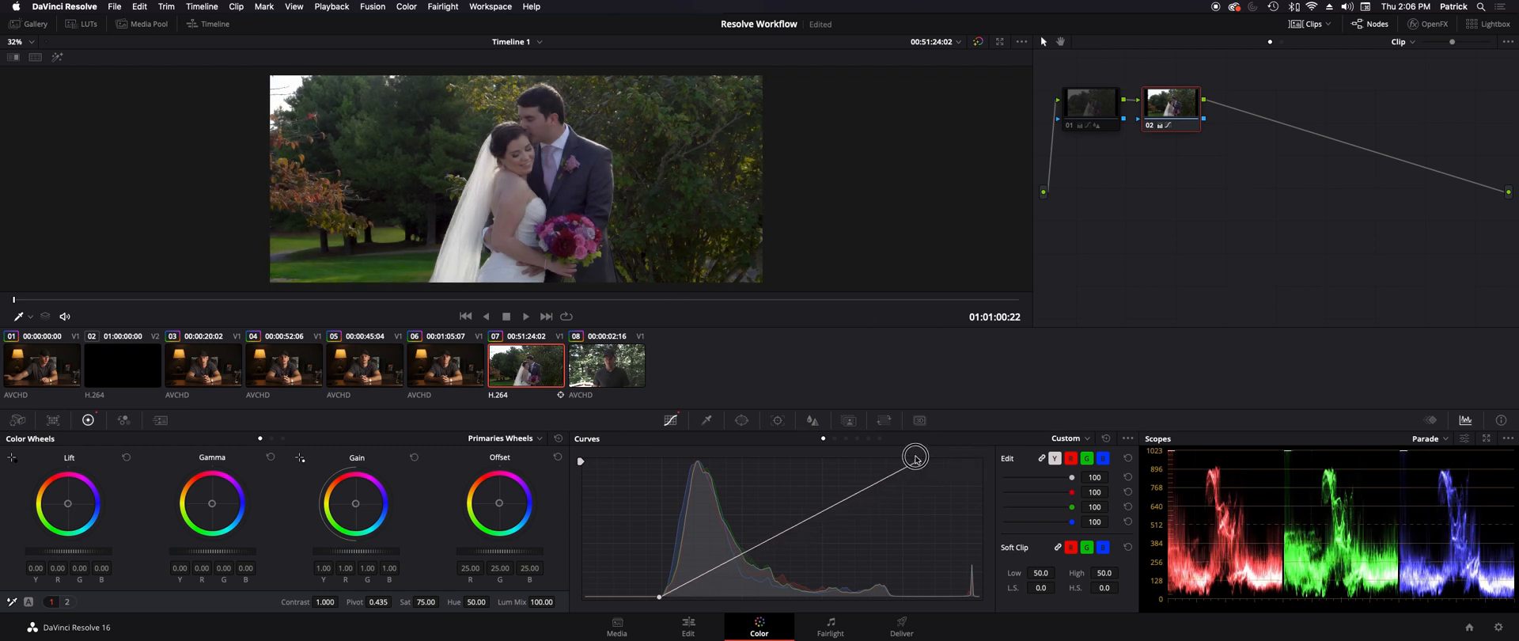
pyautogui.moveTo(916, 458); pyautogui.dragTo(904, 454)
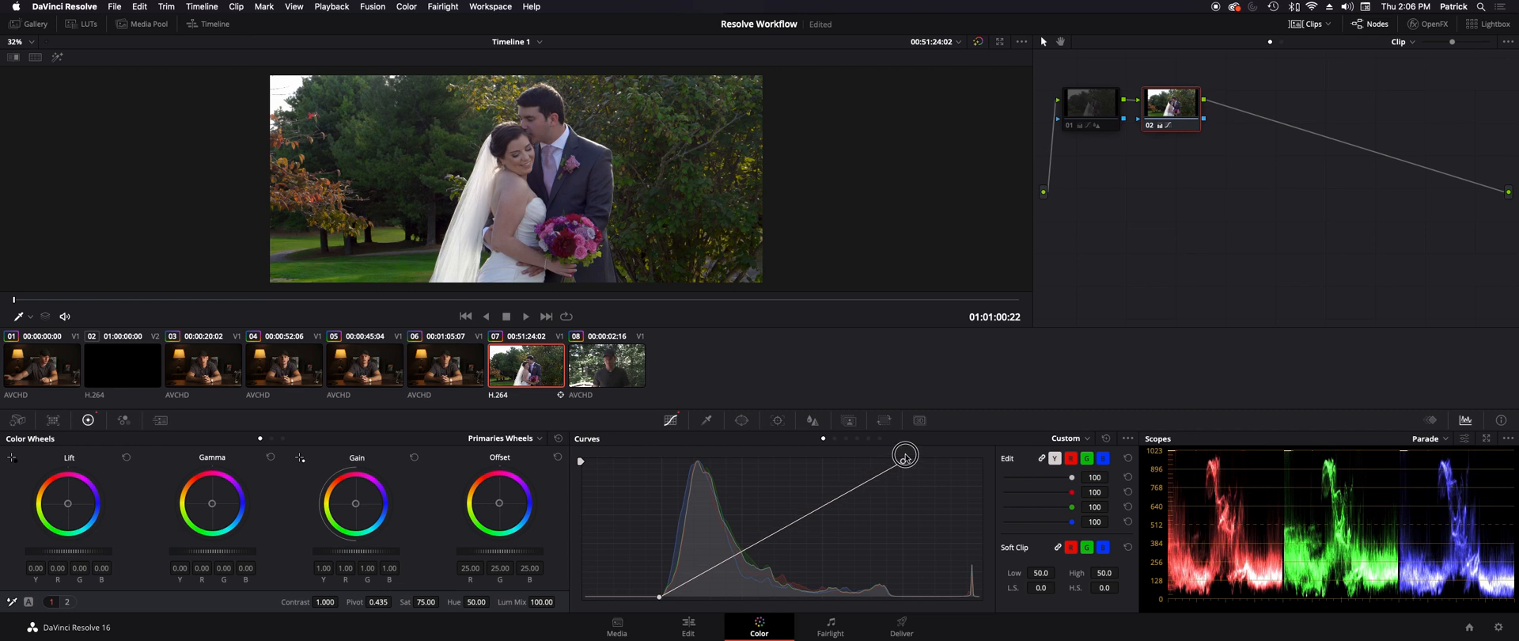
pyautogui.moveTo(904, 456); pyautogui.dragTo(912, 461)
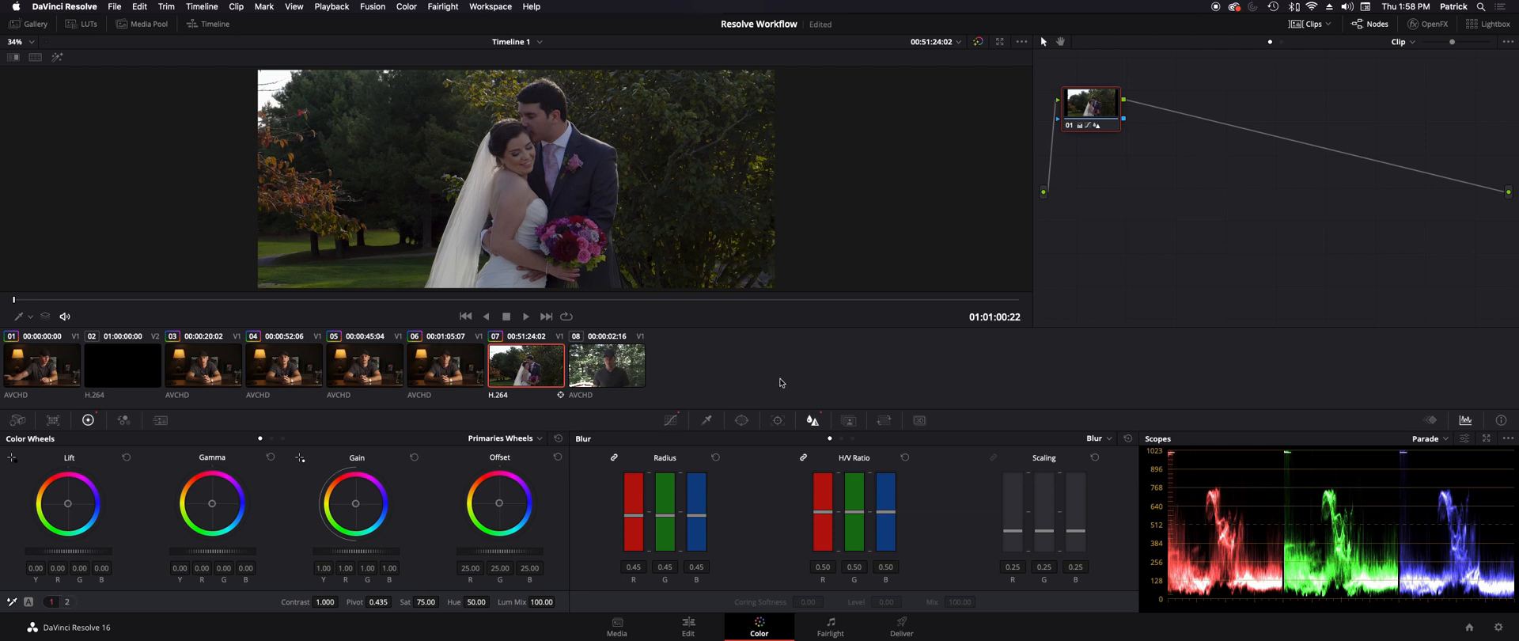
# Step: Switch to the forest interview clip and jump to the color chart frame
pyautogui.click(607, 367)
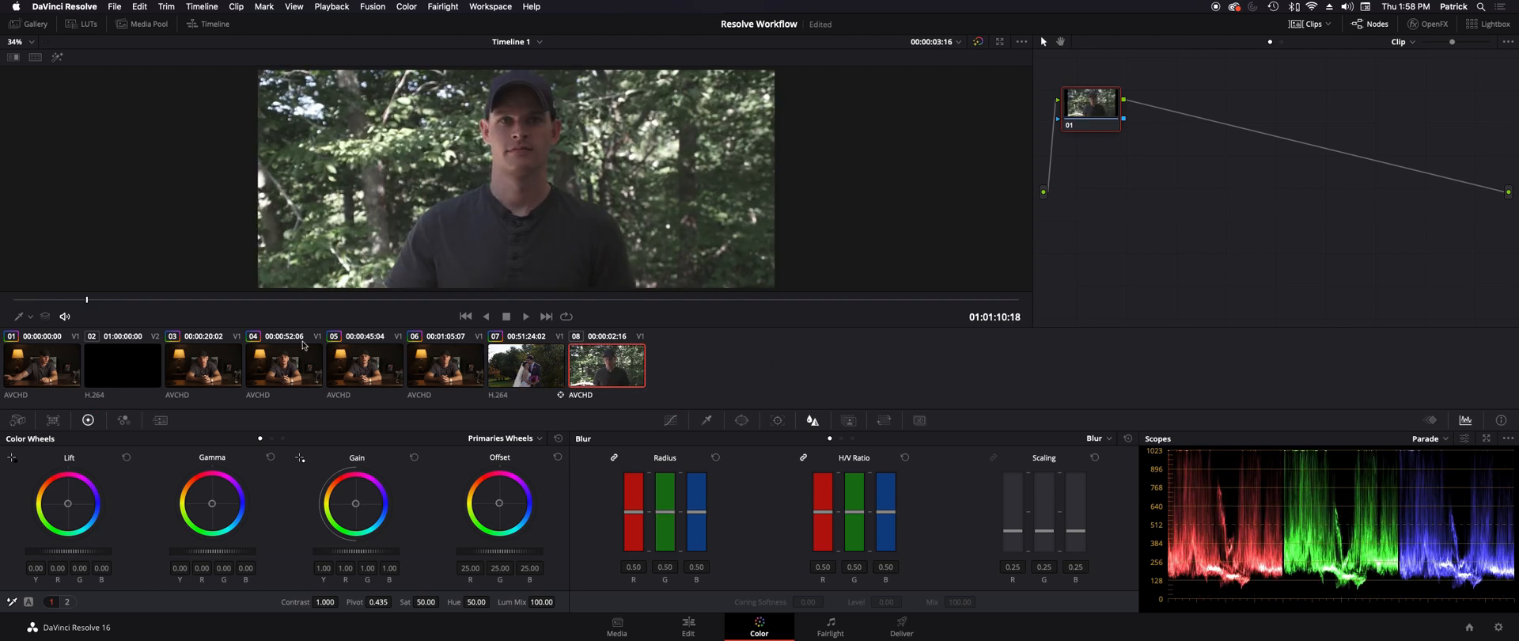
pyautogui.click(525, 317)
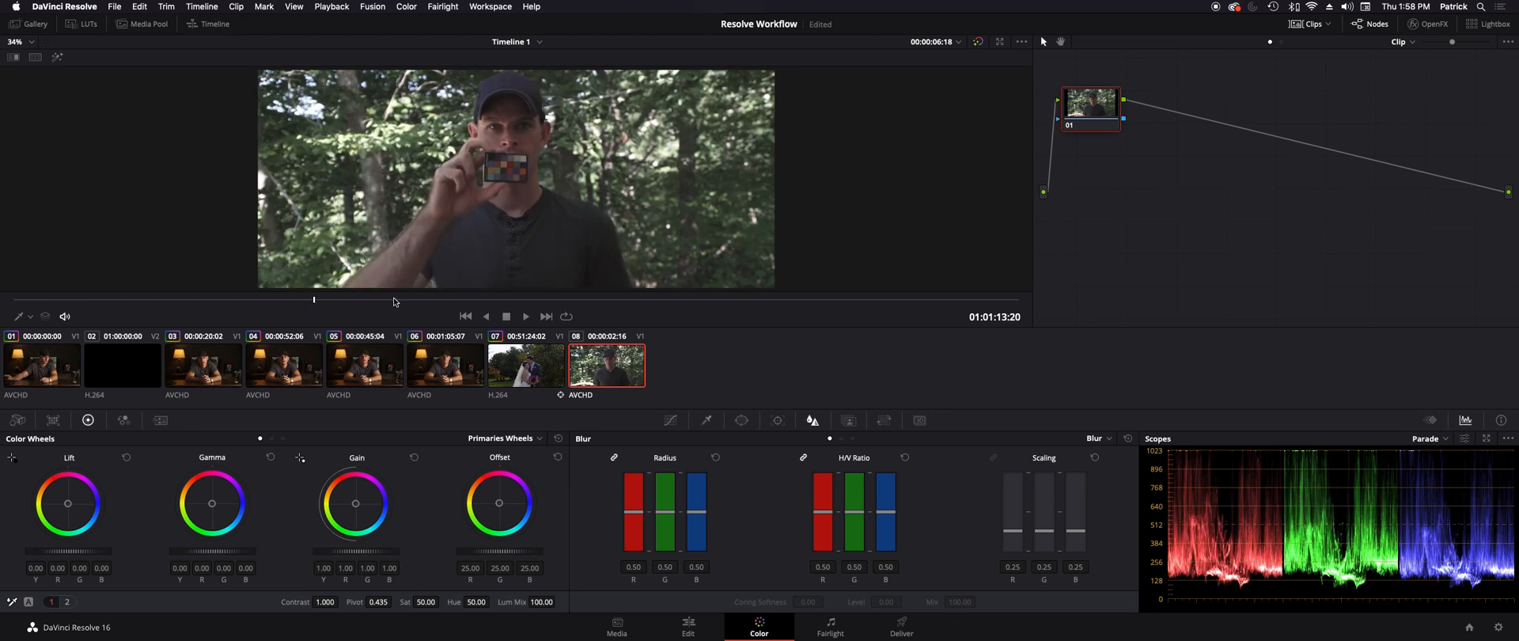
pyautogui.moveTo(776, 385)
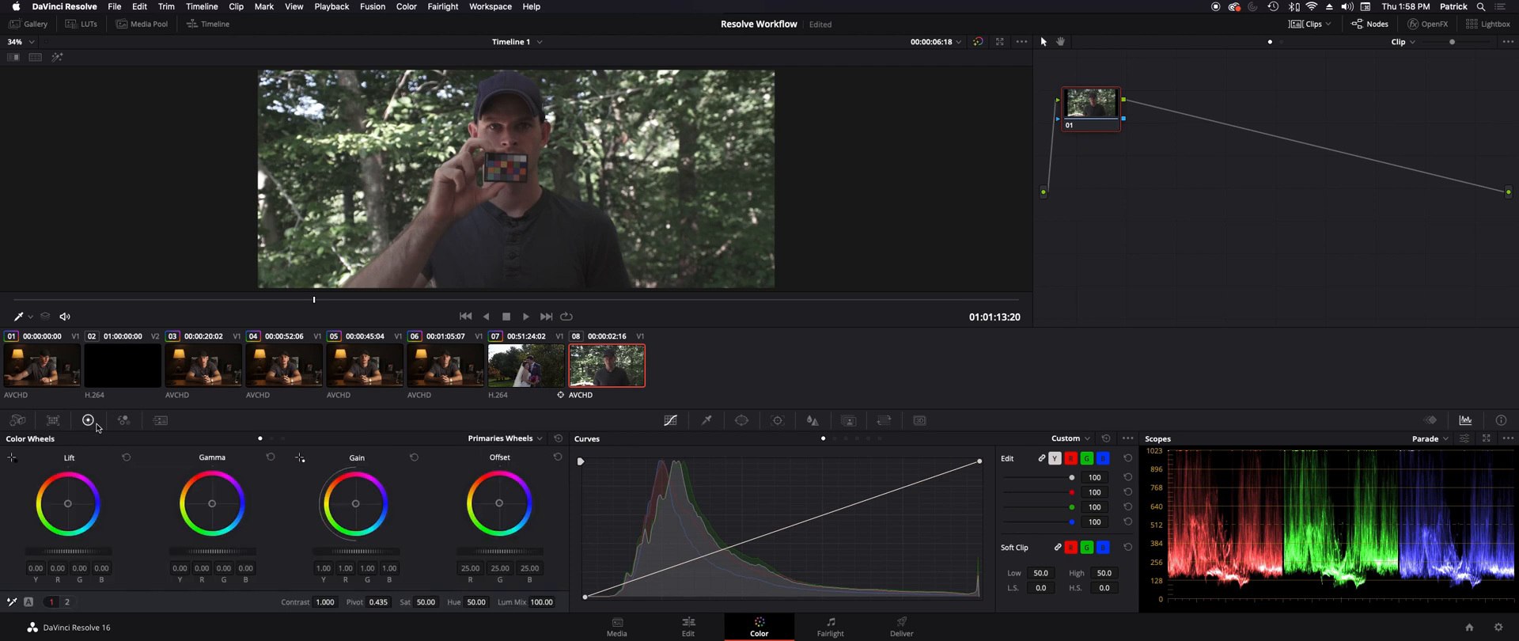
pyautogui.moveTo(87, 419)
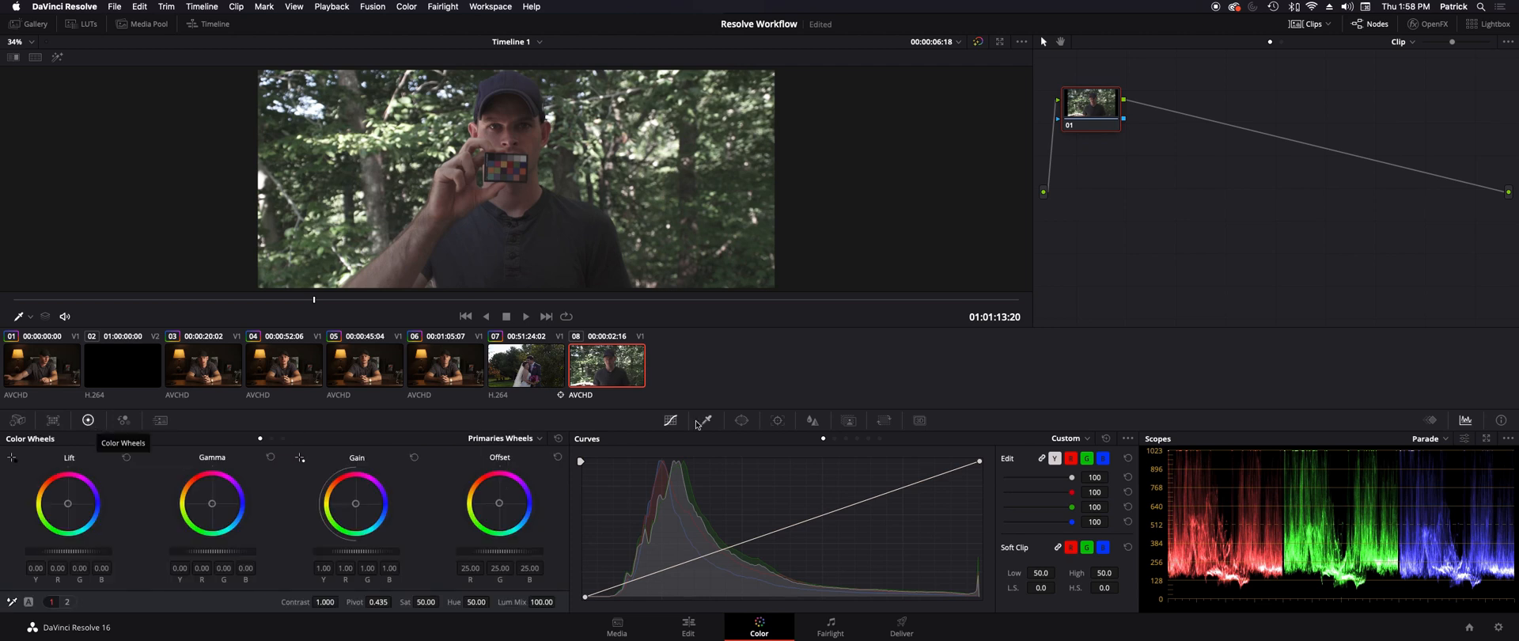
pyautogui.moveTo(1111, 146)
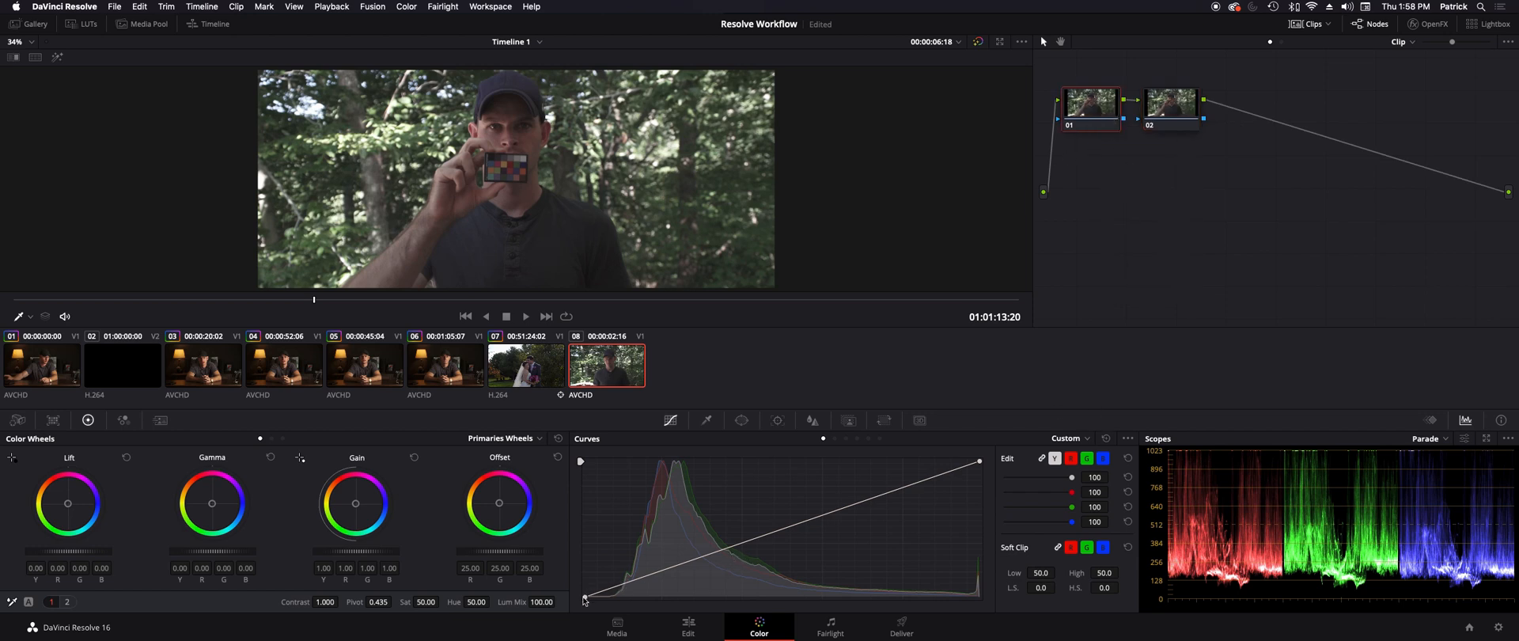
# Step: Move the black point right along the curve's base and add a shadow point to shape contrast
pyautogui.moveTo(584, 600); pyautogui.dragTo(620, 600)
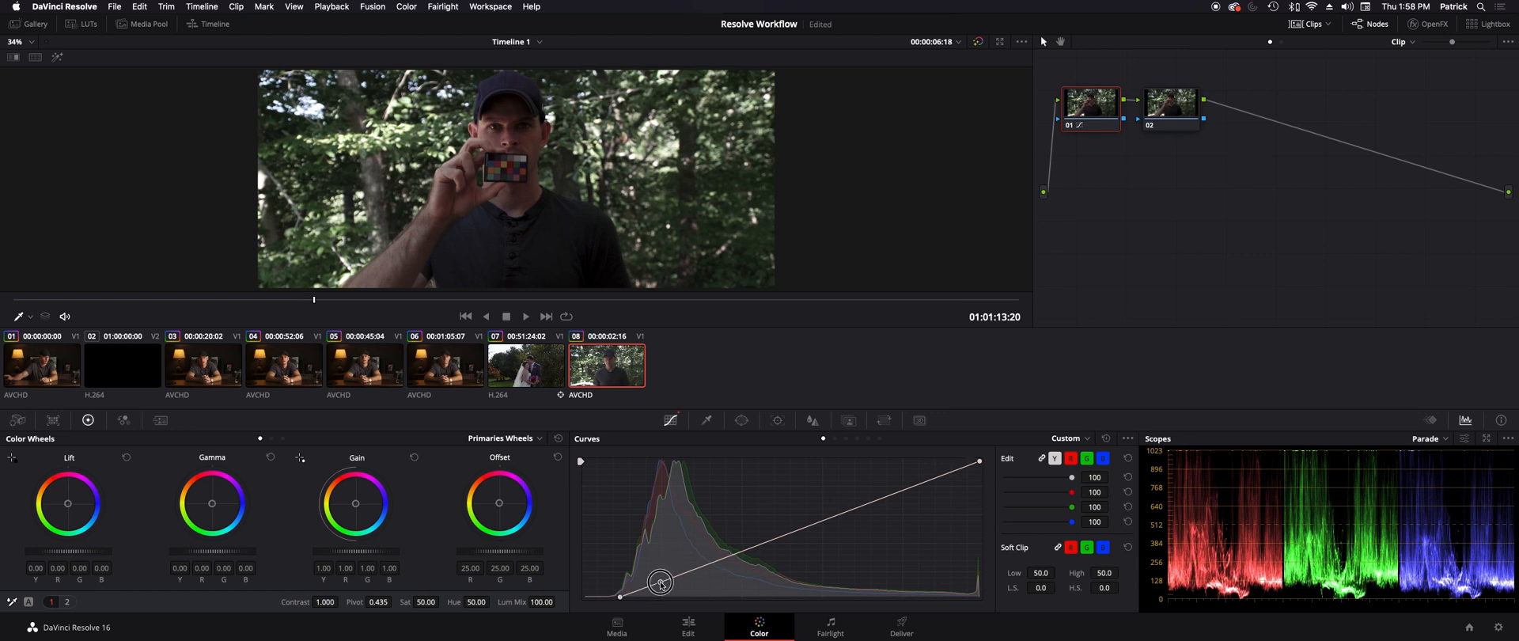
pyautogui.moveTo(662, 583); pyautogui.dragTo(653, 577)
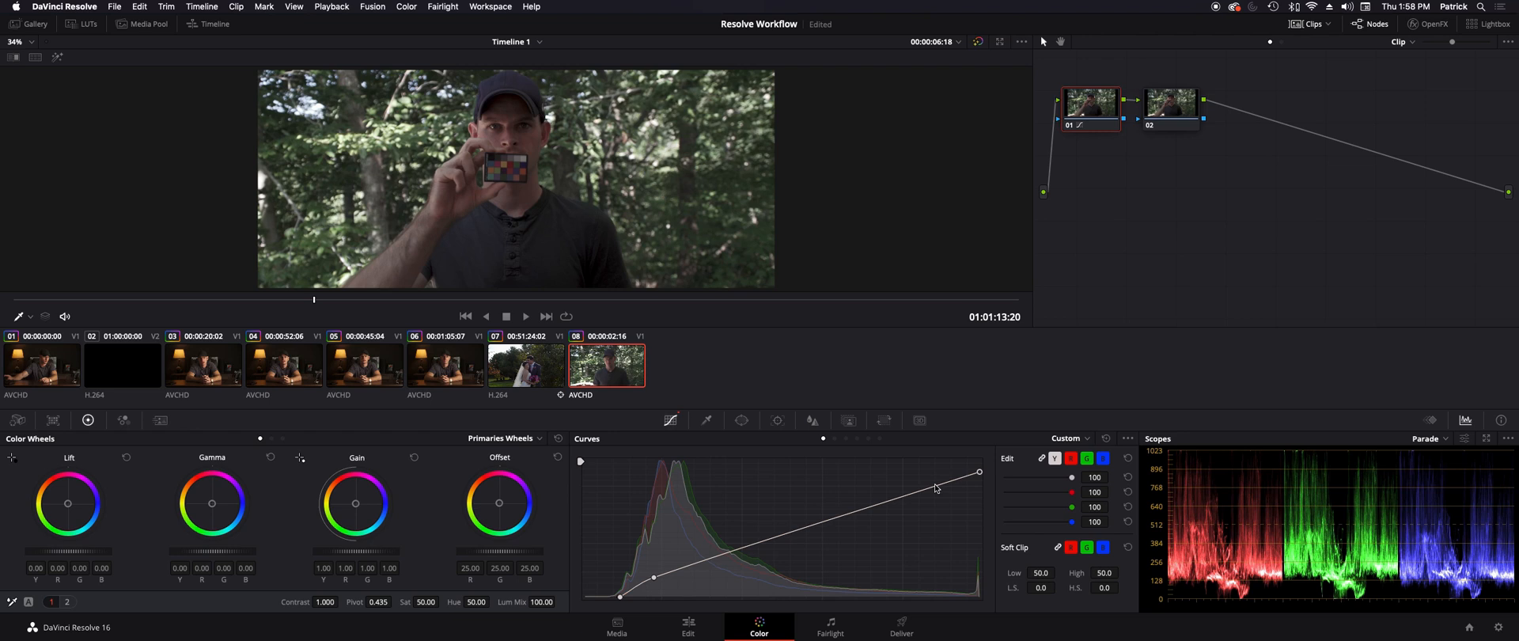
pyautogui.moveTo(1216, 244)
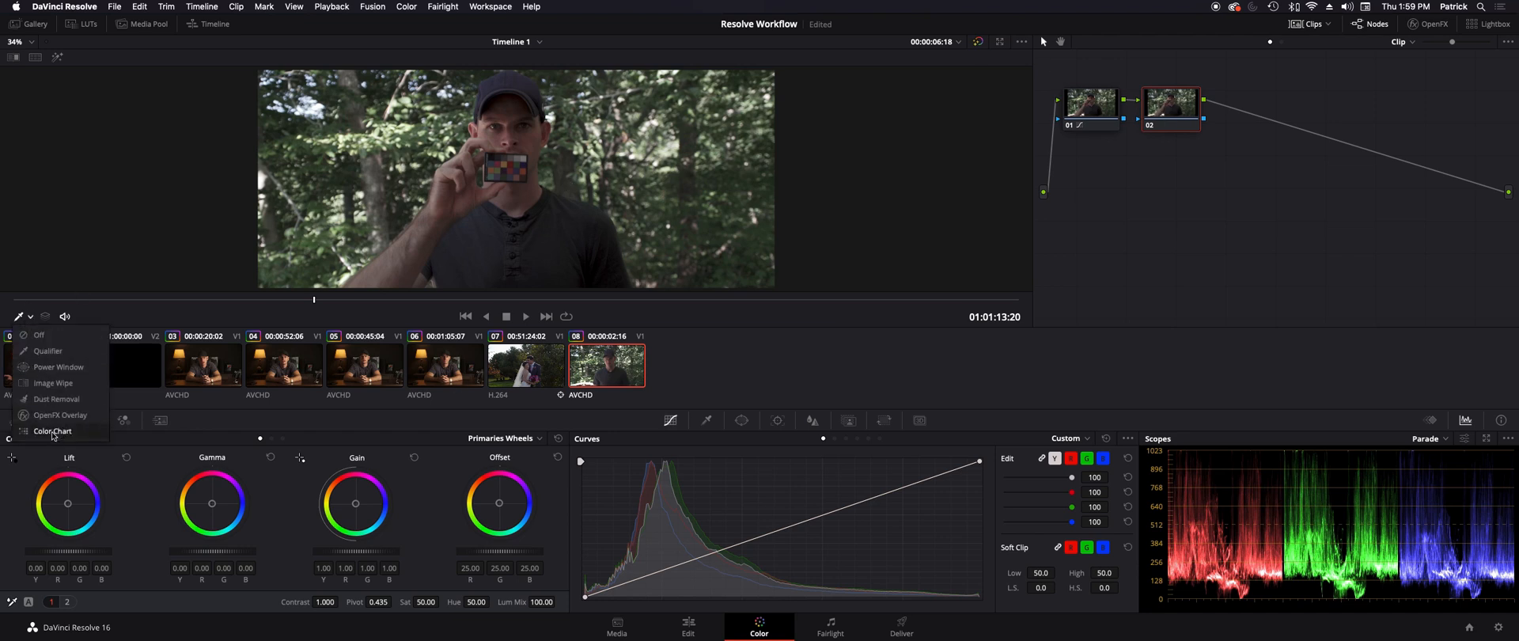
# Step: Overlay the ColorChart grid on the shot and match to the X-Rite ColorChecker Classic card
pyautogui.click(47, 430)
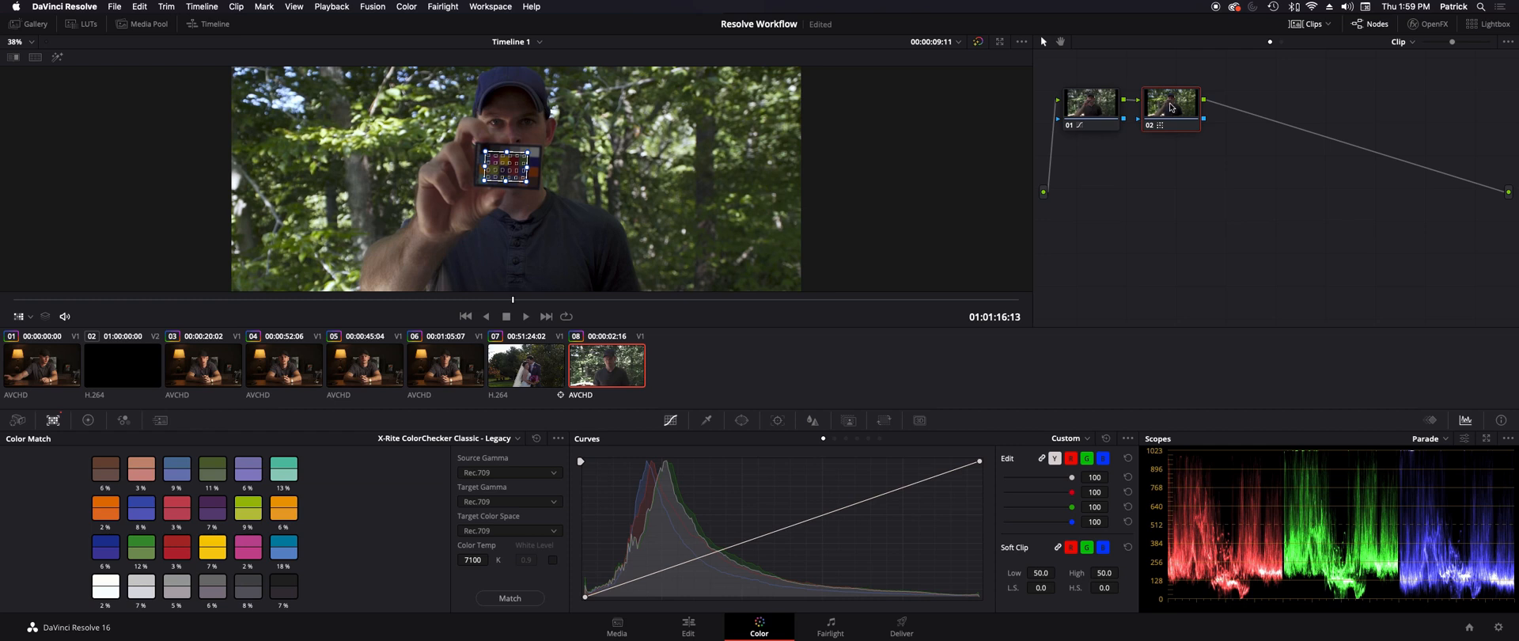
pyautogui.moveTo(1171, 105)
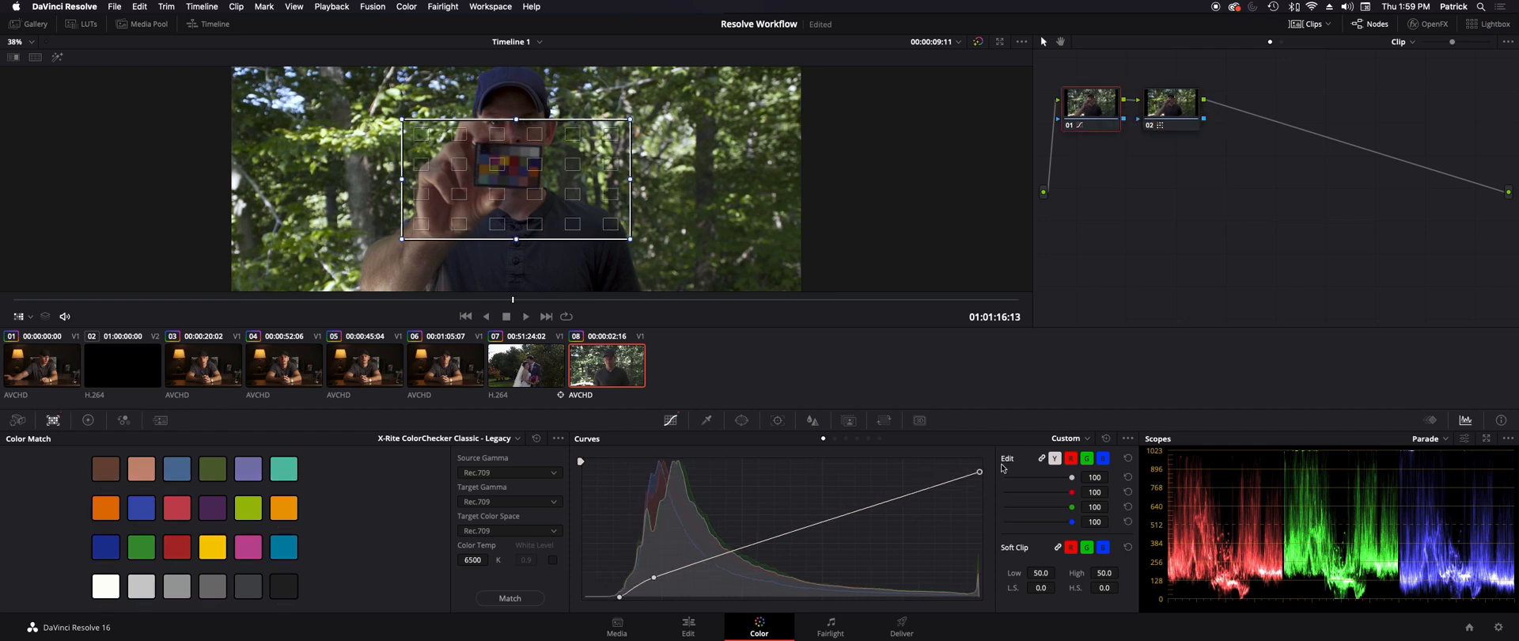
pyautogui.click(44, 315)
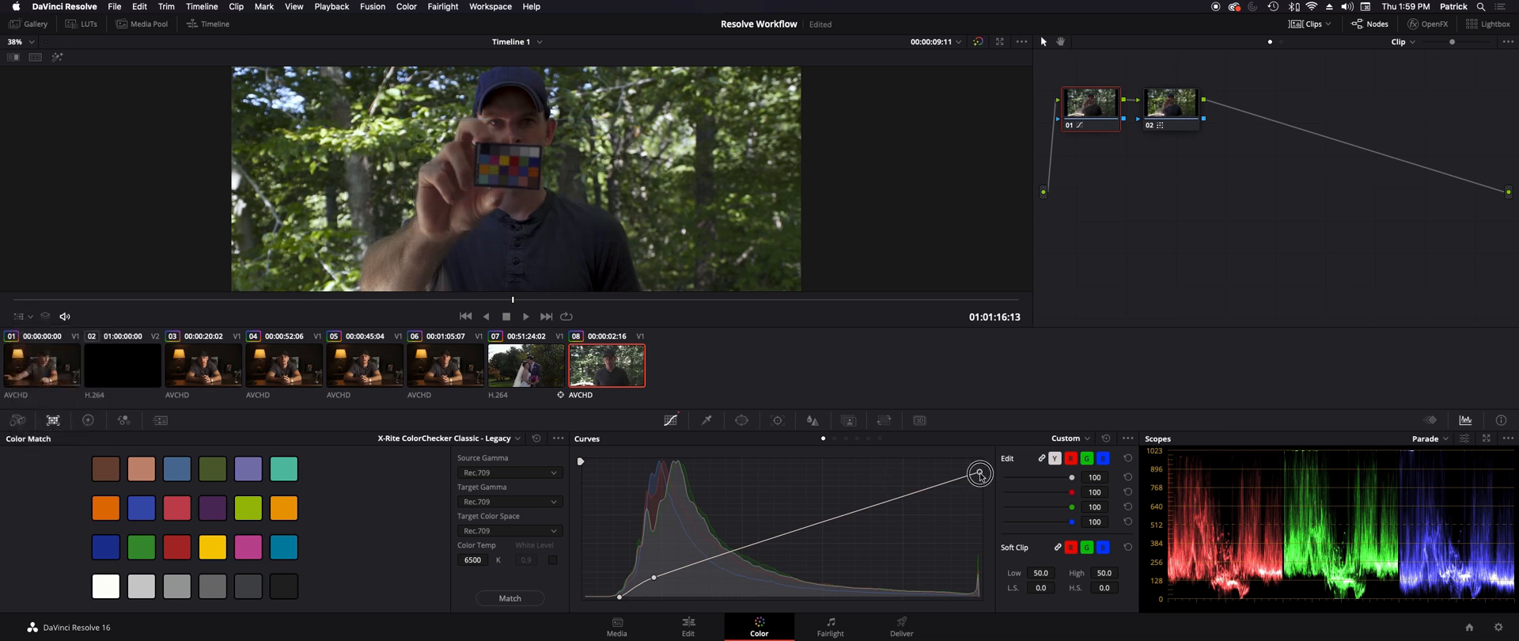
# Step: Add a serial node after node 02 from its context menu, creating node 03
pyautogui.rightClick(1165, 106)
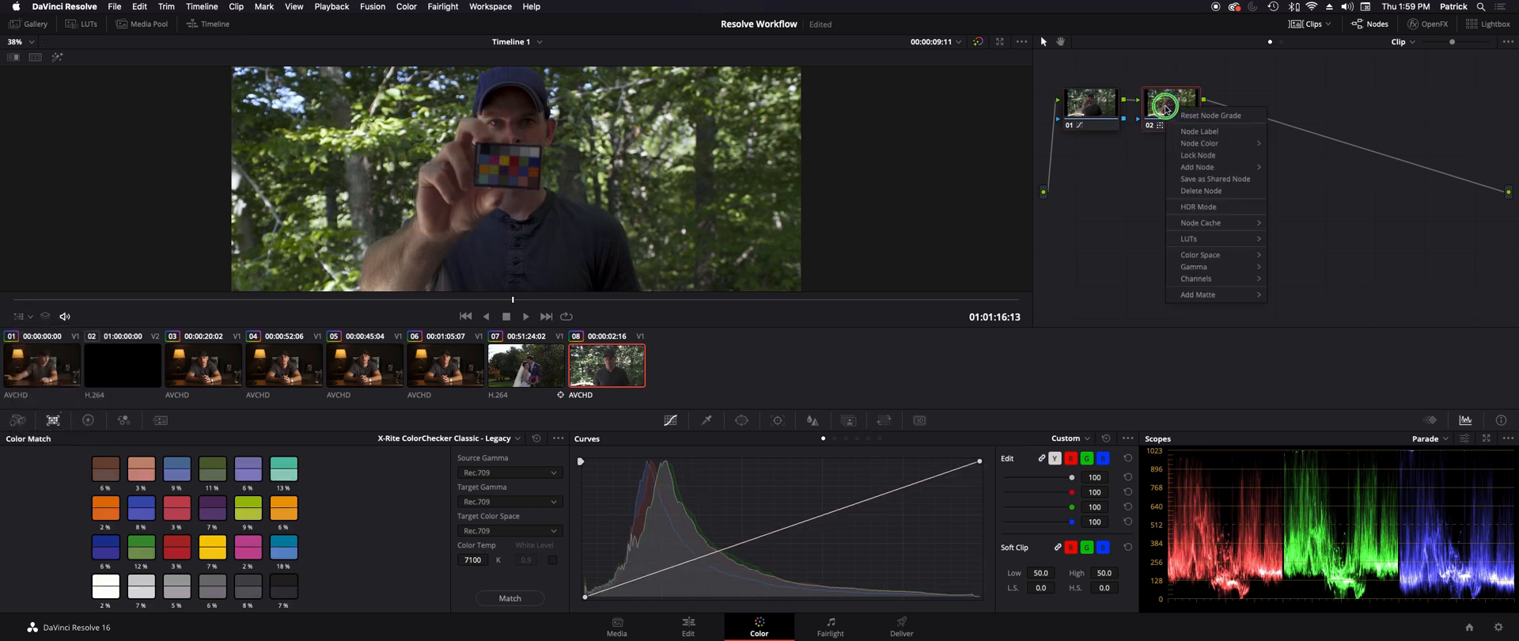
pyautogui.moveTo(1213, 166)
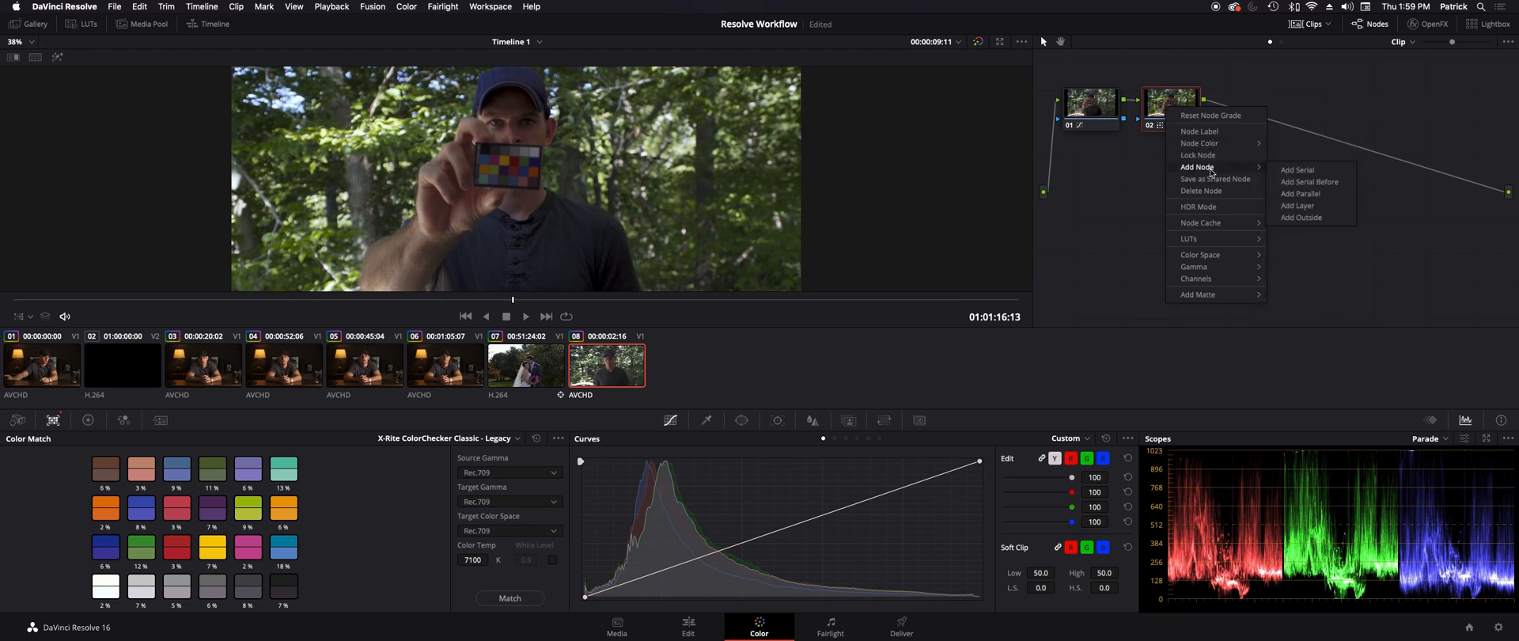
pyautogui.click(1298, 170)
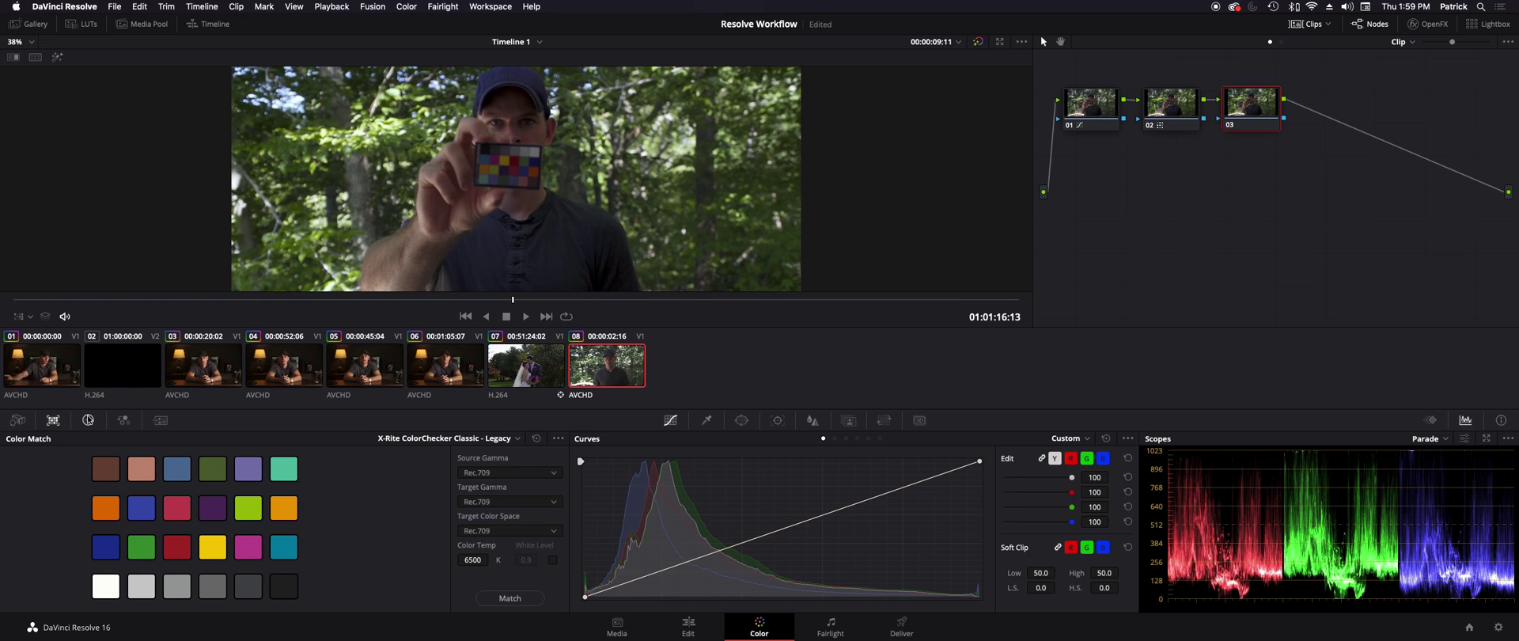
pyautogui.click(88, 419)
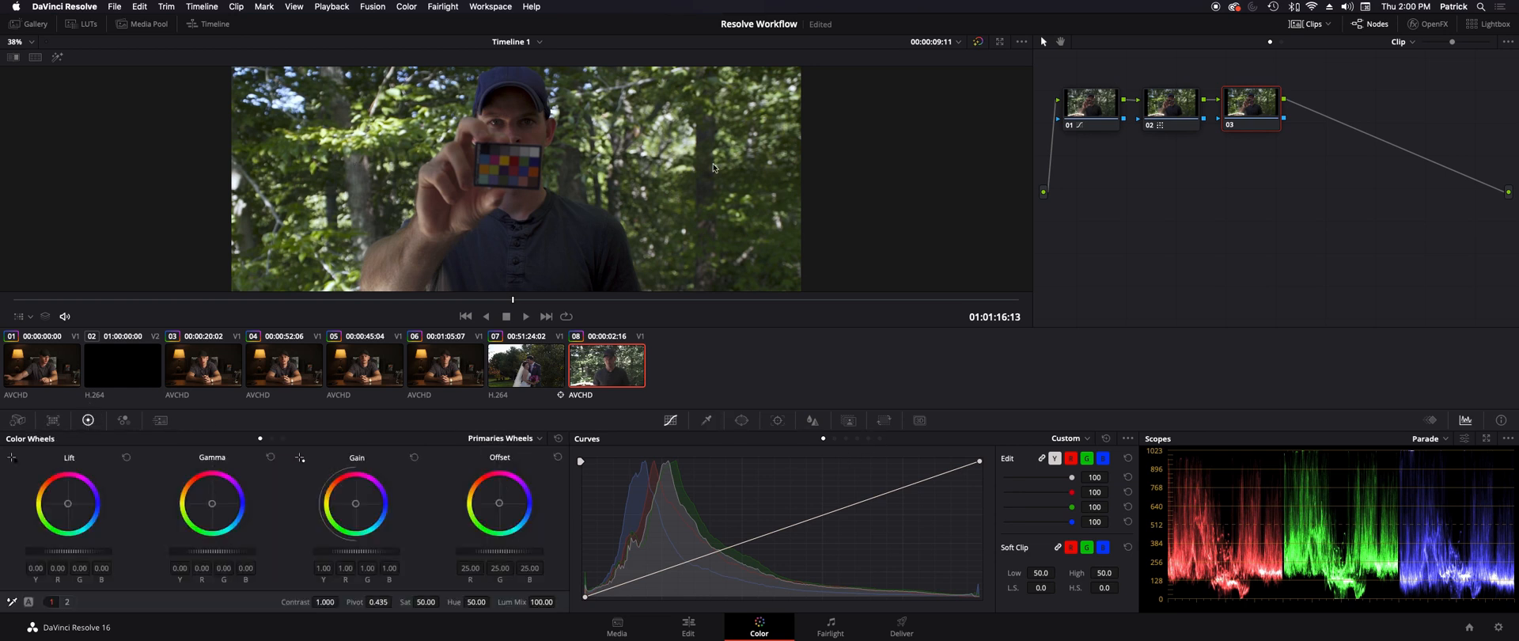
pyautogui.moveTo(690, 198)
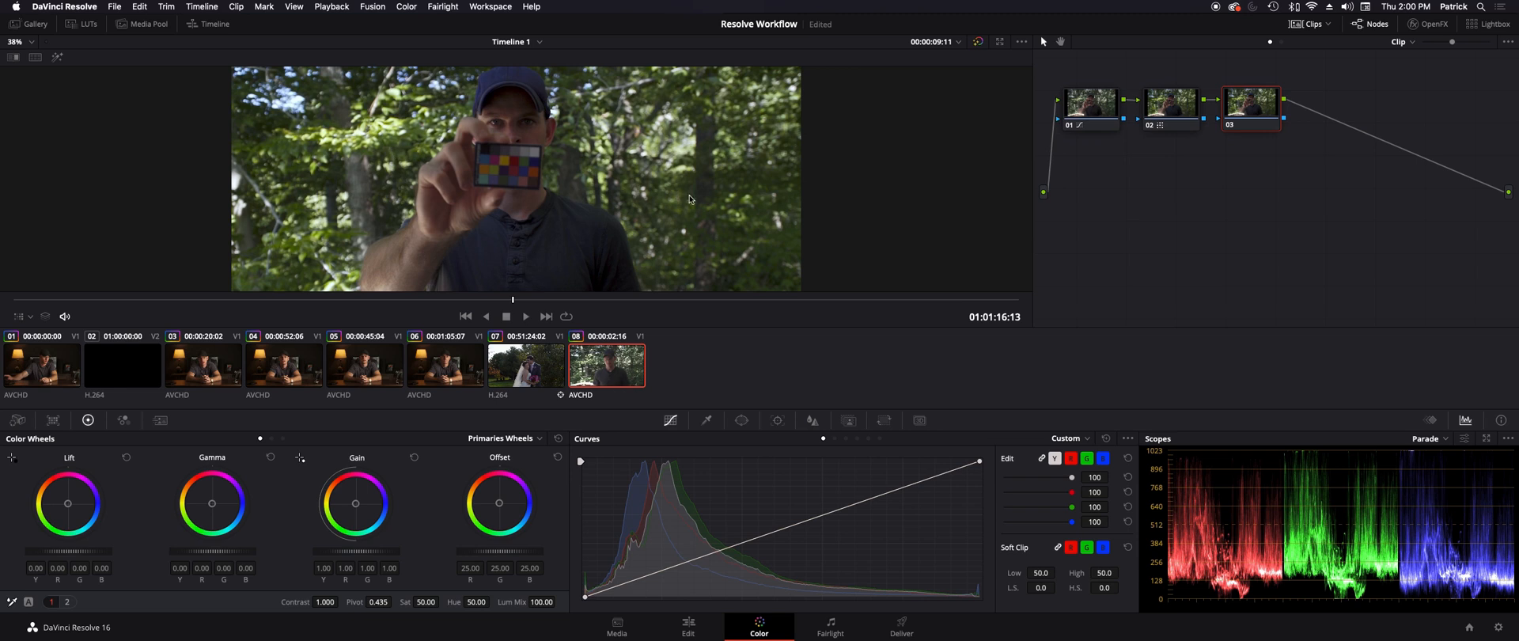
pyautogui.moveTo(775, 434)
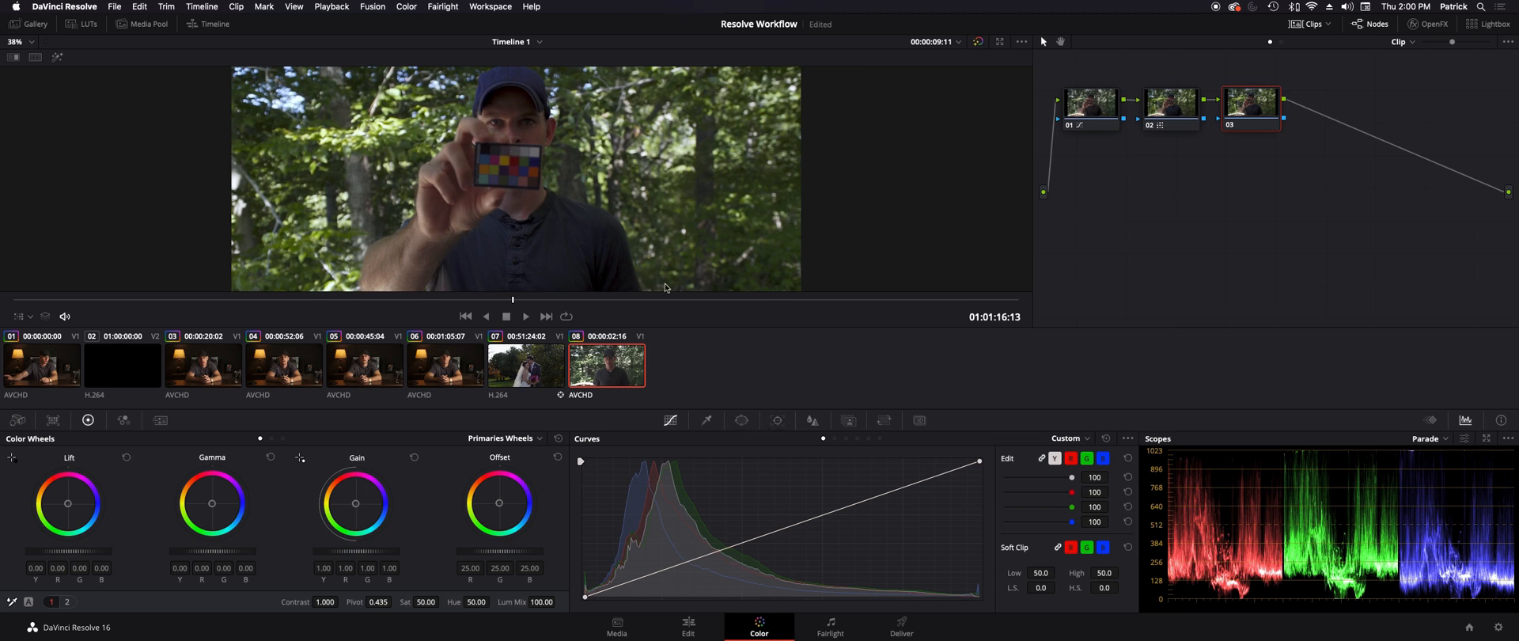
# Step: On the Hue vs Sat curve, raise the green swatch's saturation to about 1.70
pyautogui.click(1066, 437)
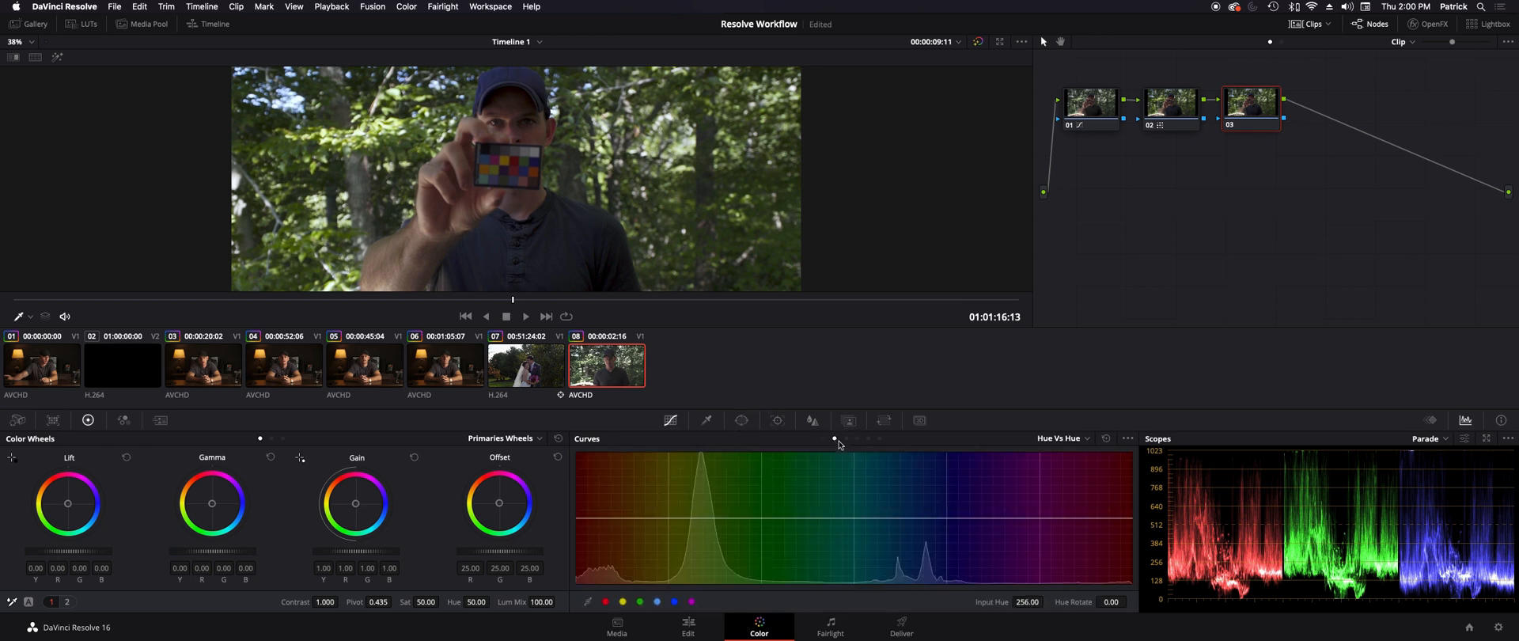
pyautogui.click(1062, 439)
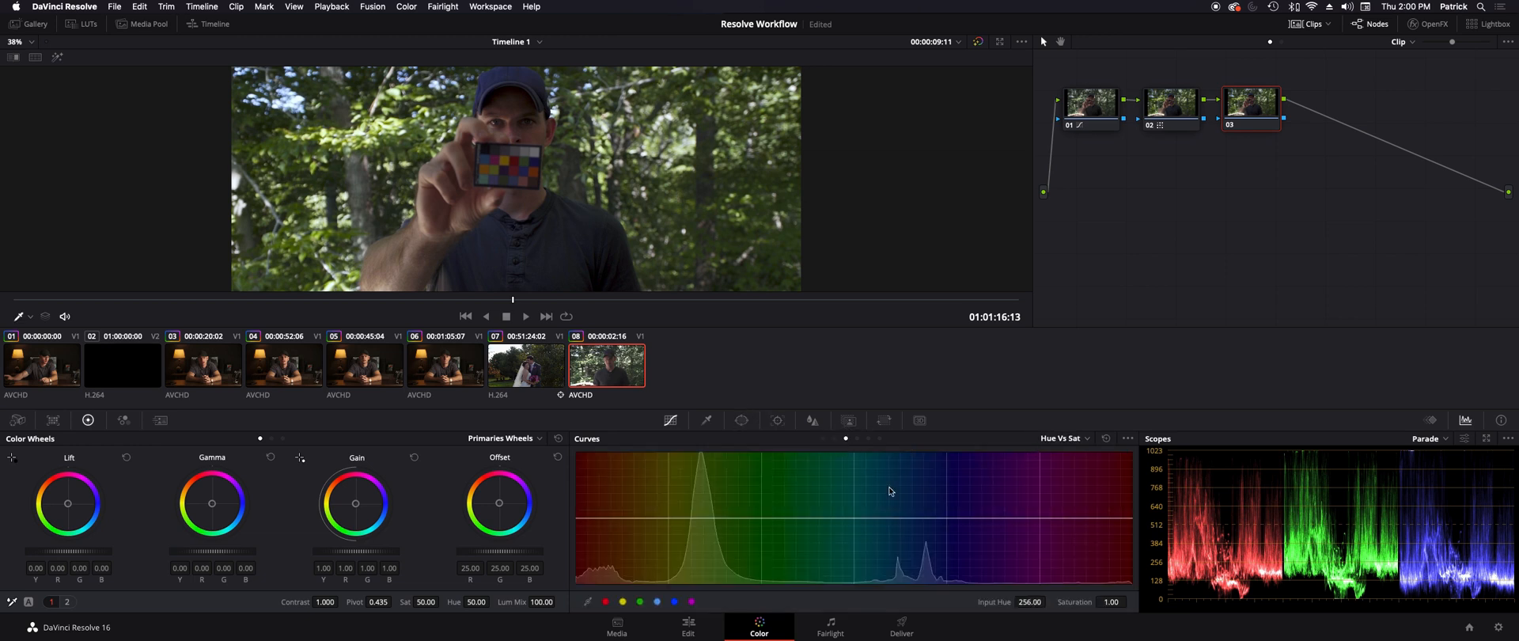
pyautogui.click(640, 601)
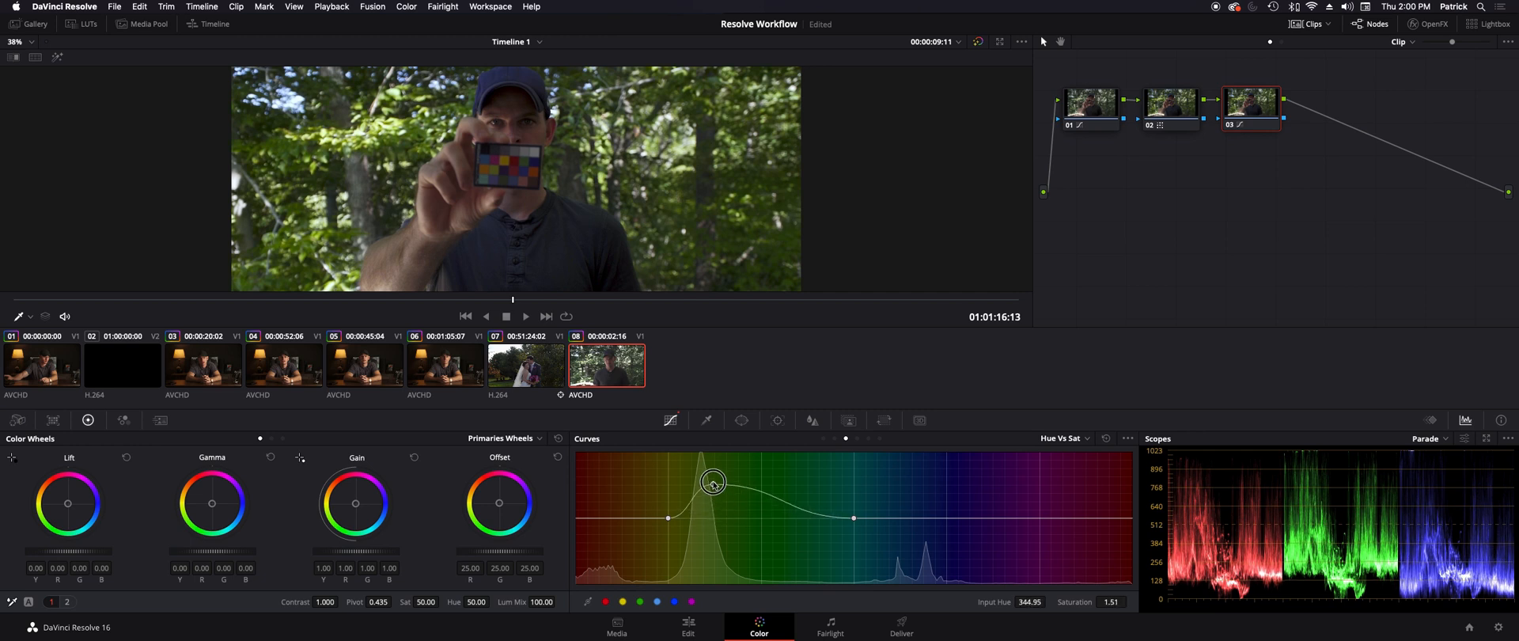
pyautogui.moveTo(712, 483); pyautogui.dragTo(712, 473)
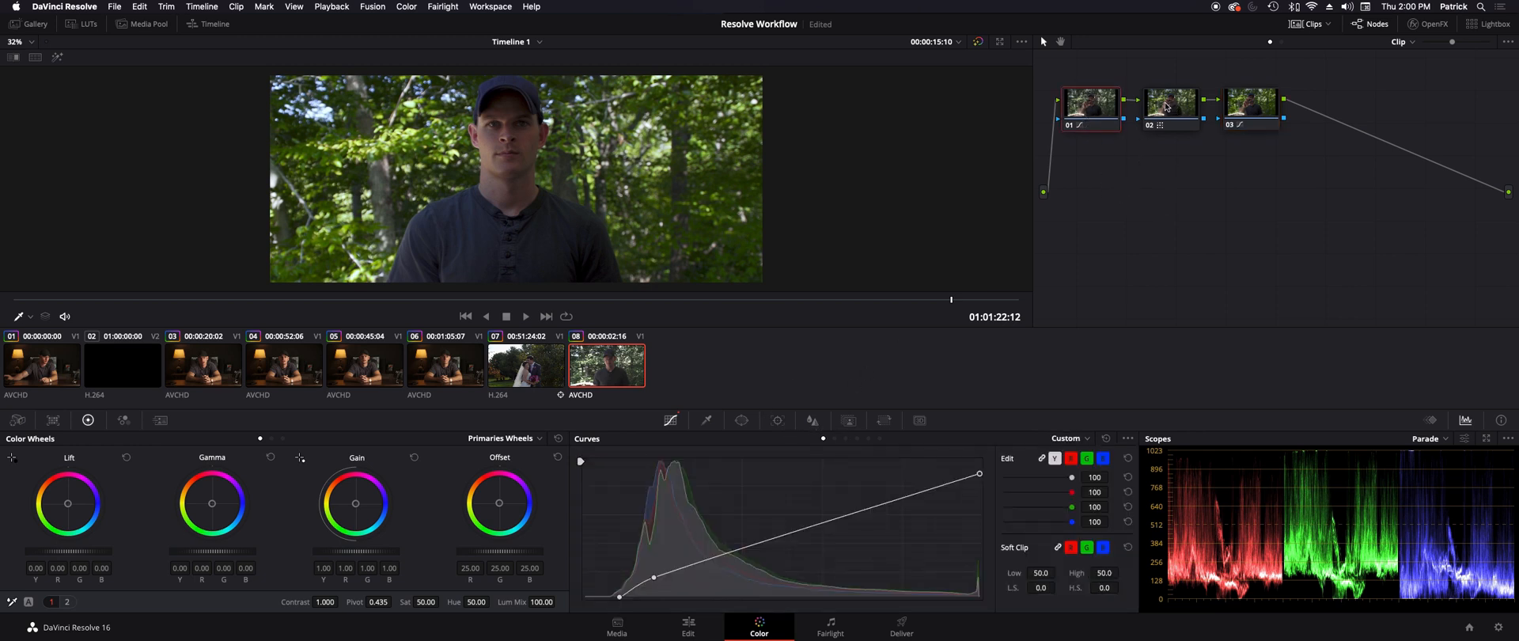
pyautogui.click(52, 420)
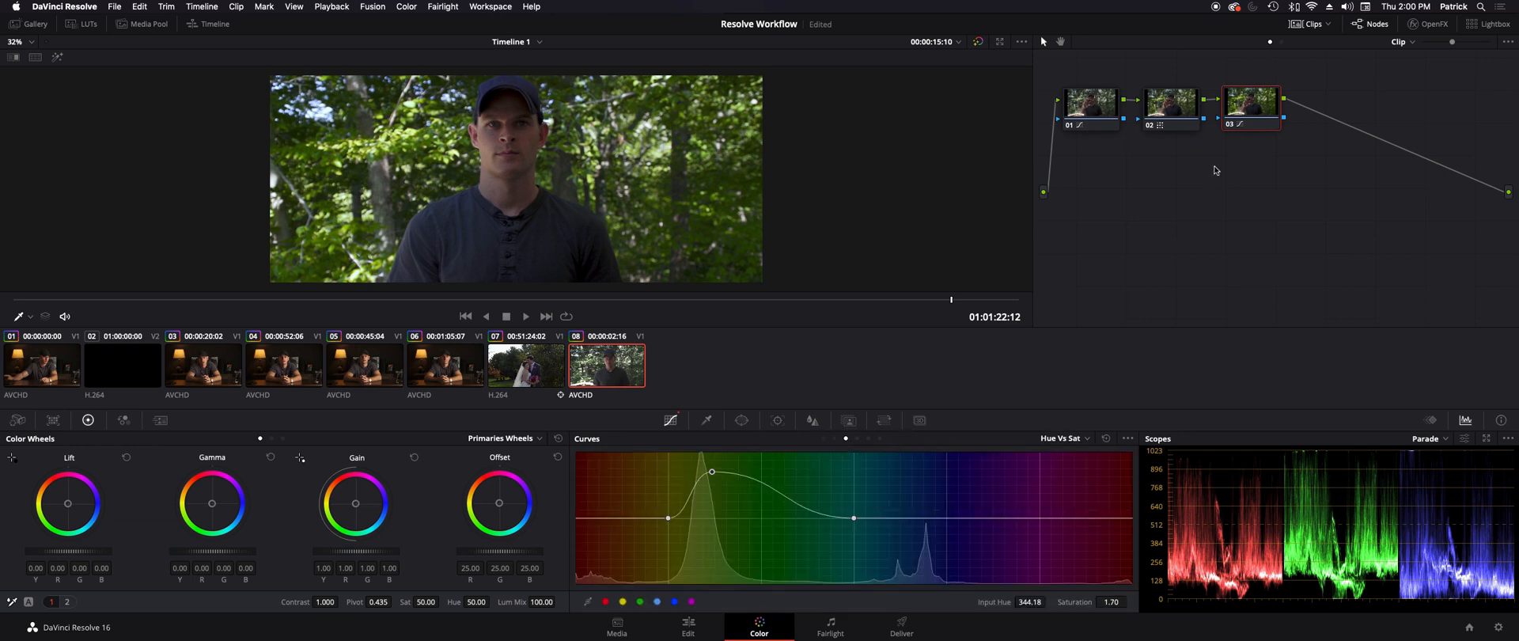
pyautogui.moveTo(1257, 110)
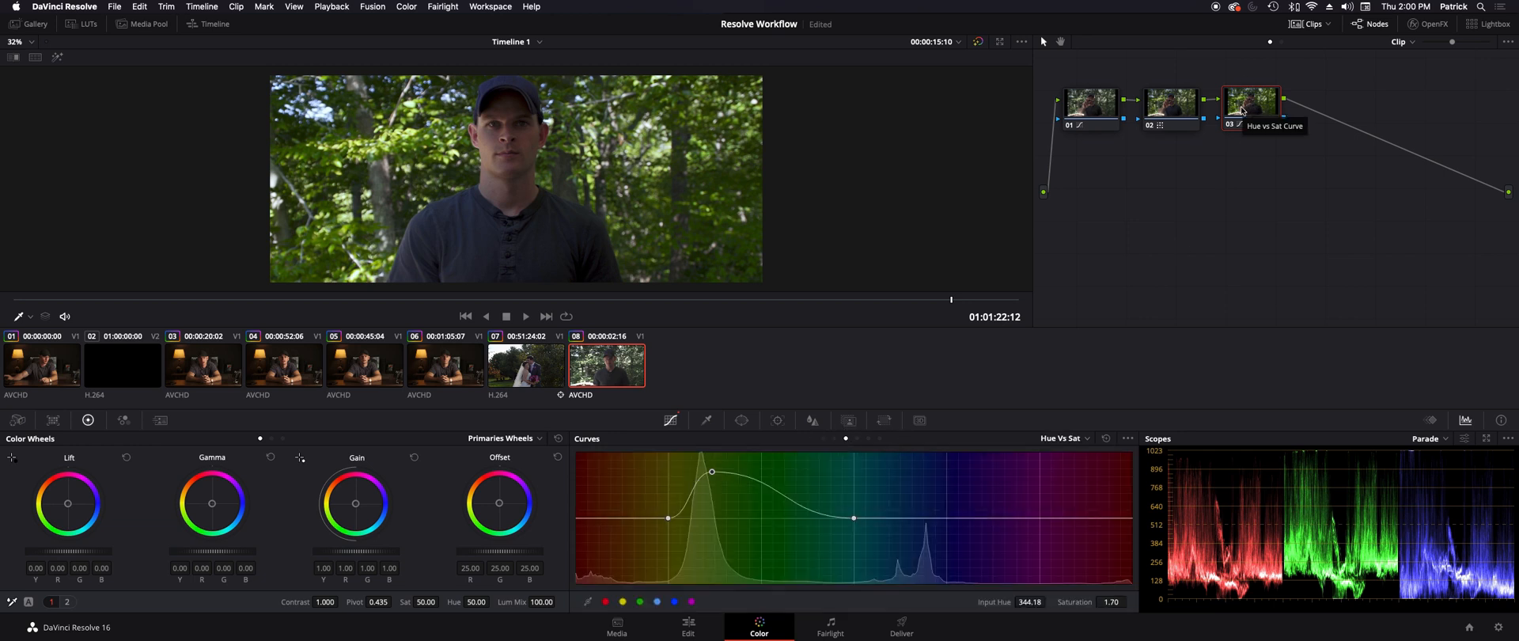
# Step: Add serial node 04 after node 03 and set its Sharpen radius to 0.45
pyautogui.rightClick(1253, 103)
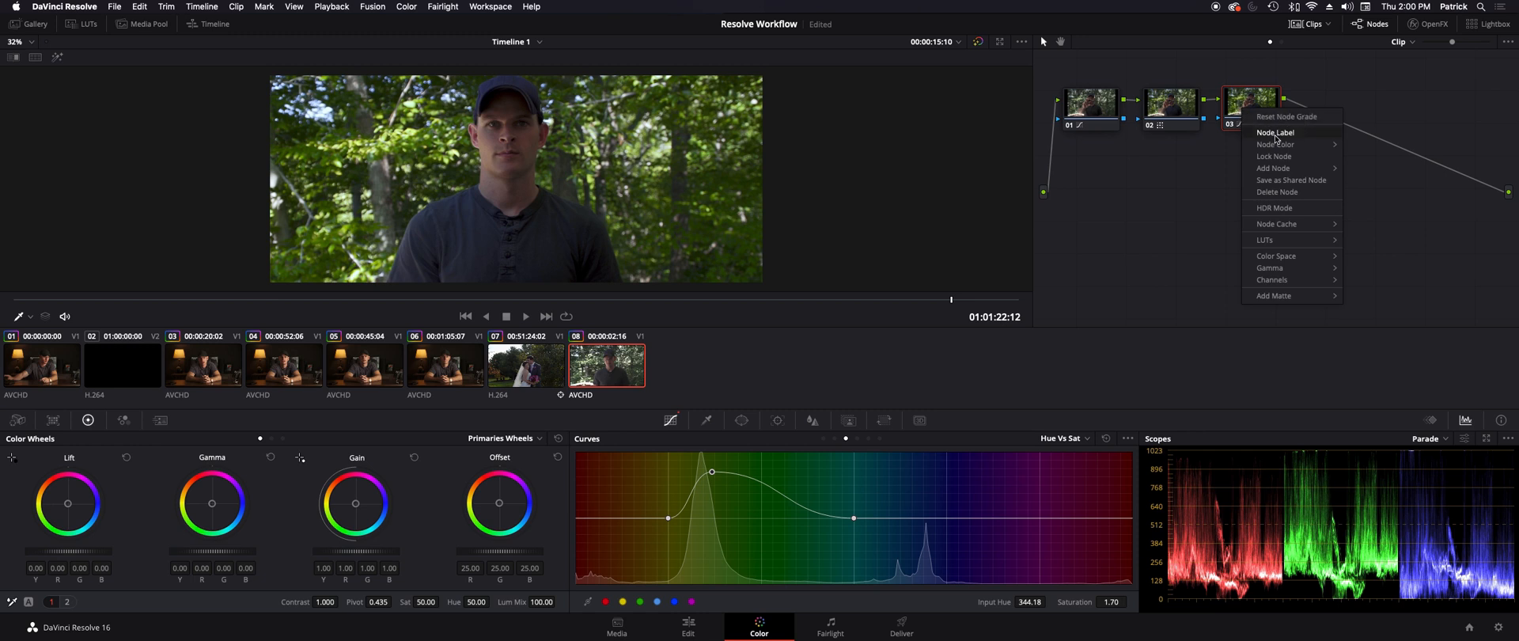
pyautogui.moveTo(1292, 168)
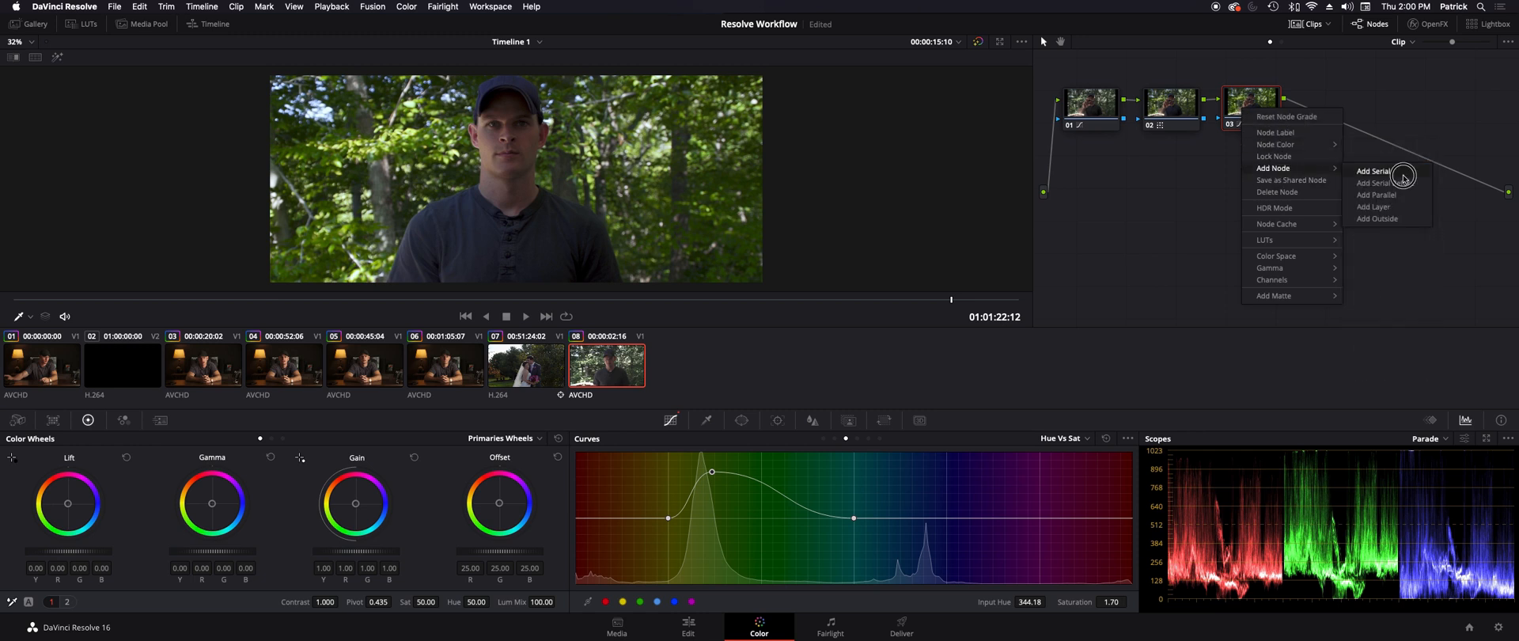
pyautogui.click(1370, 171)
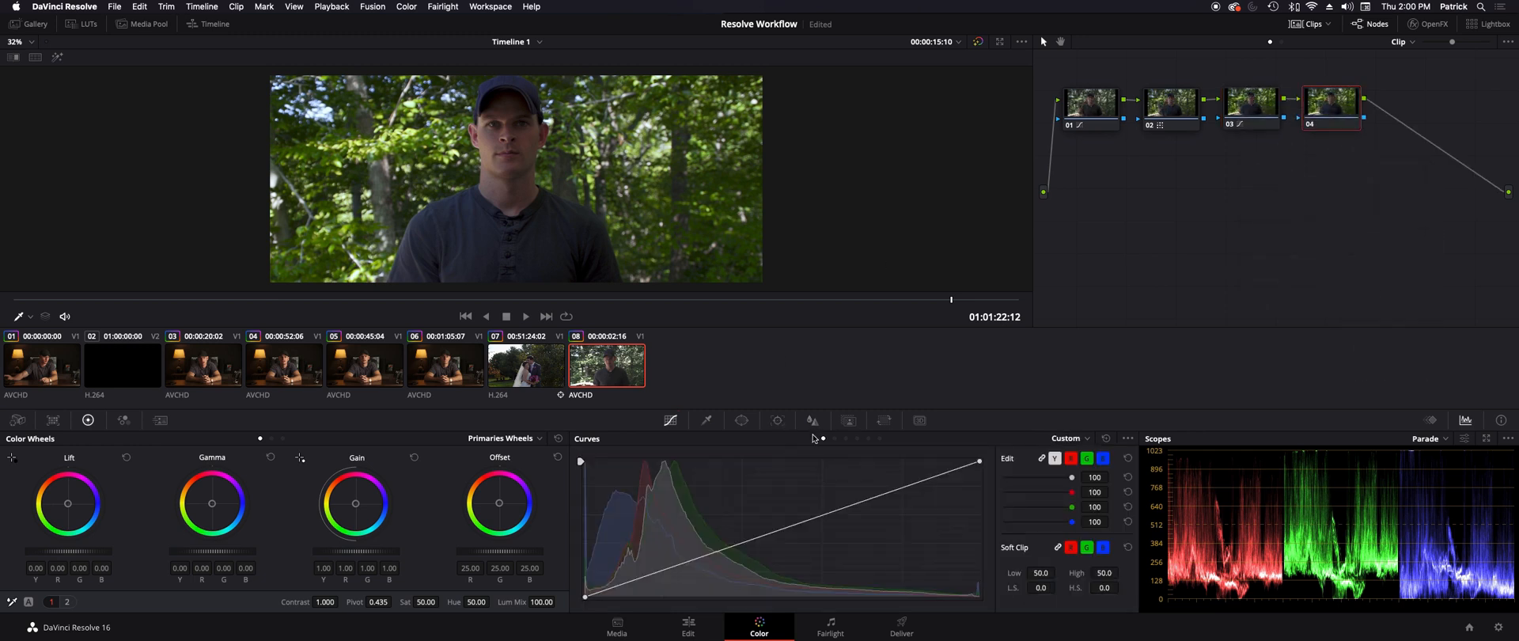
pyautogui.click(812, 419)
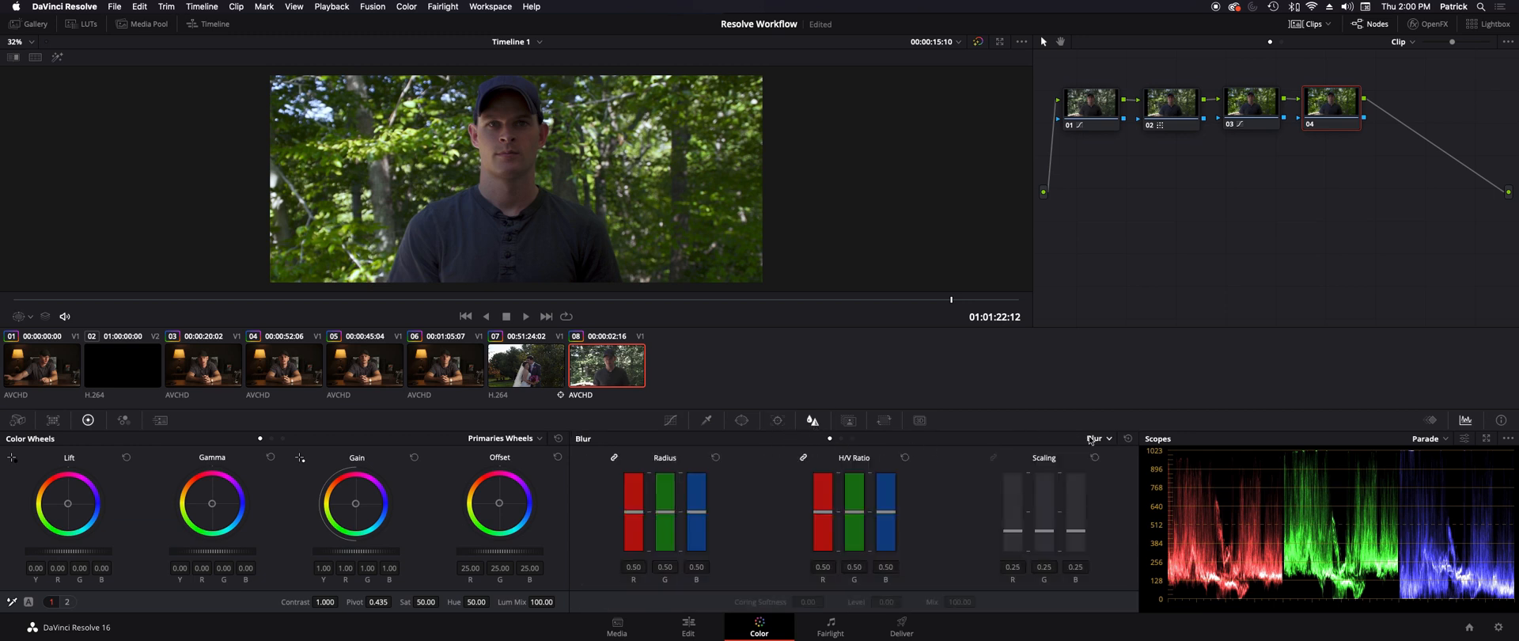
pyautogui.click(1096, 438)
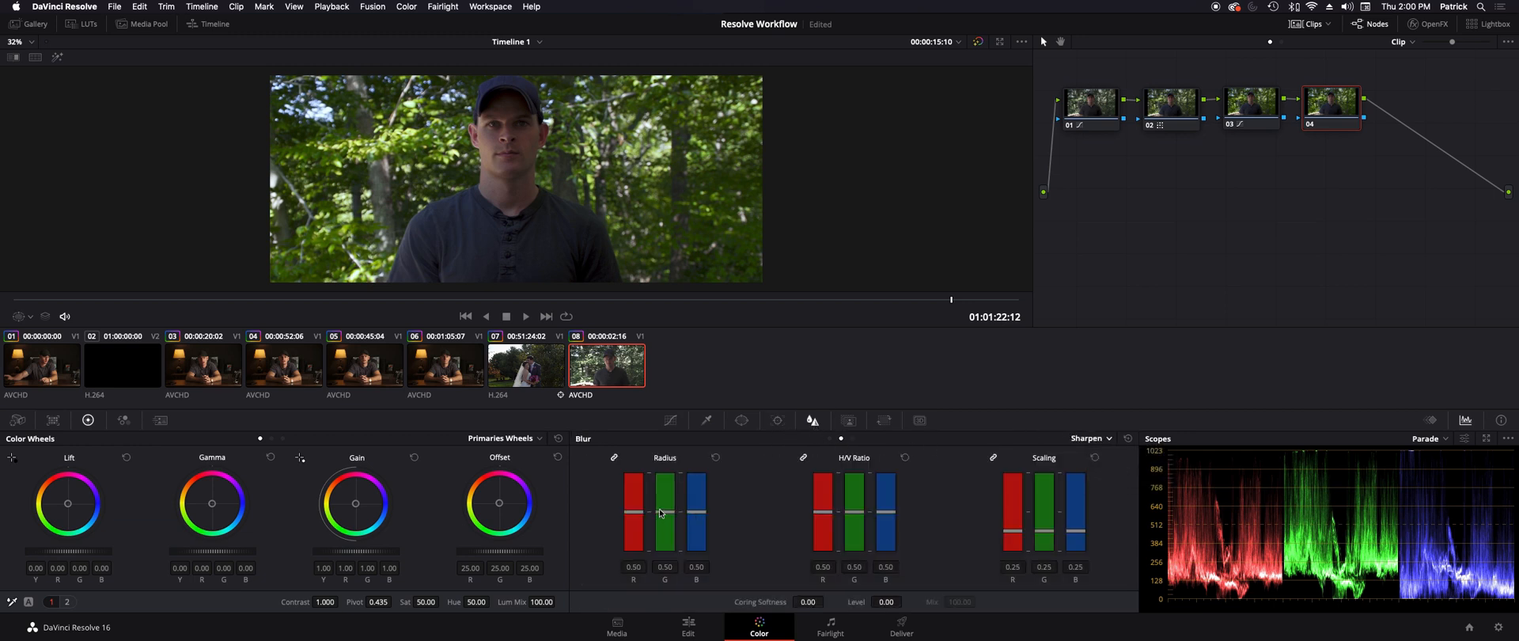
pyautogui.moveTo(664, 503); pyautogui.dragTo(664, 519)
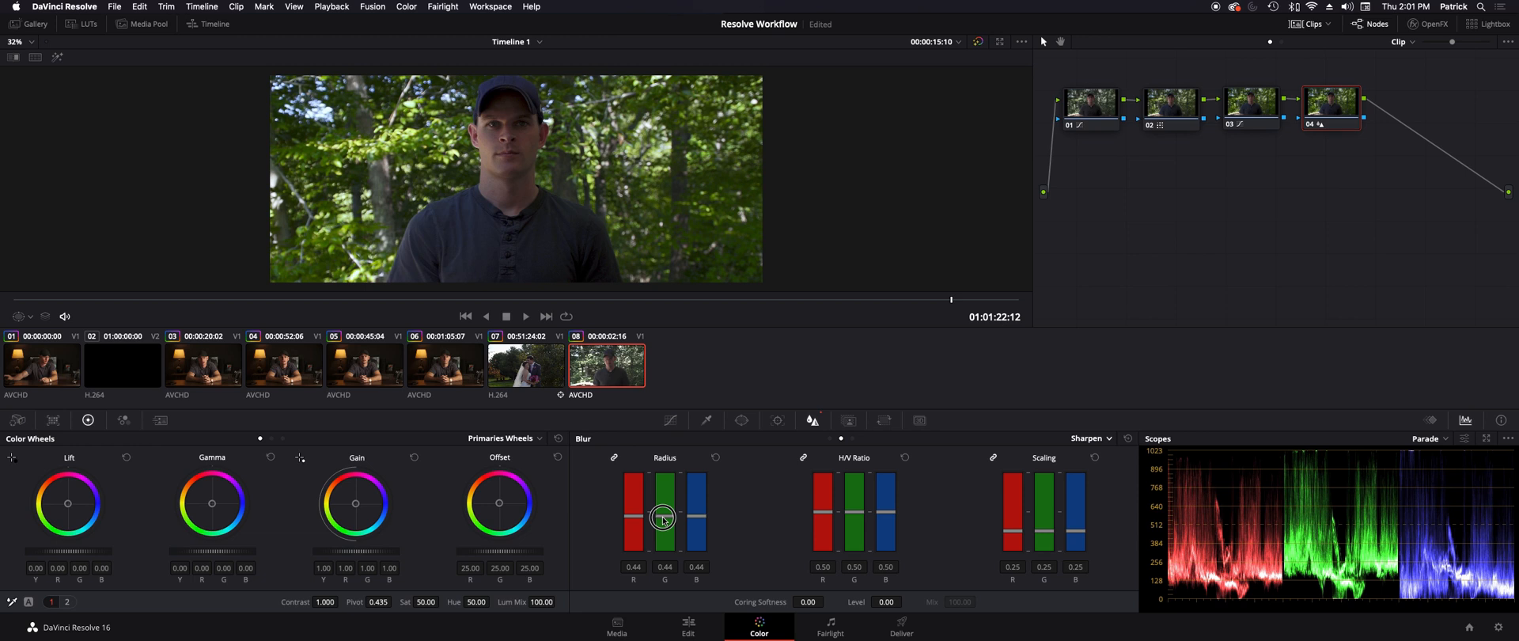
pyautogui.moveTo(663, 518); pyautogui.dragTo(663, 509)
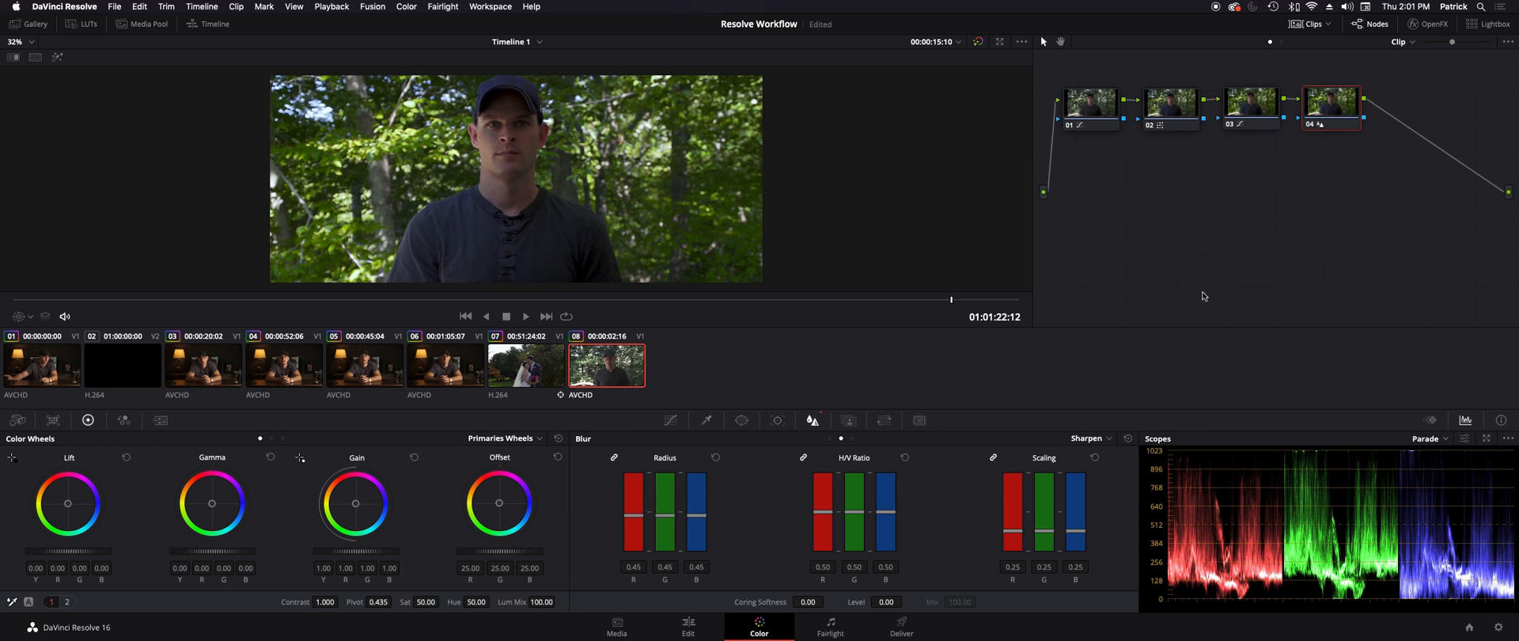
pyautogui.moveTo(1190, 293)
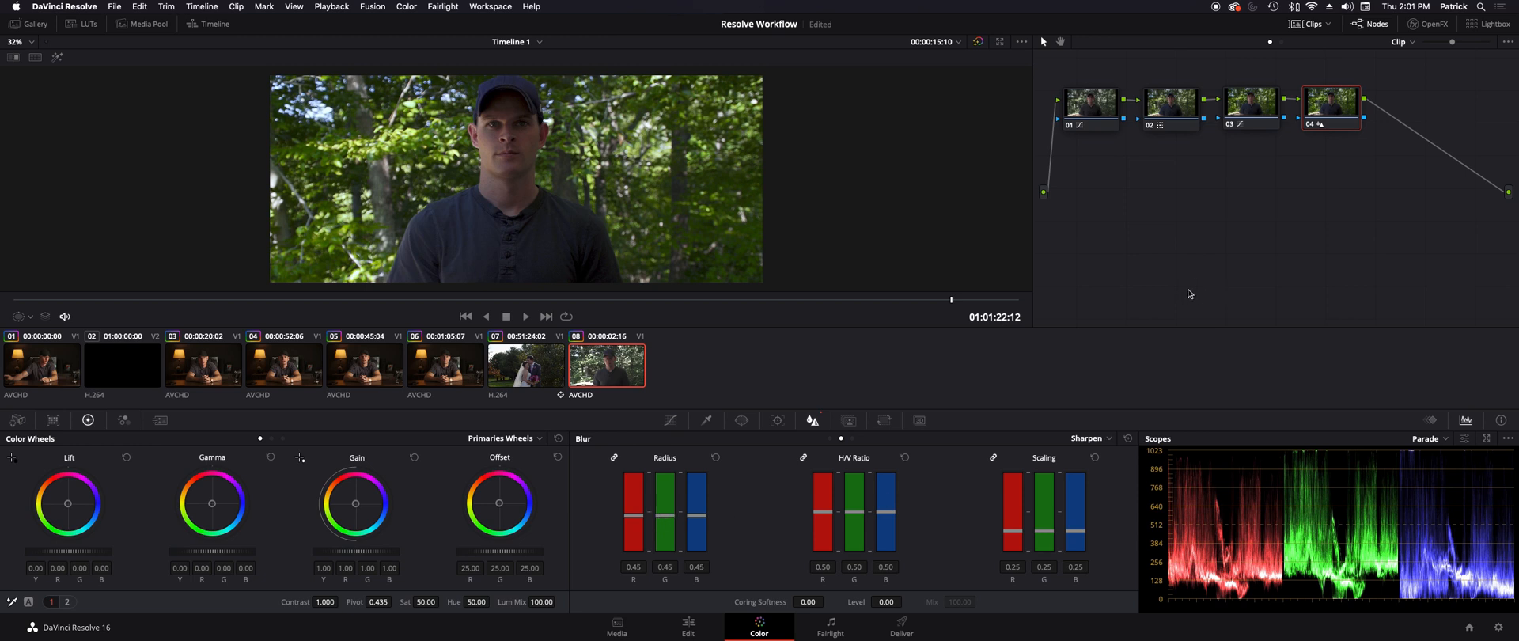
pyautogui.moveTo(1304, 41)
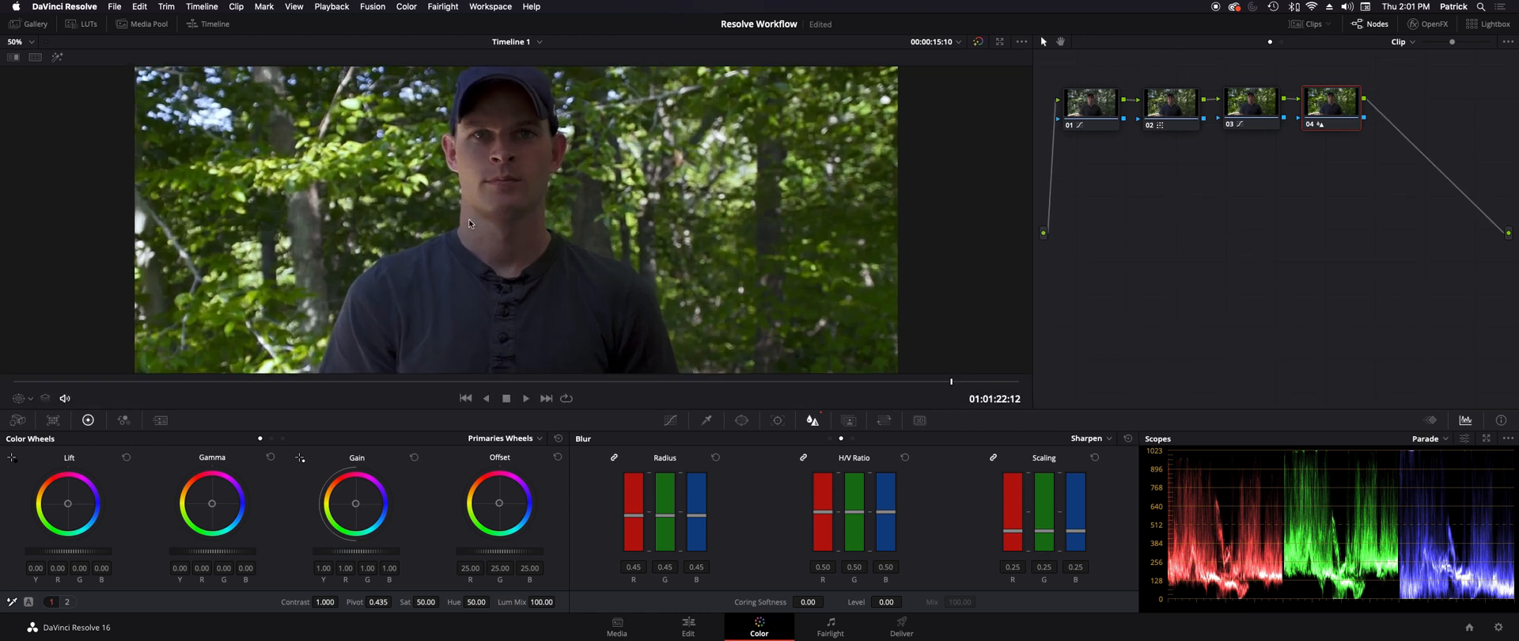
# Step: Play the graded forest clip in the enlarged viewer, then stop on the grey card shot
pyautogui.click(525, 397)
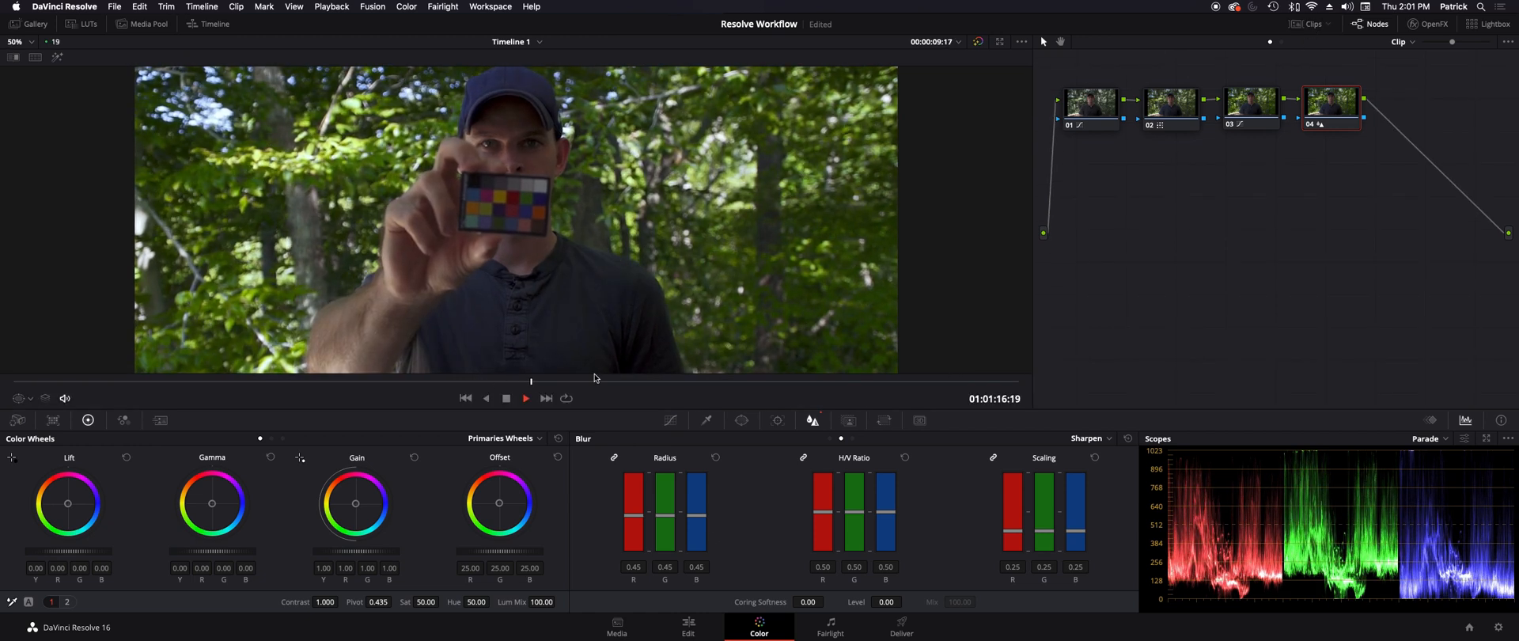
pyautogui.click(526, 397)
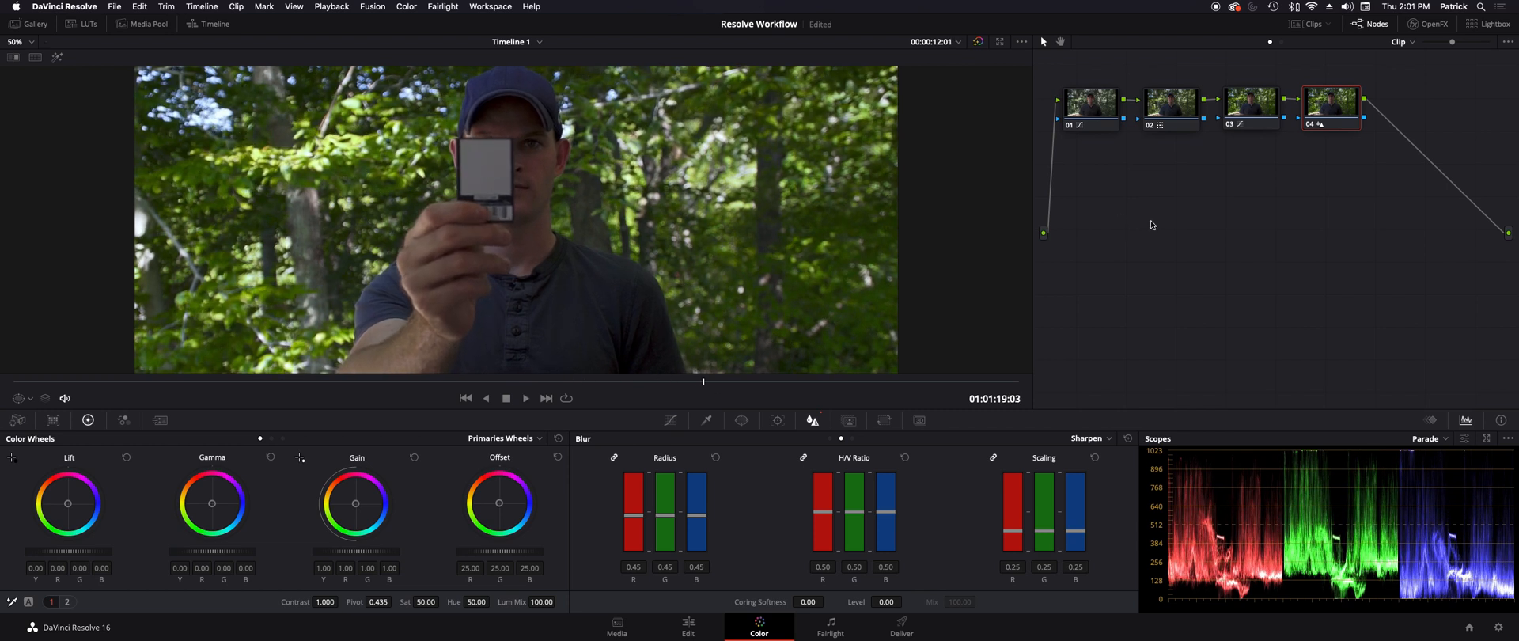
pyautogui.moveTo(756, 384)
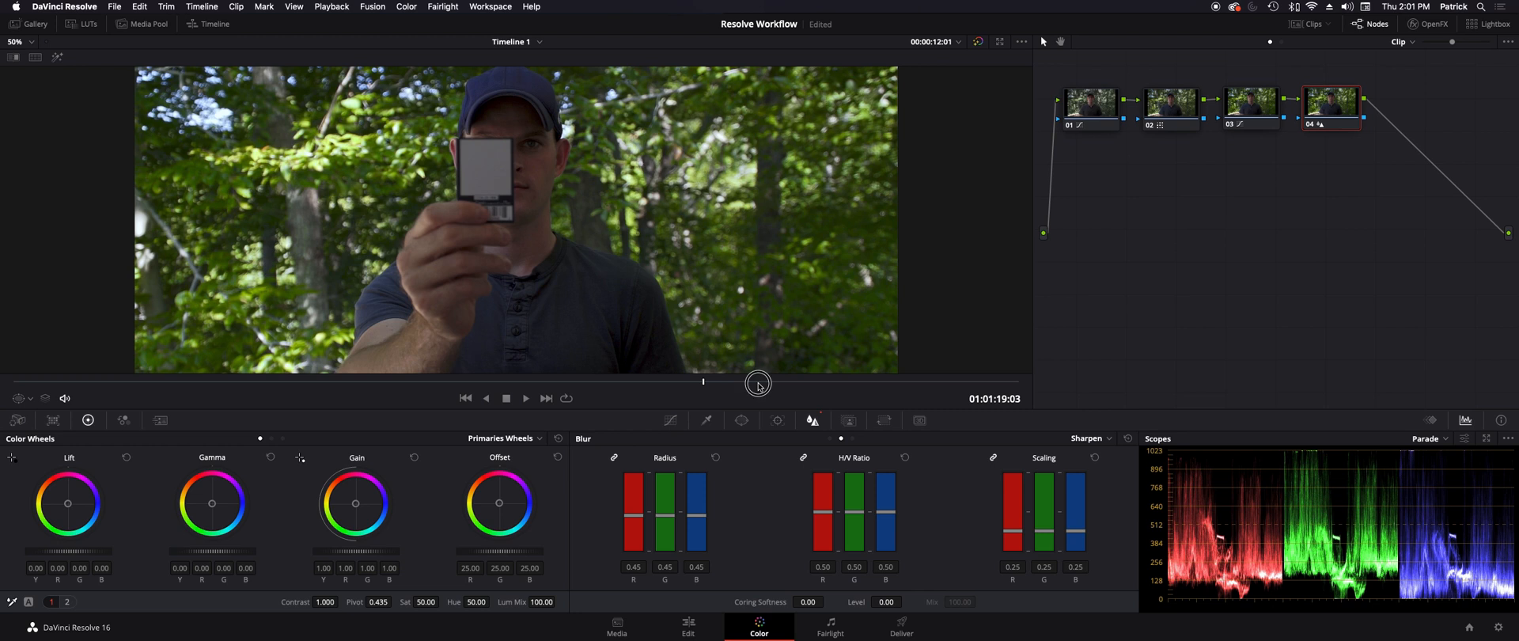